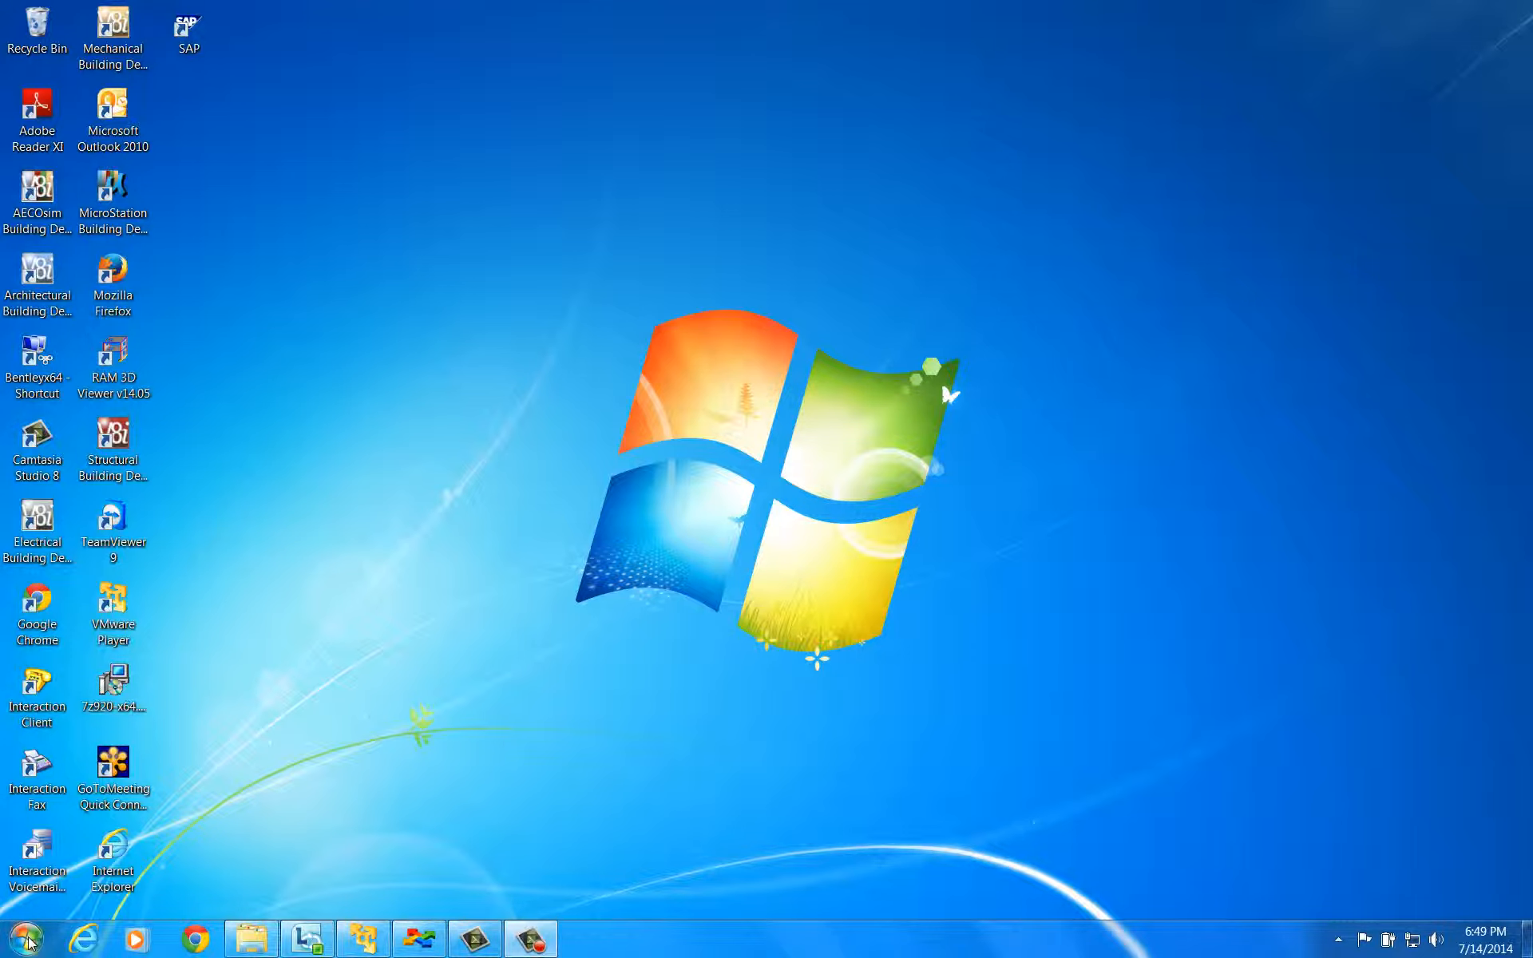
- Launch ProjectWise InterPlot Organizer from the Bentley folder in All Programs
{"action": "left_click", "coordinate": [16, 938]}
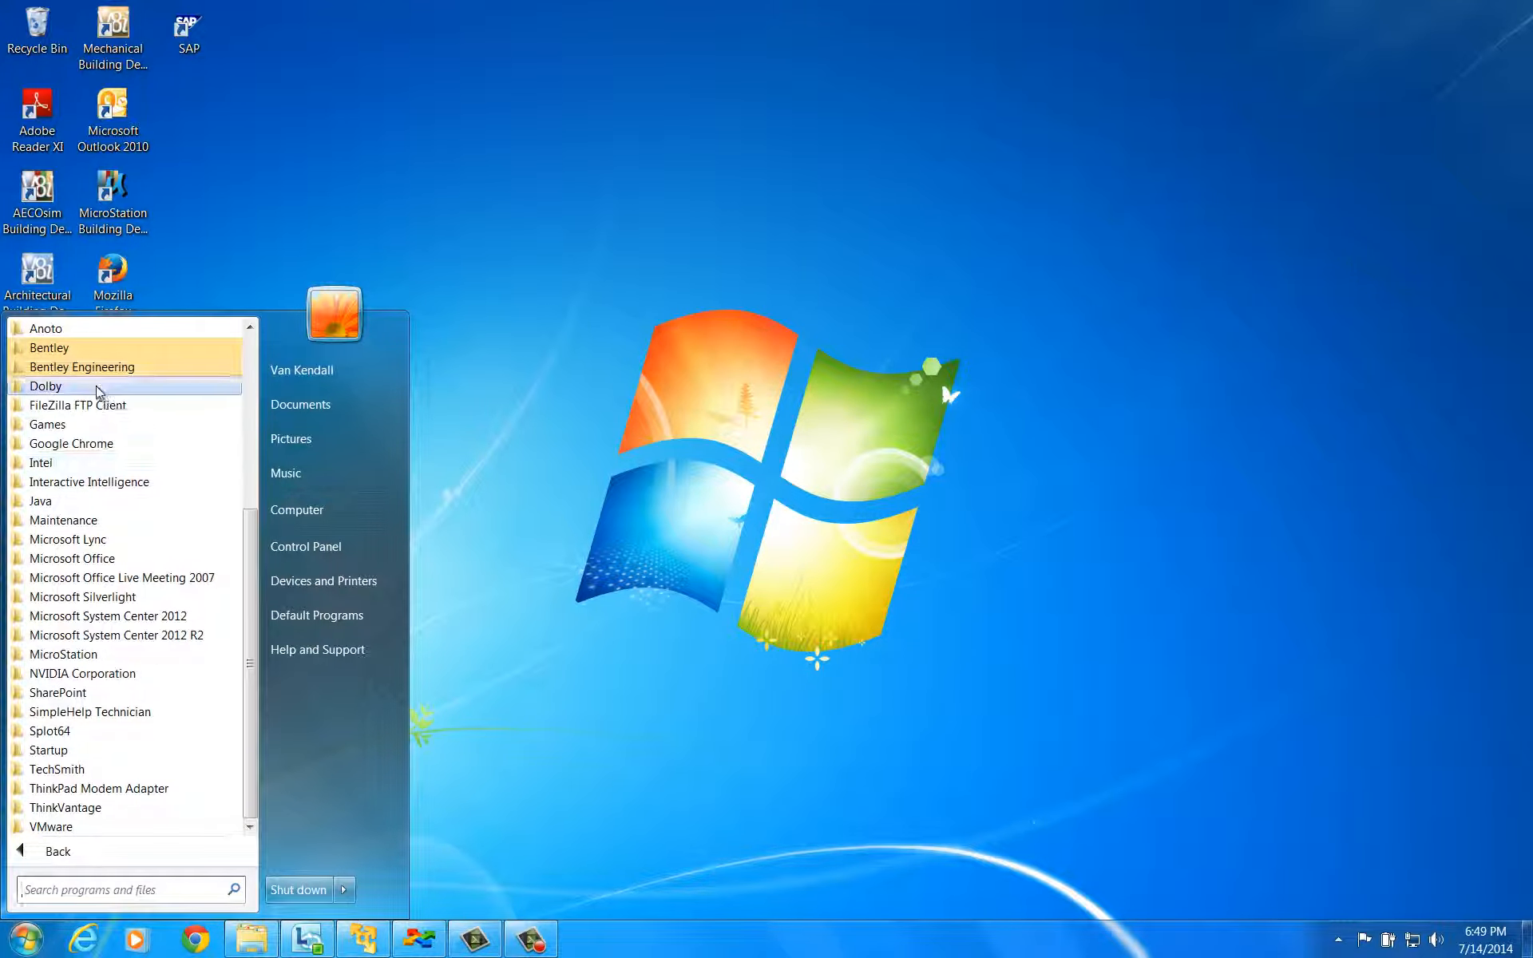
{"action": "left_click", "coordinate": [48, 346]}
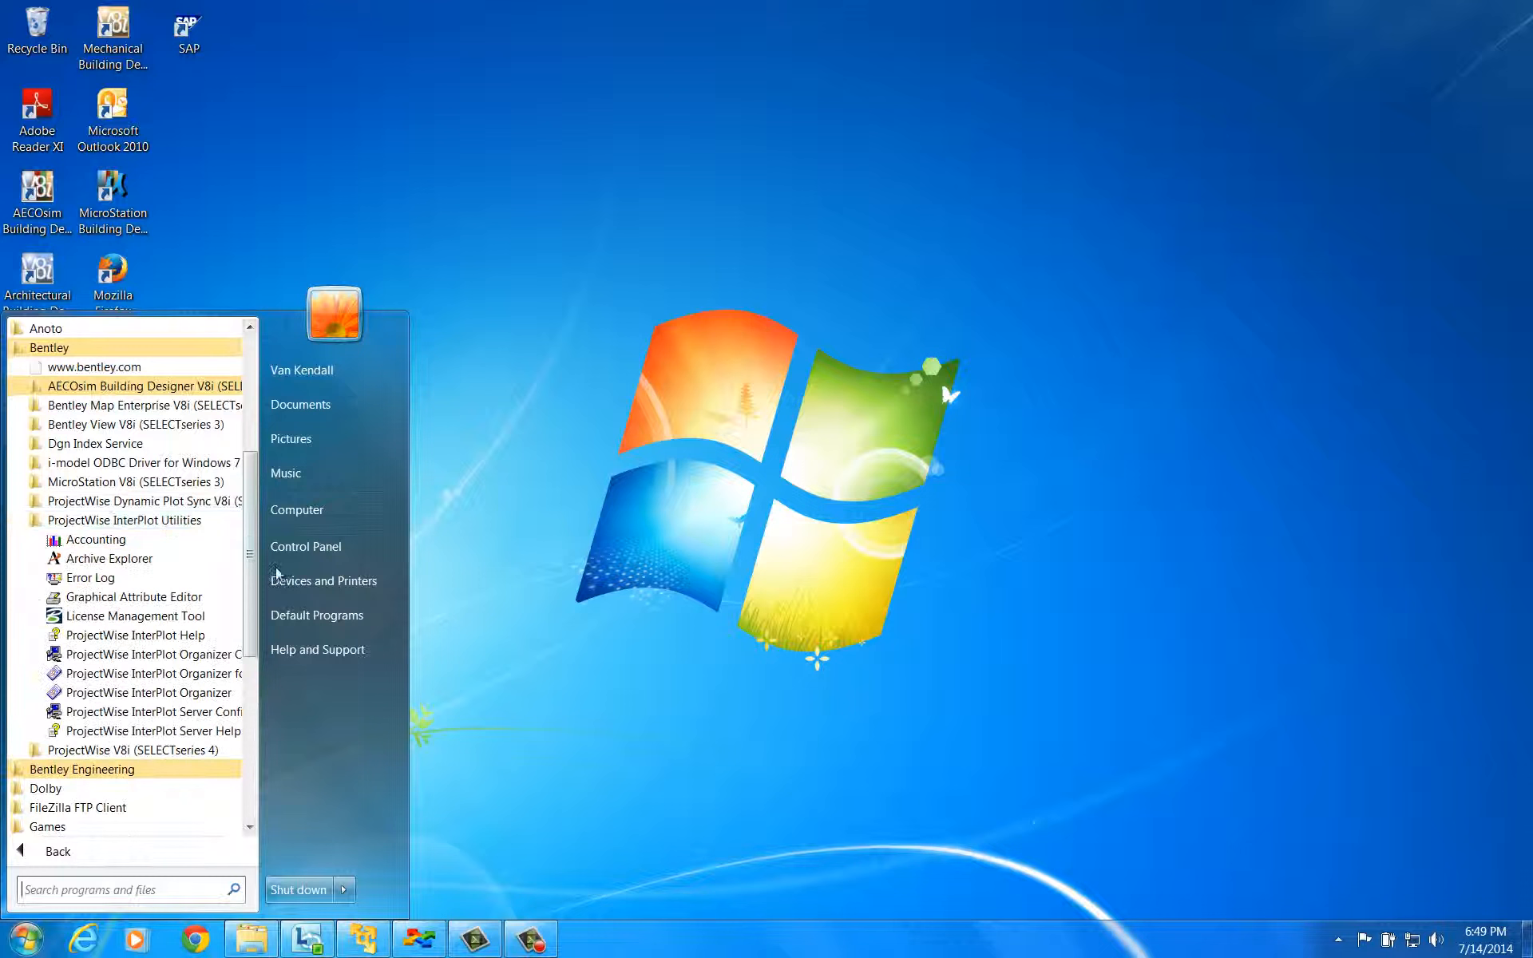
{"action": "left_click", "coordinate": [516, 634]}
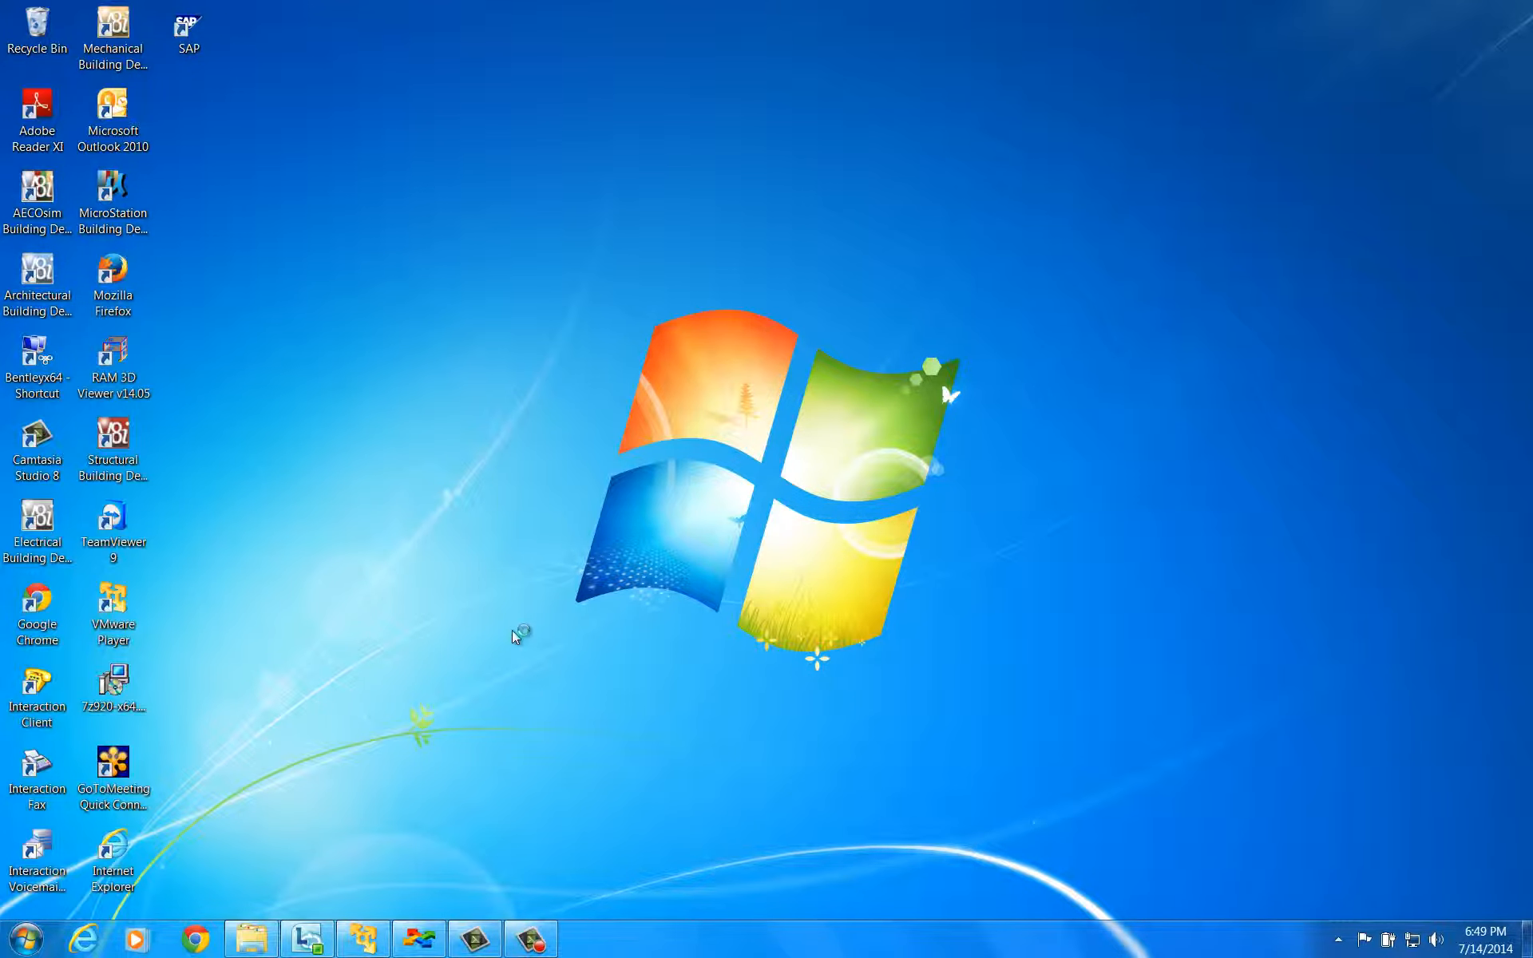
- Dismiss the Welcome dialog and log in to ProjectWise with the entered password
{"action": "left_click", "coordinate": [585, 938]}
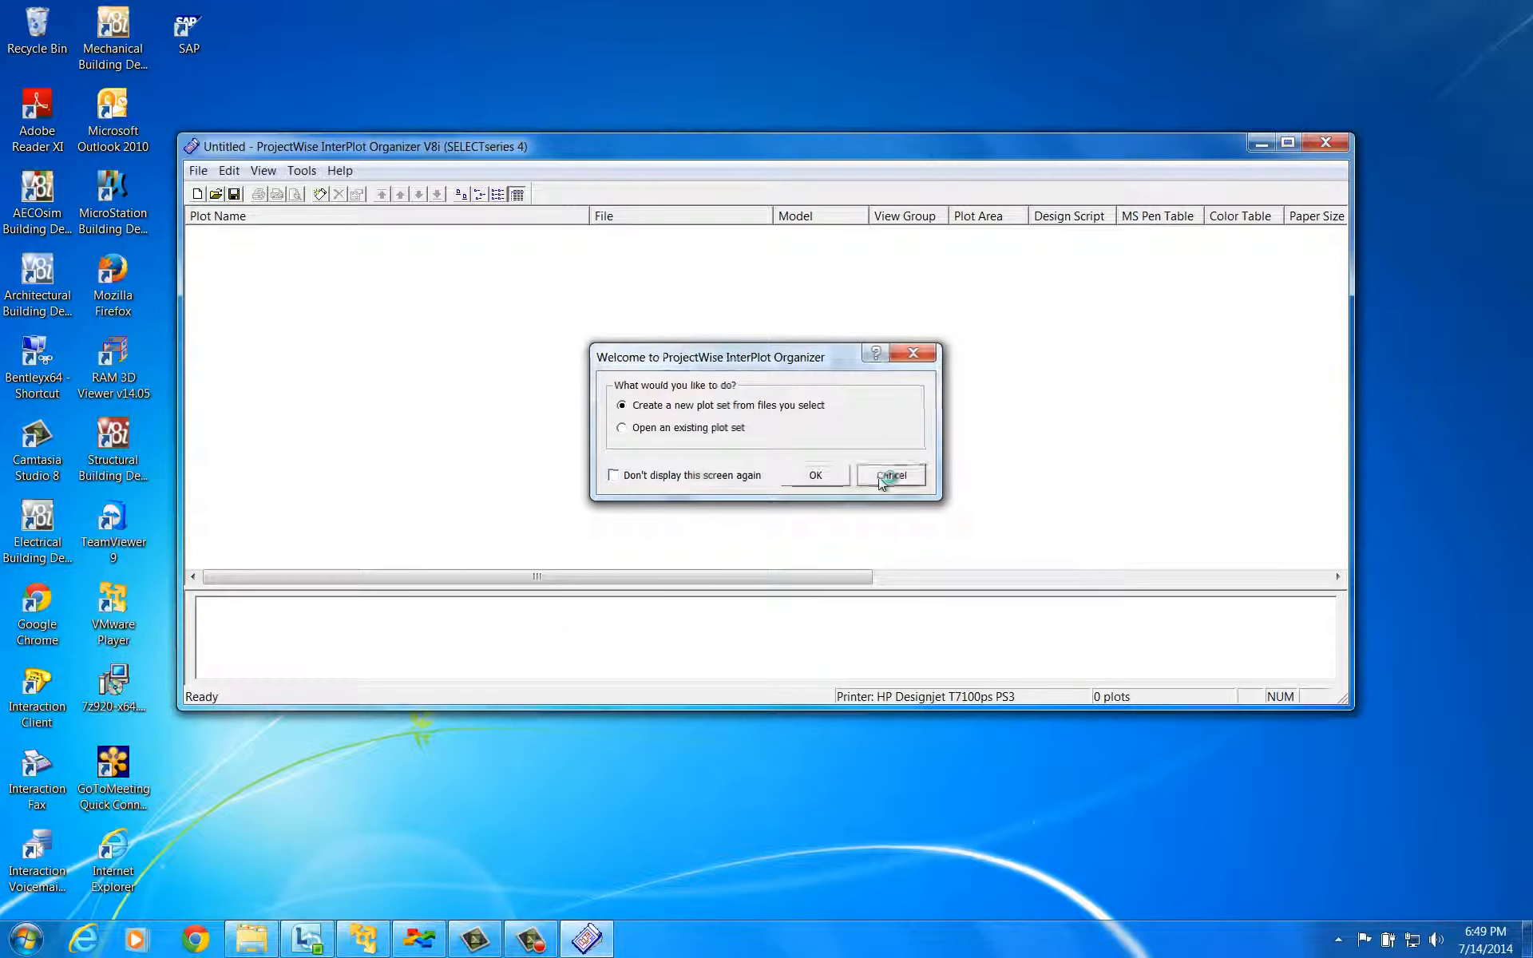
{"action": "left_click", "coordinate": [198, 171]}
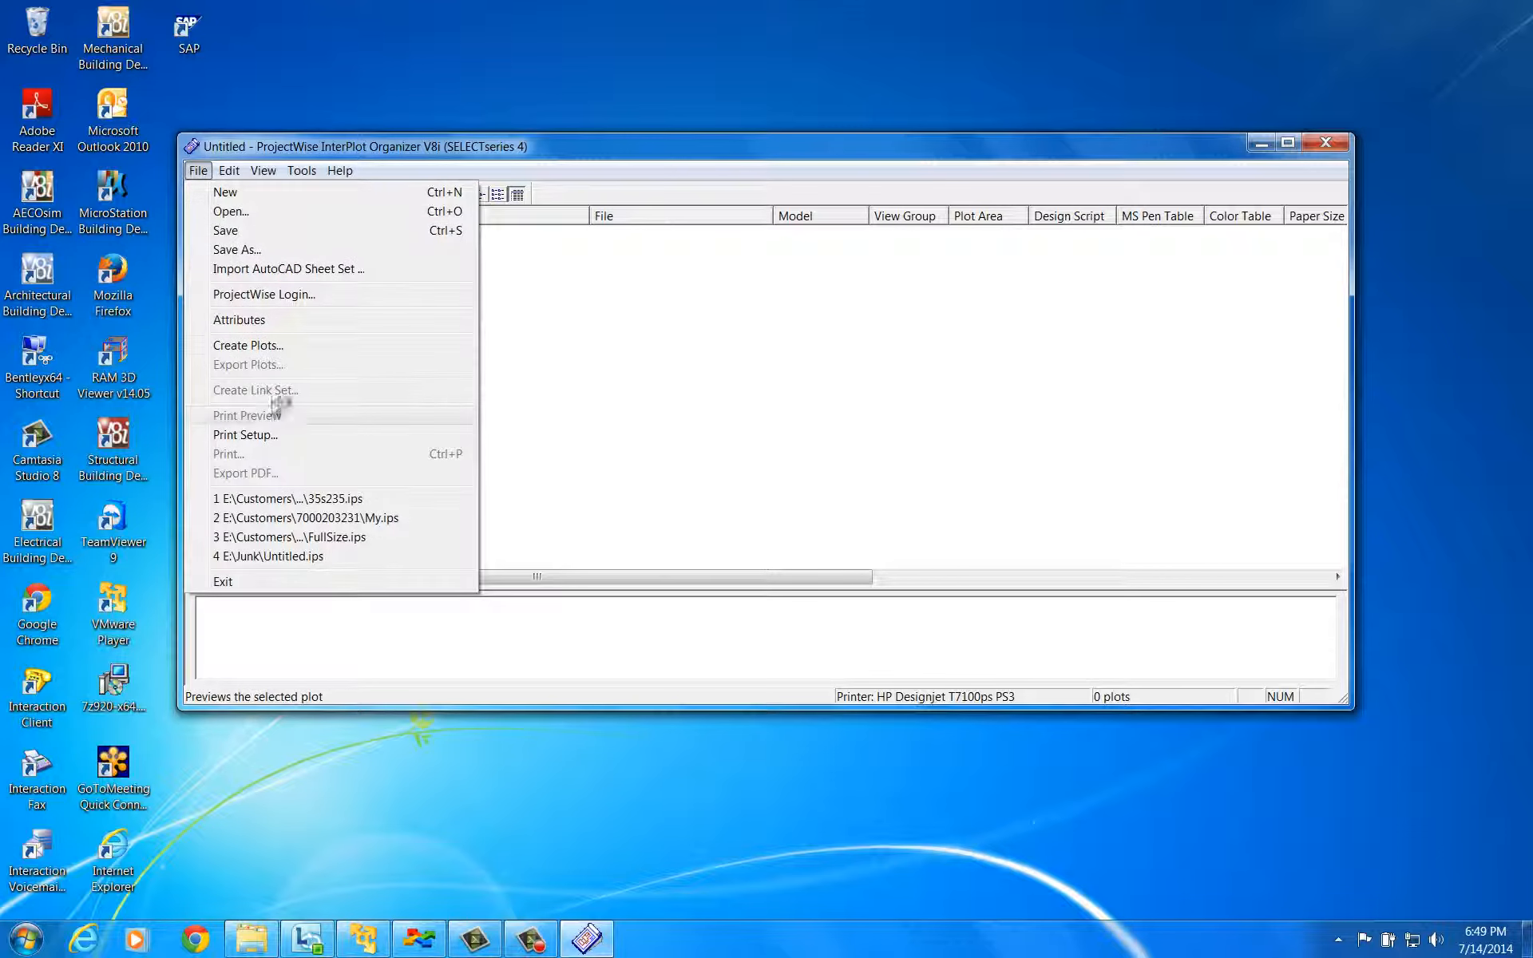
{"action": "left_click", "coordinate": [263, 294]}
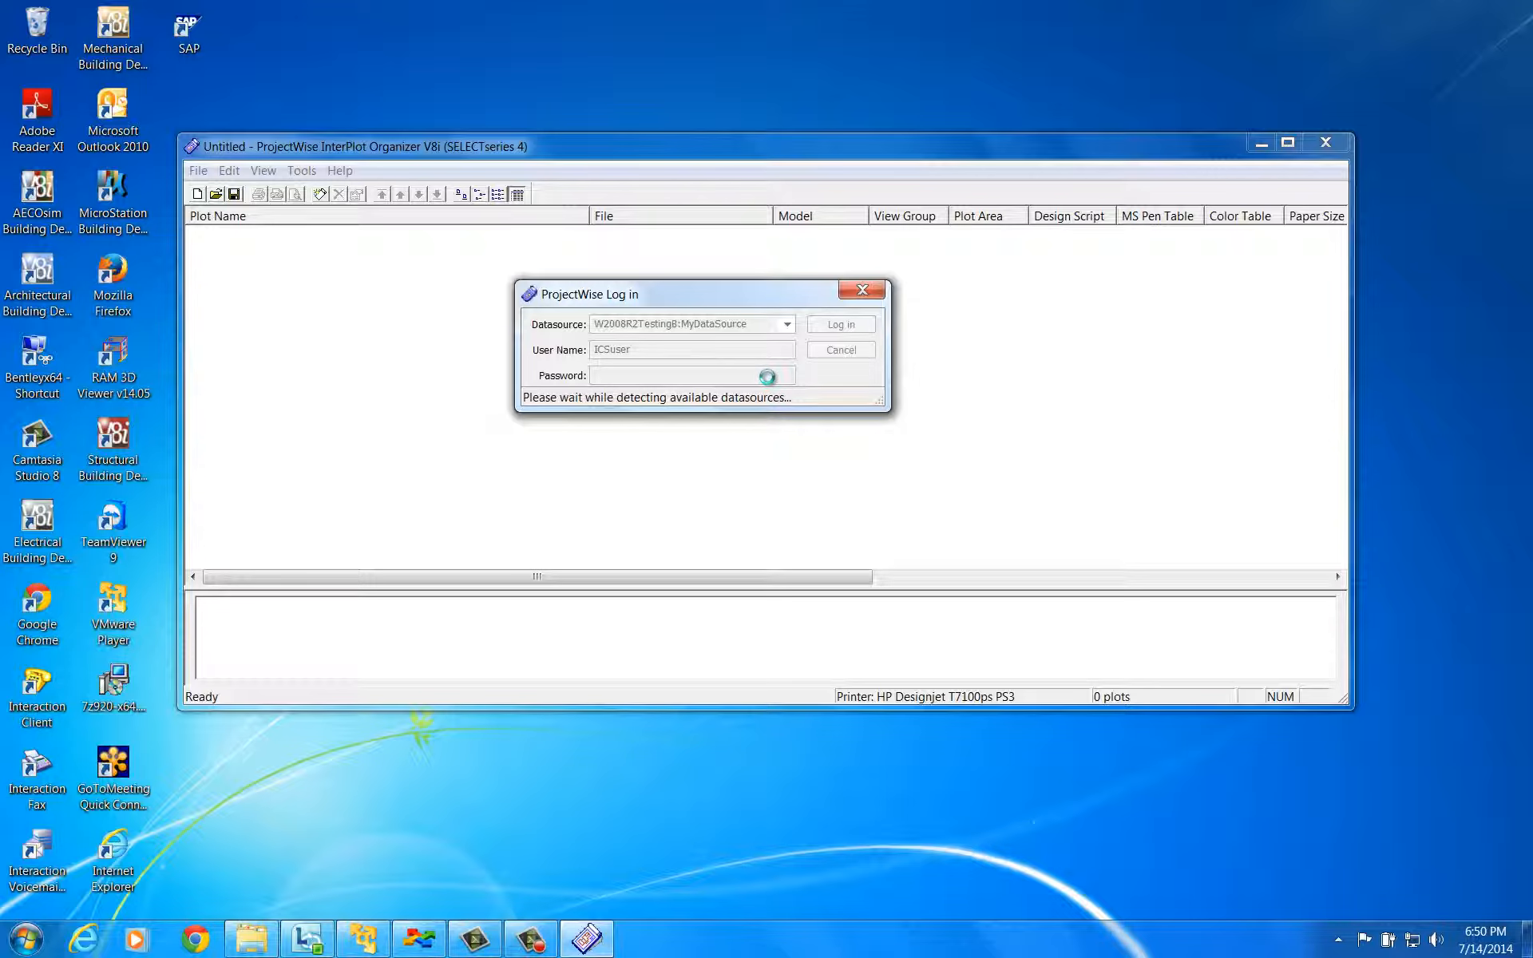
{"action": "type", "text": "•"}
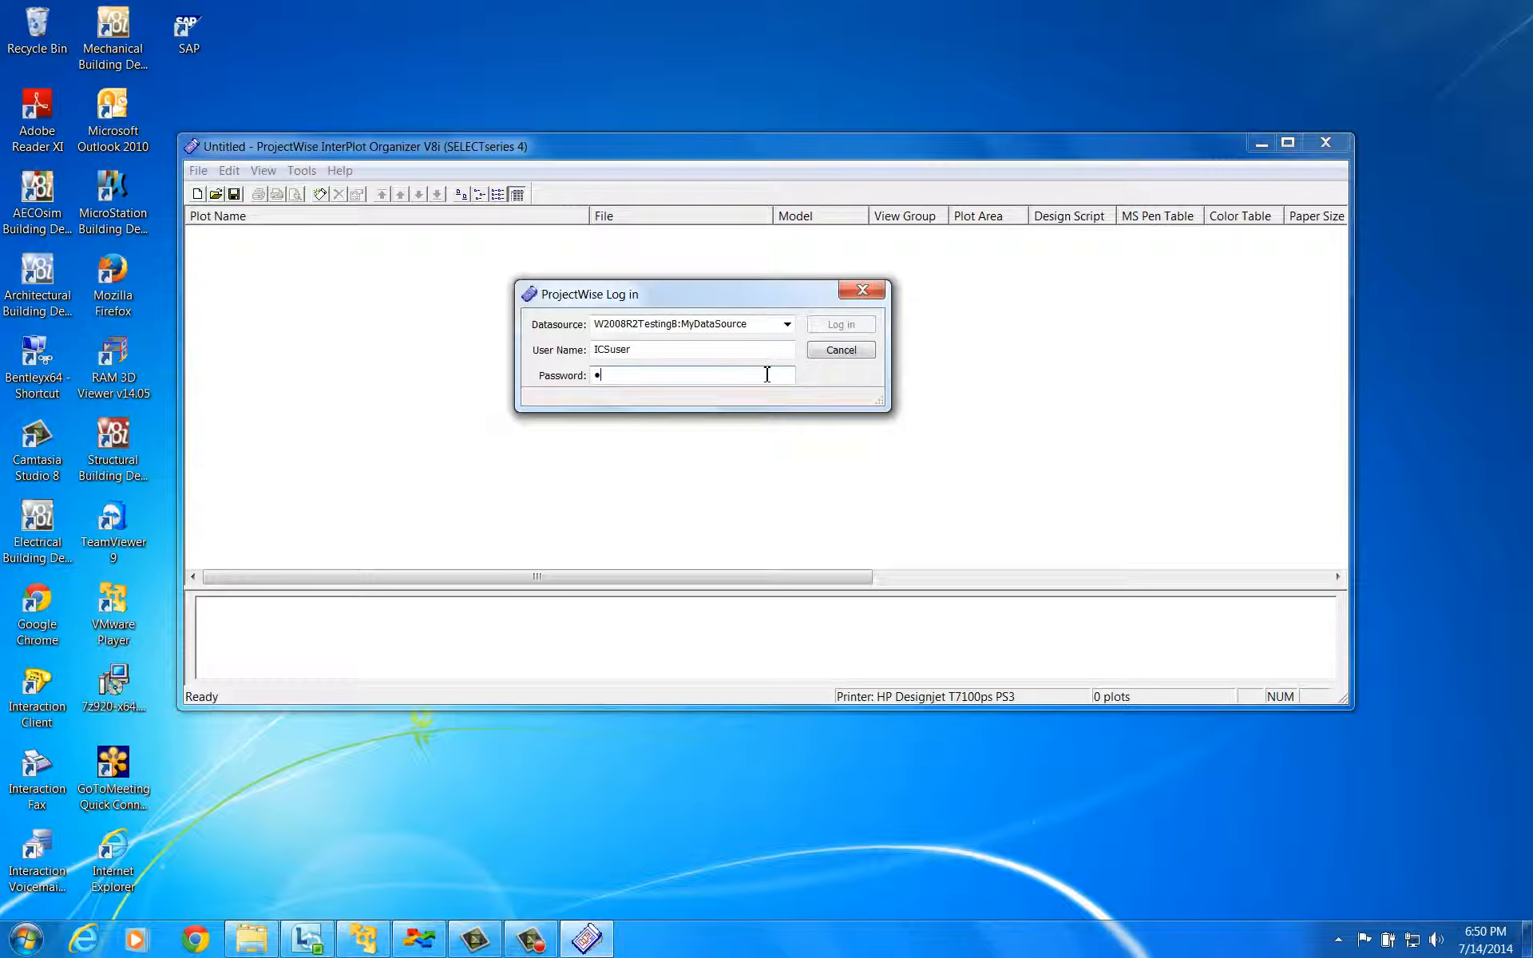
{"action": "type", "text": "••••••"}
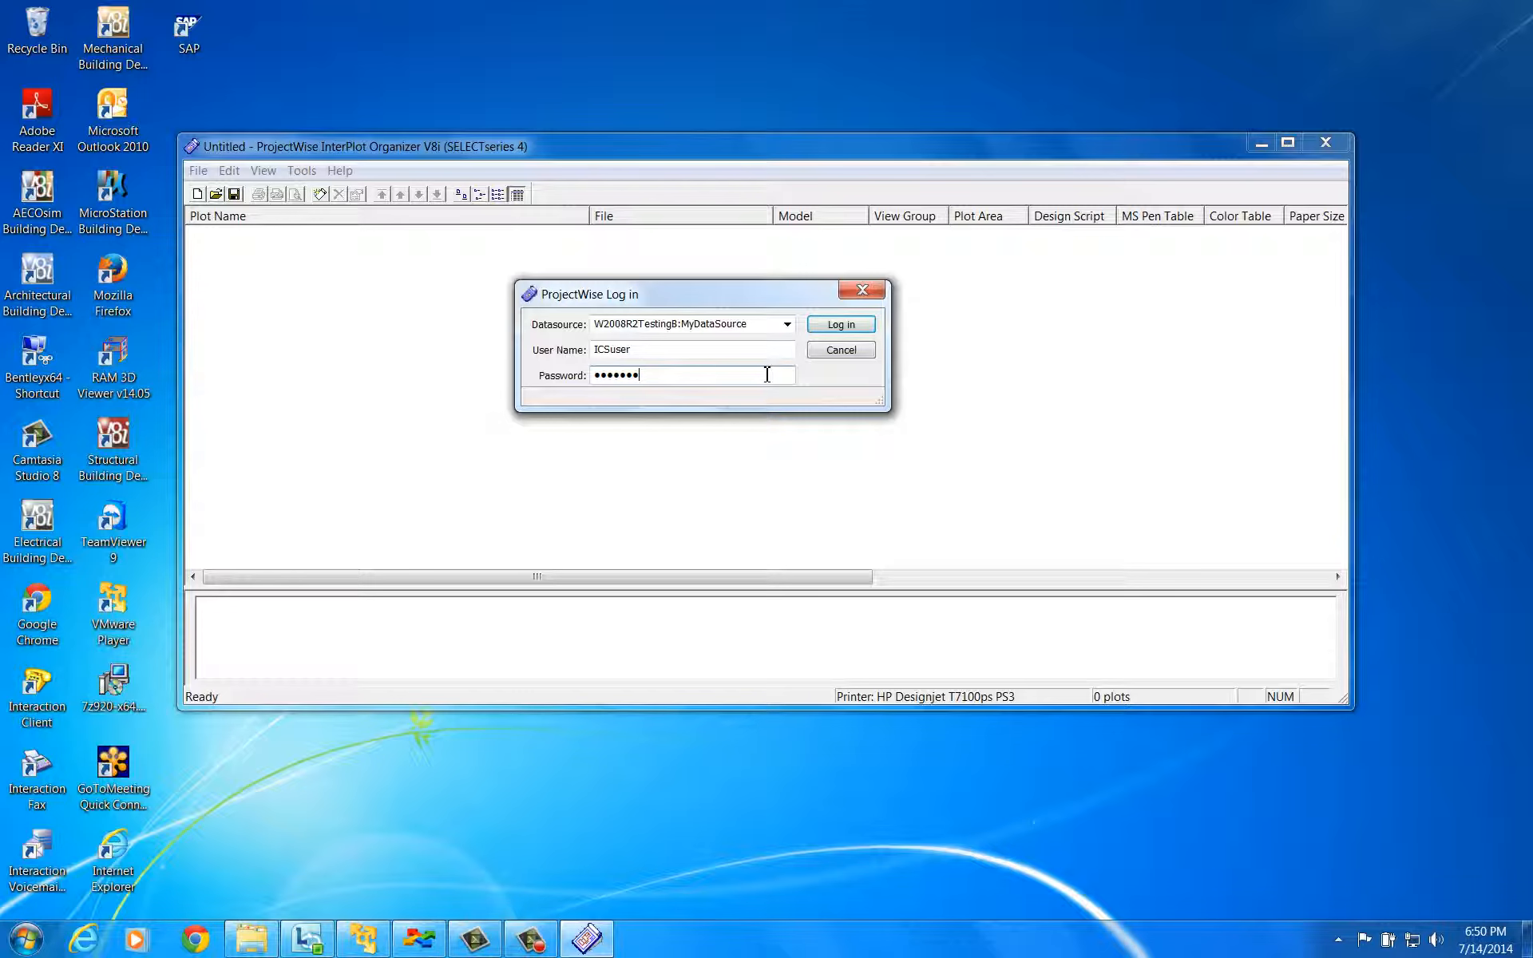
{"action": "left_click", "coordinate": [839, 324]}
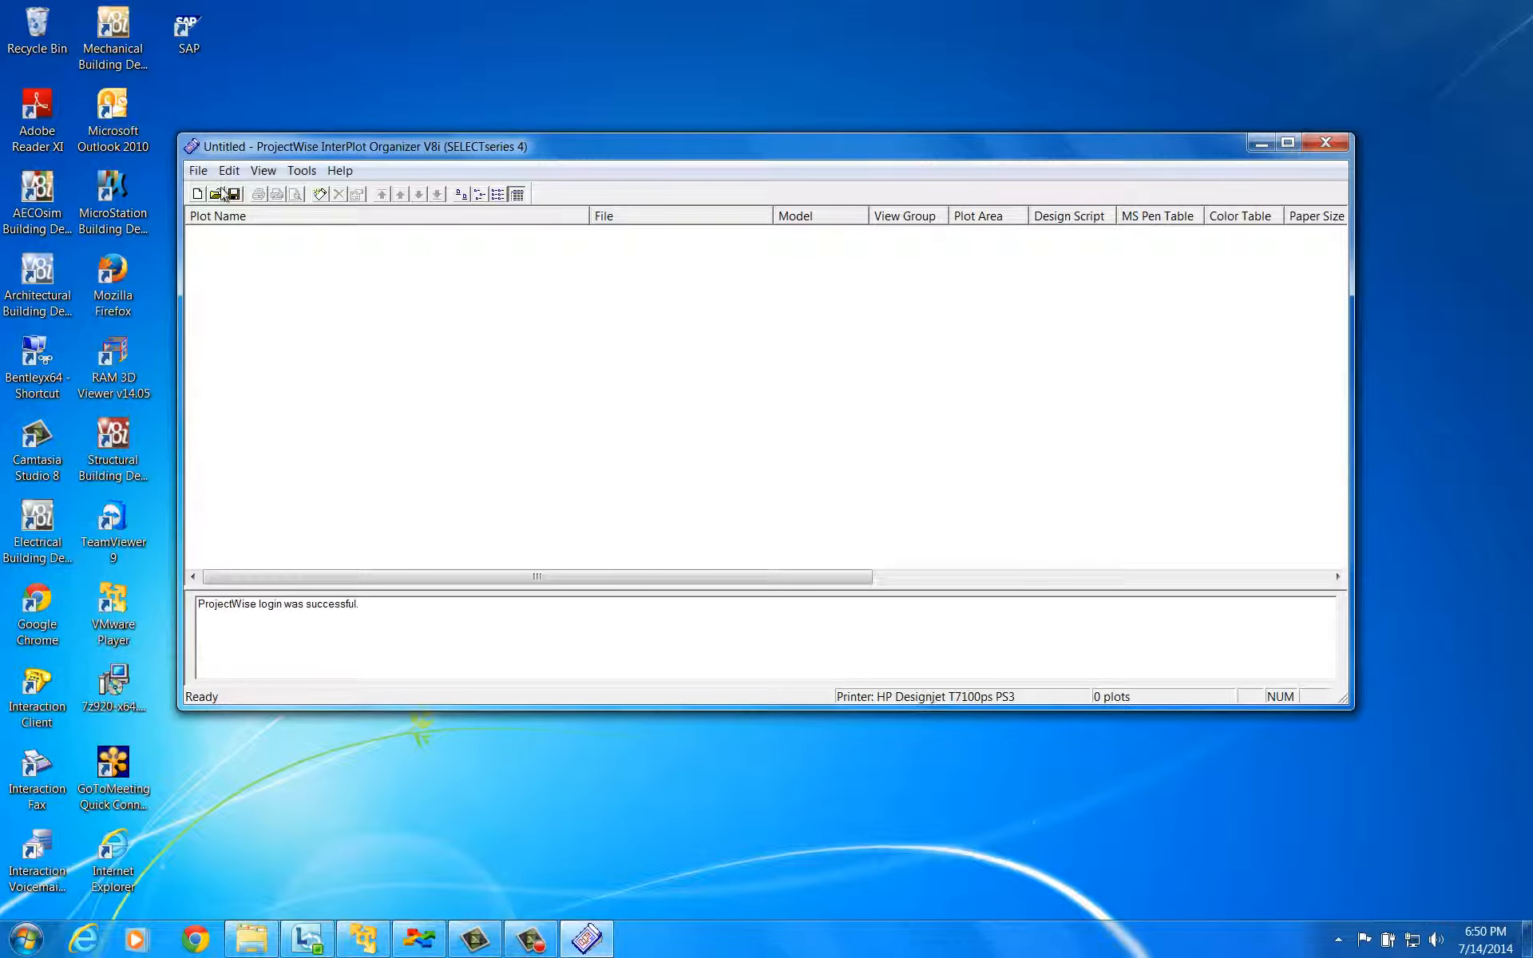
- Create plots ar1 and ar2 from ar1.dgn and ar2.dgn in the ICSTest ProjectWise folder
{"action": "left_click", "coordinate": [198, 170]}
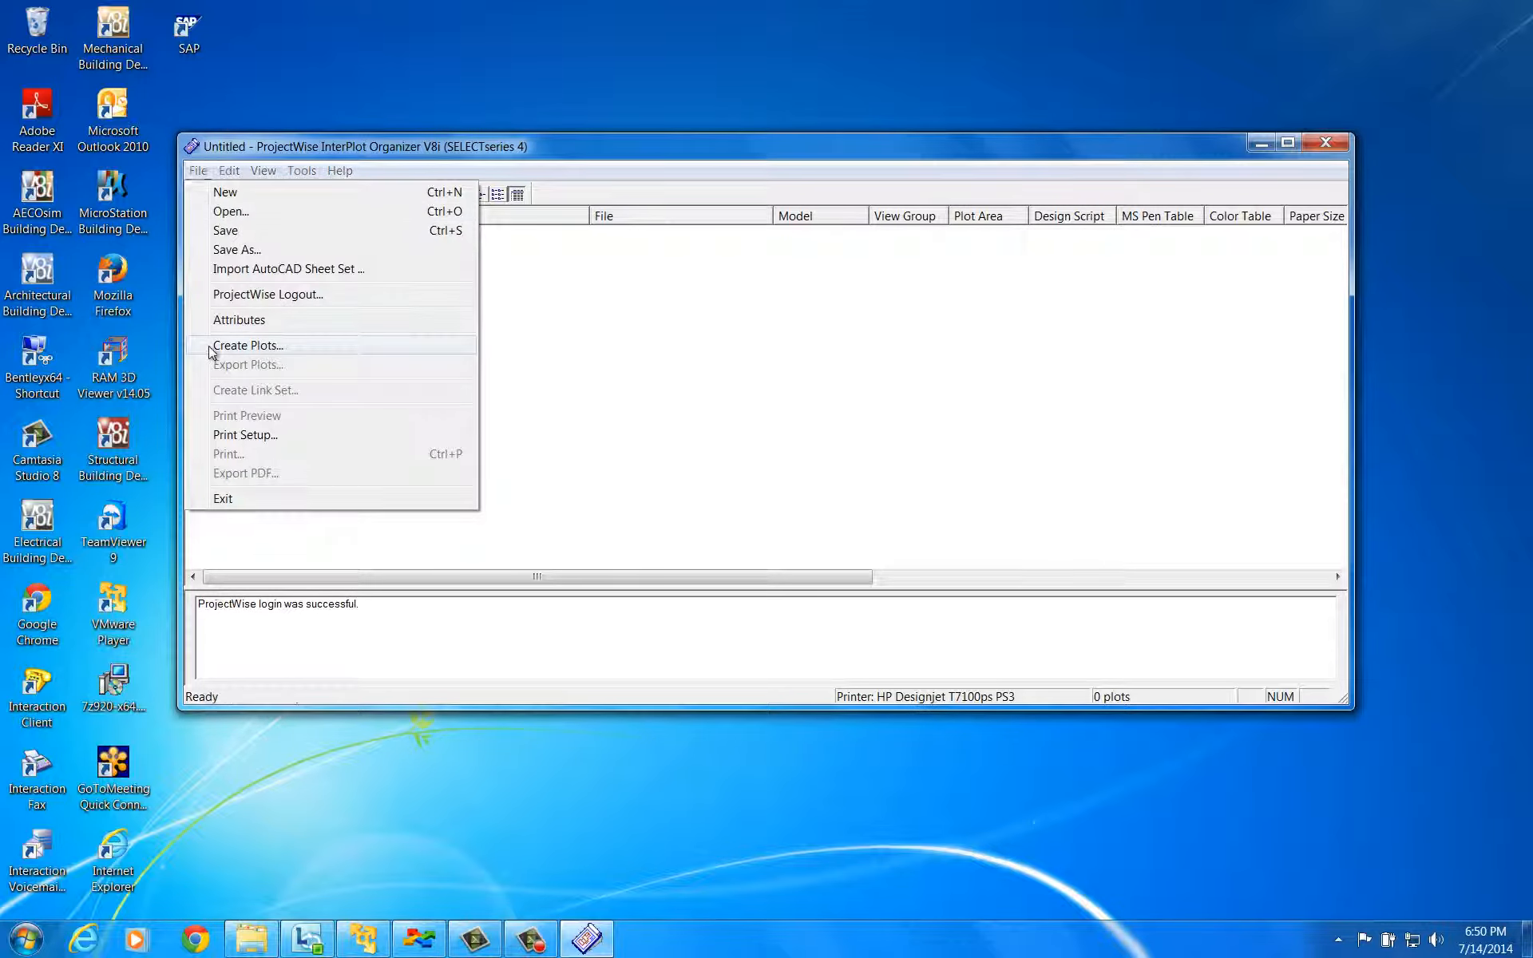
{"action": "left_click", "coordinate": [248, 345]}
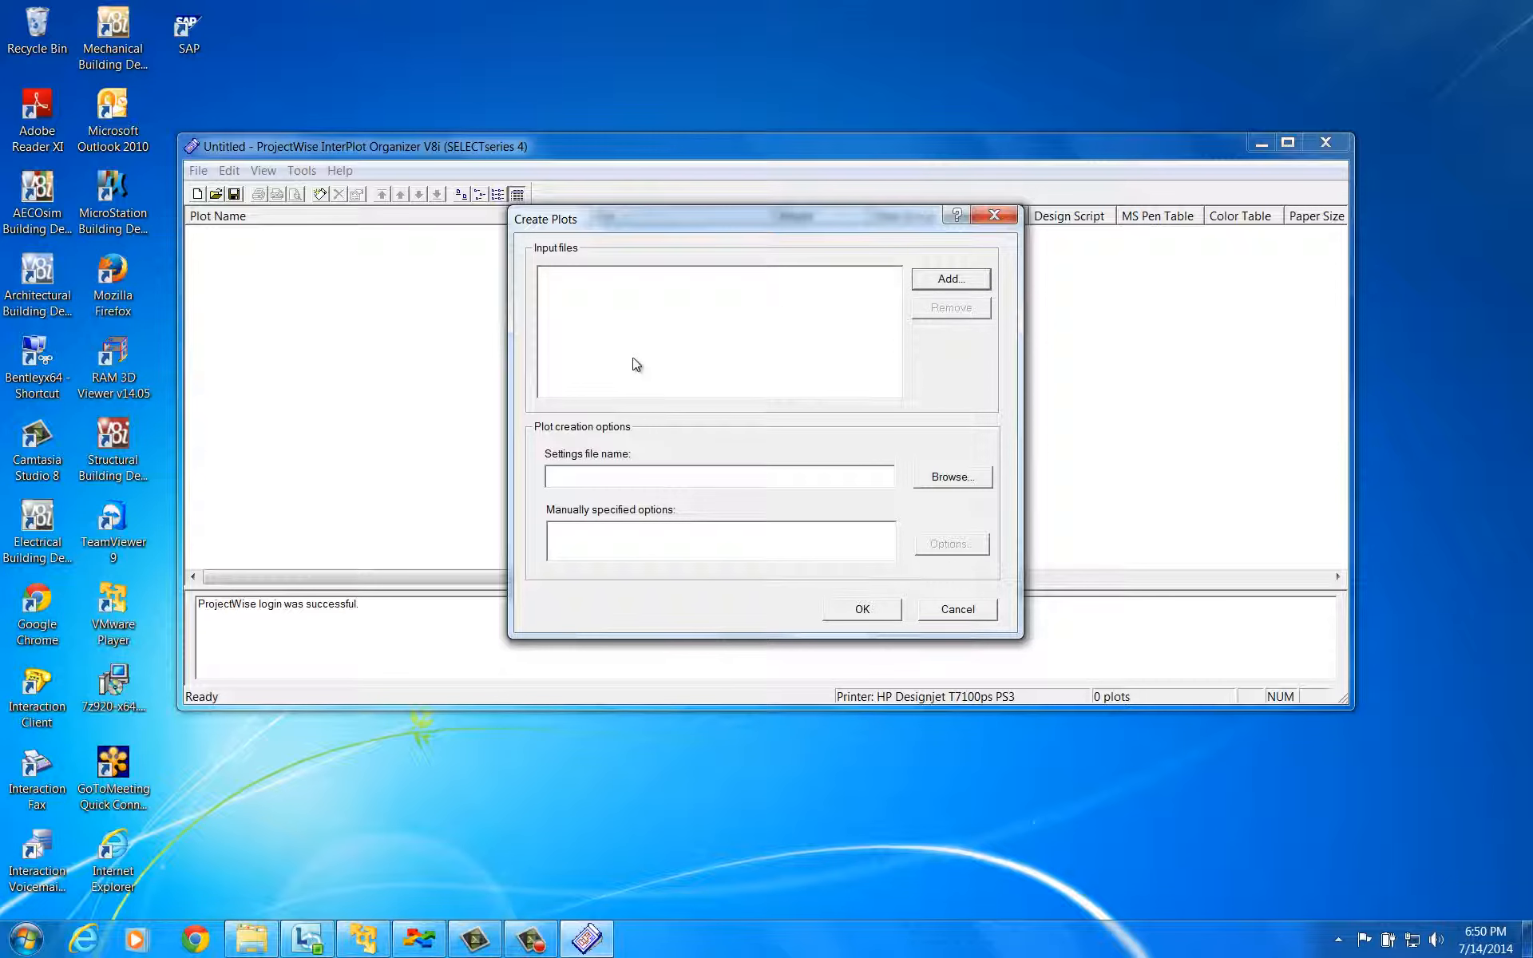
{"action": "left_click", "coordinate": [948, 278]}
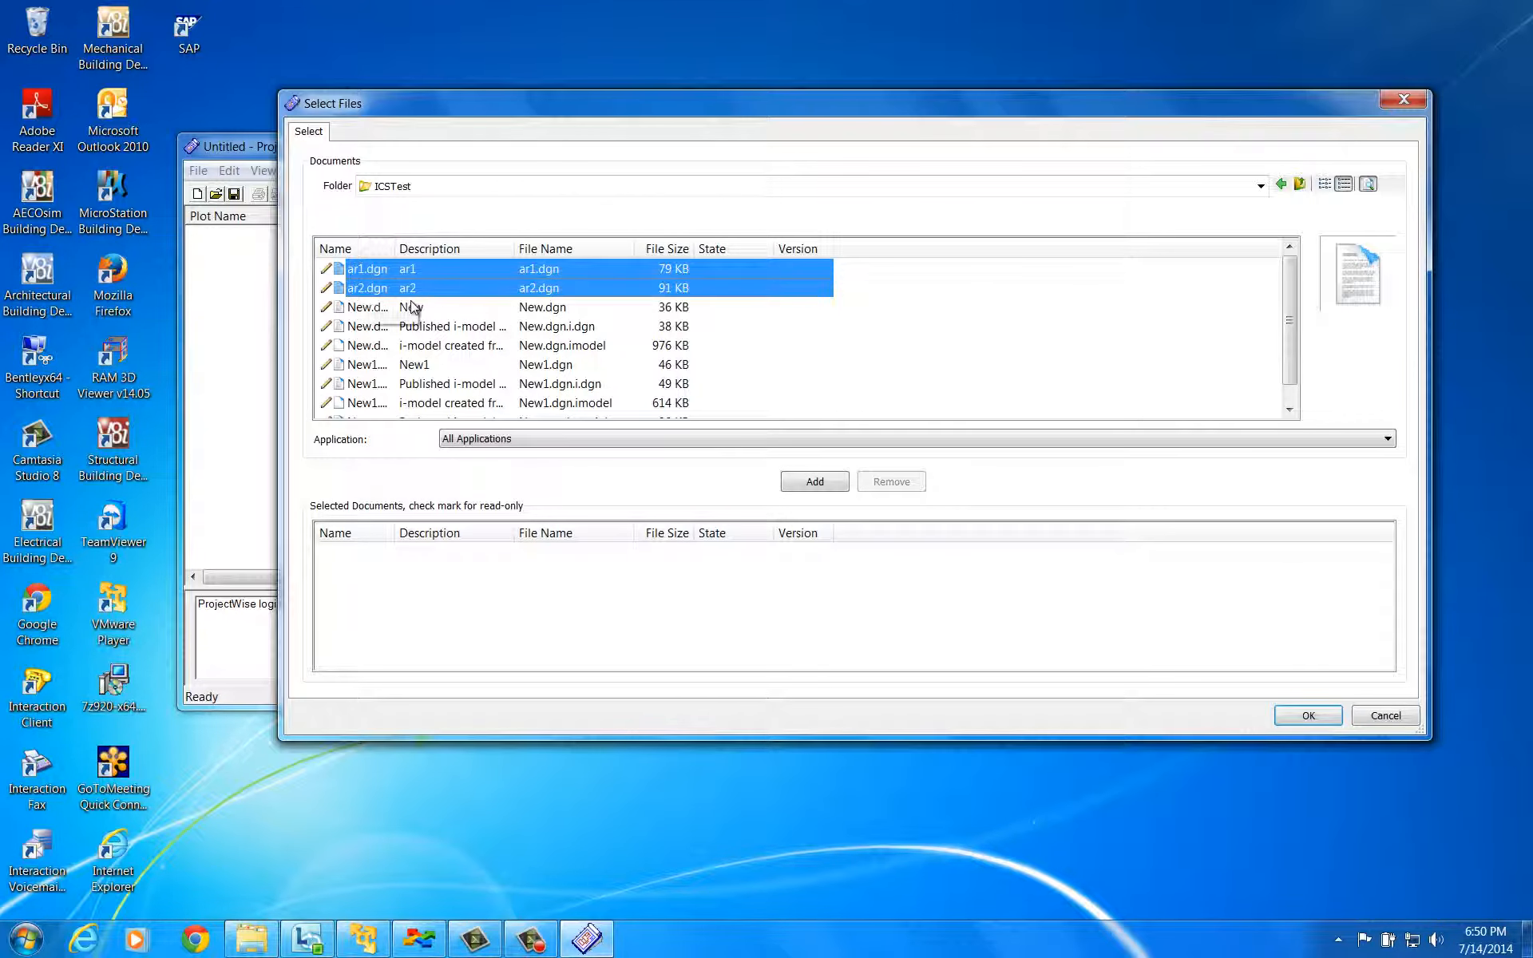
{"action": "left_click", "coordinate": [1308, 716]}
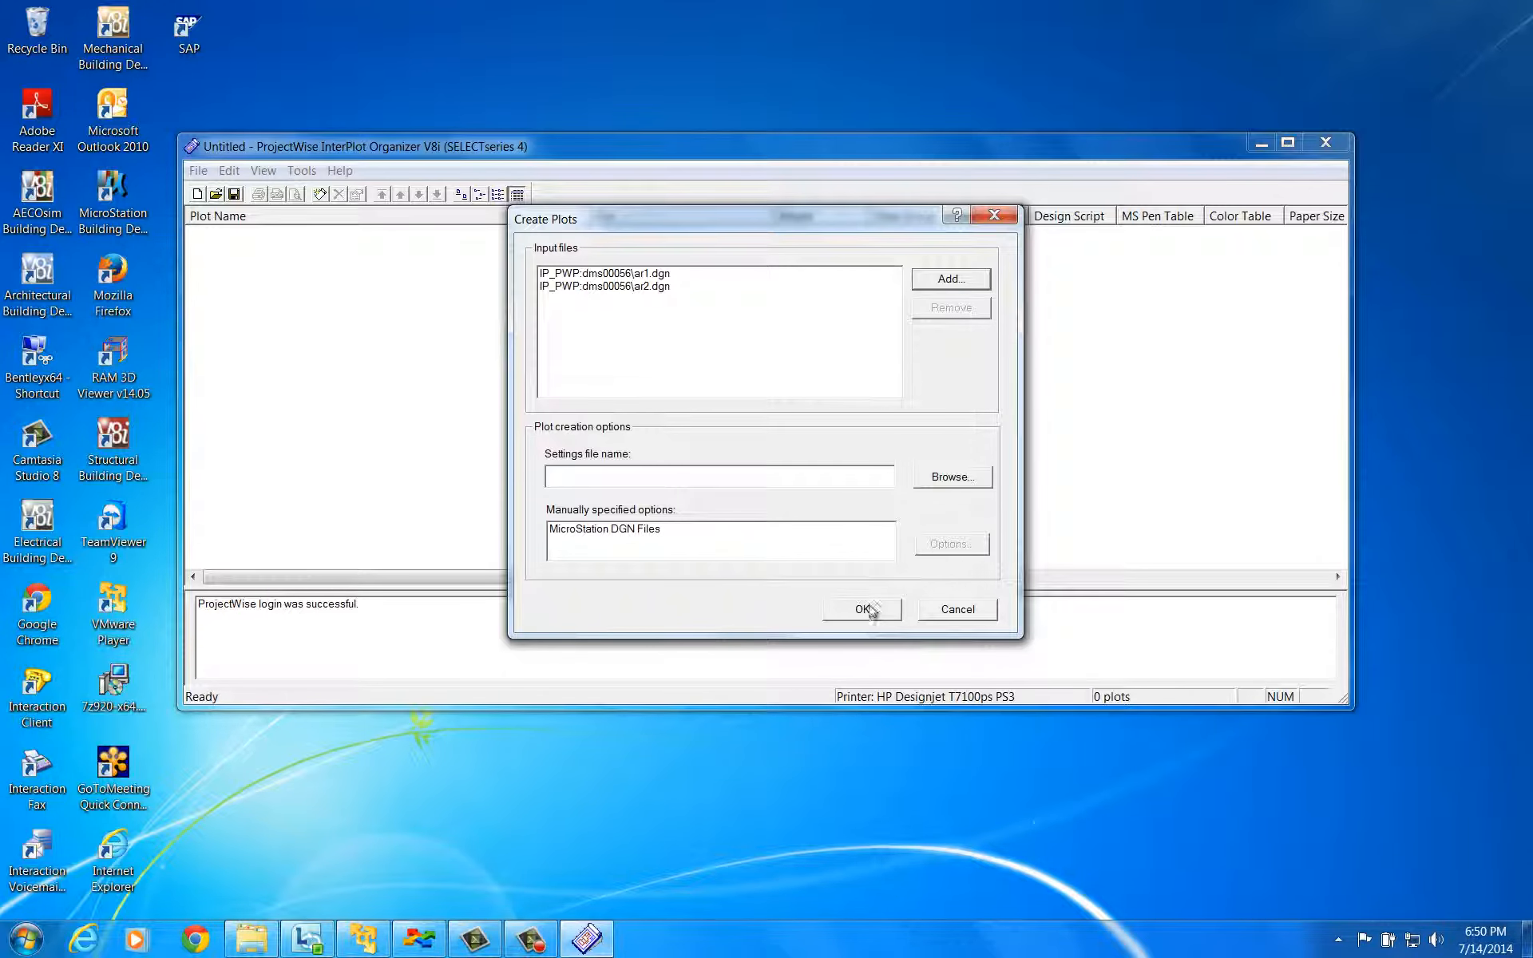
{"action": "left_click", "coordinate": [861, 607]}
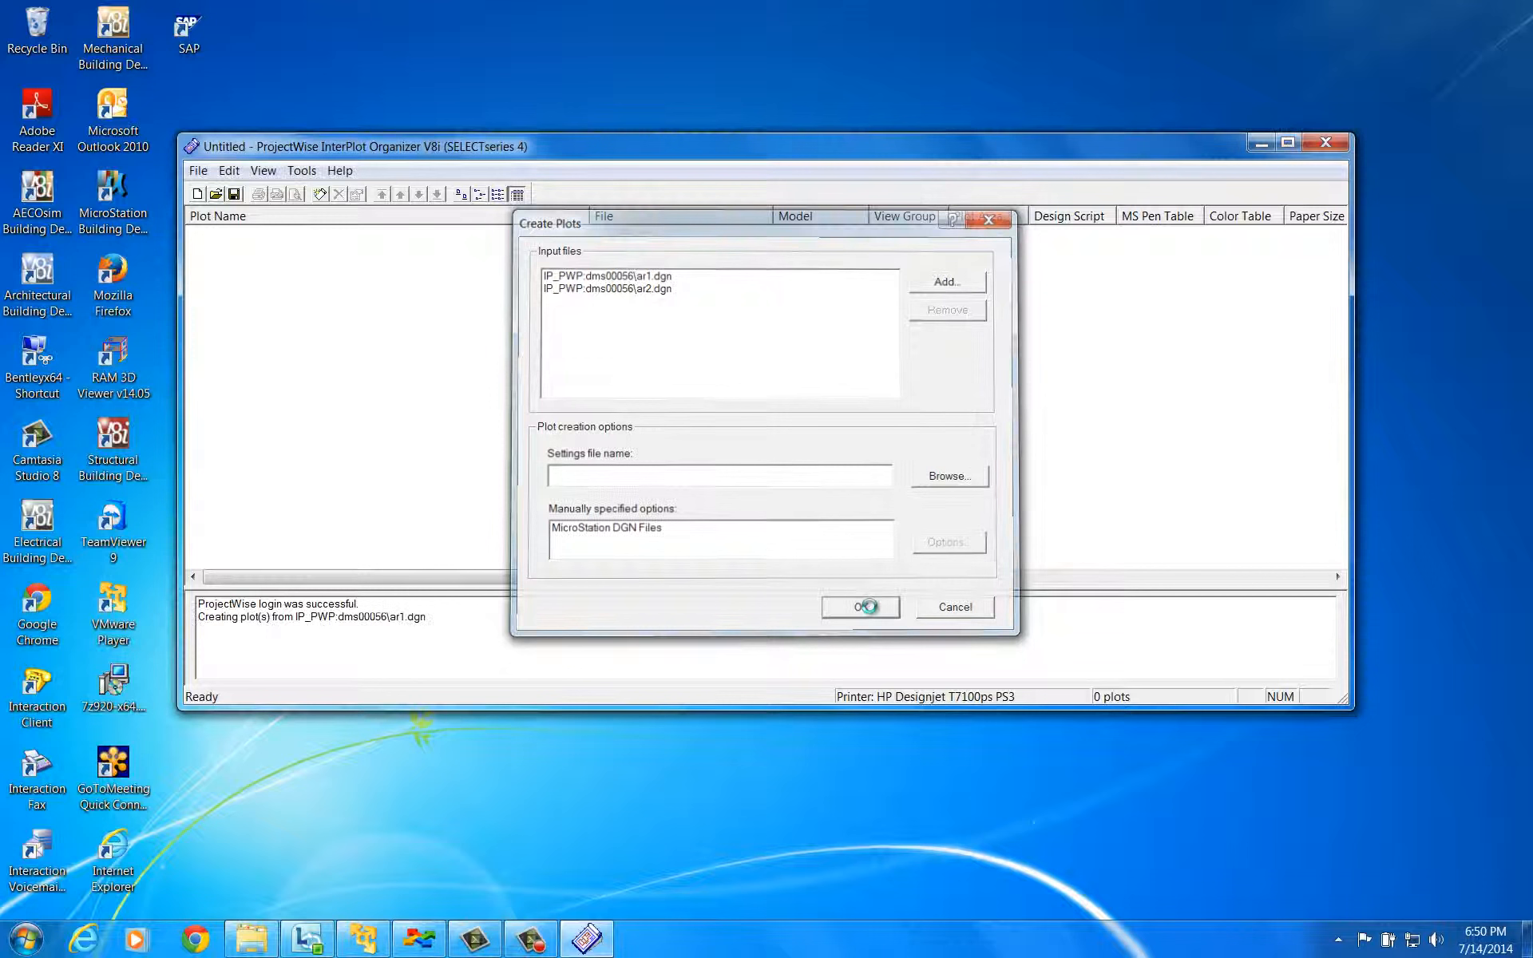
{"action": "left_click", "coordinate": [860, 607]}
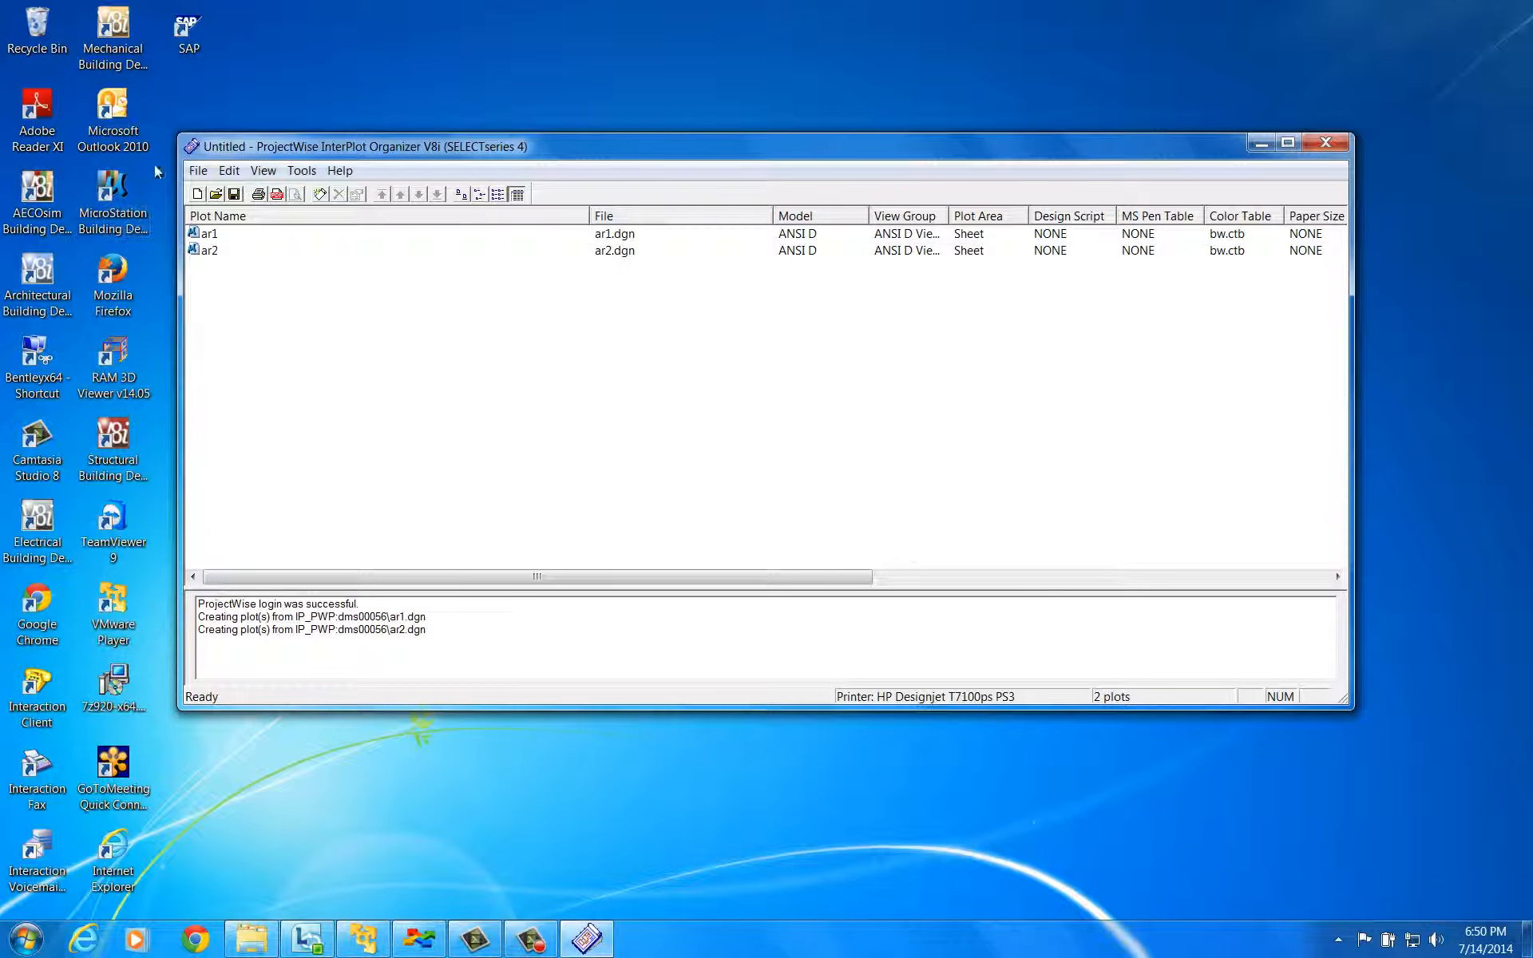
- Set Export PDF to all plots in one file with Invoke PDF viewer when done enabled
{"action": "left_click", "coordinate": [198, 171]}
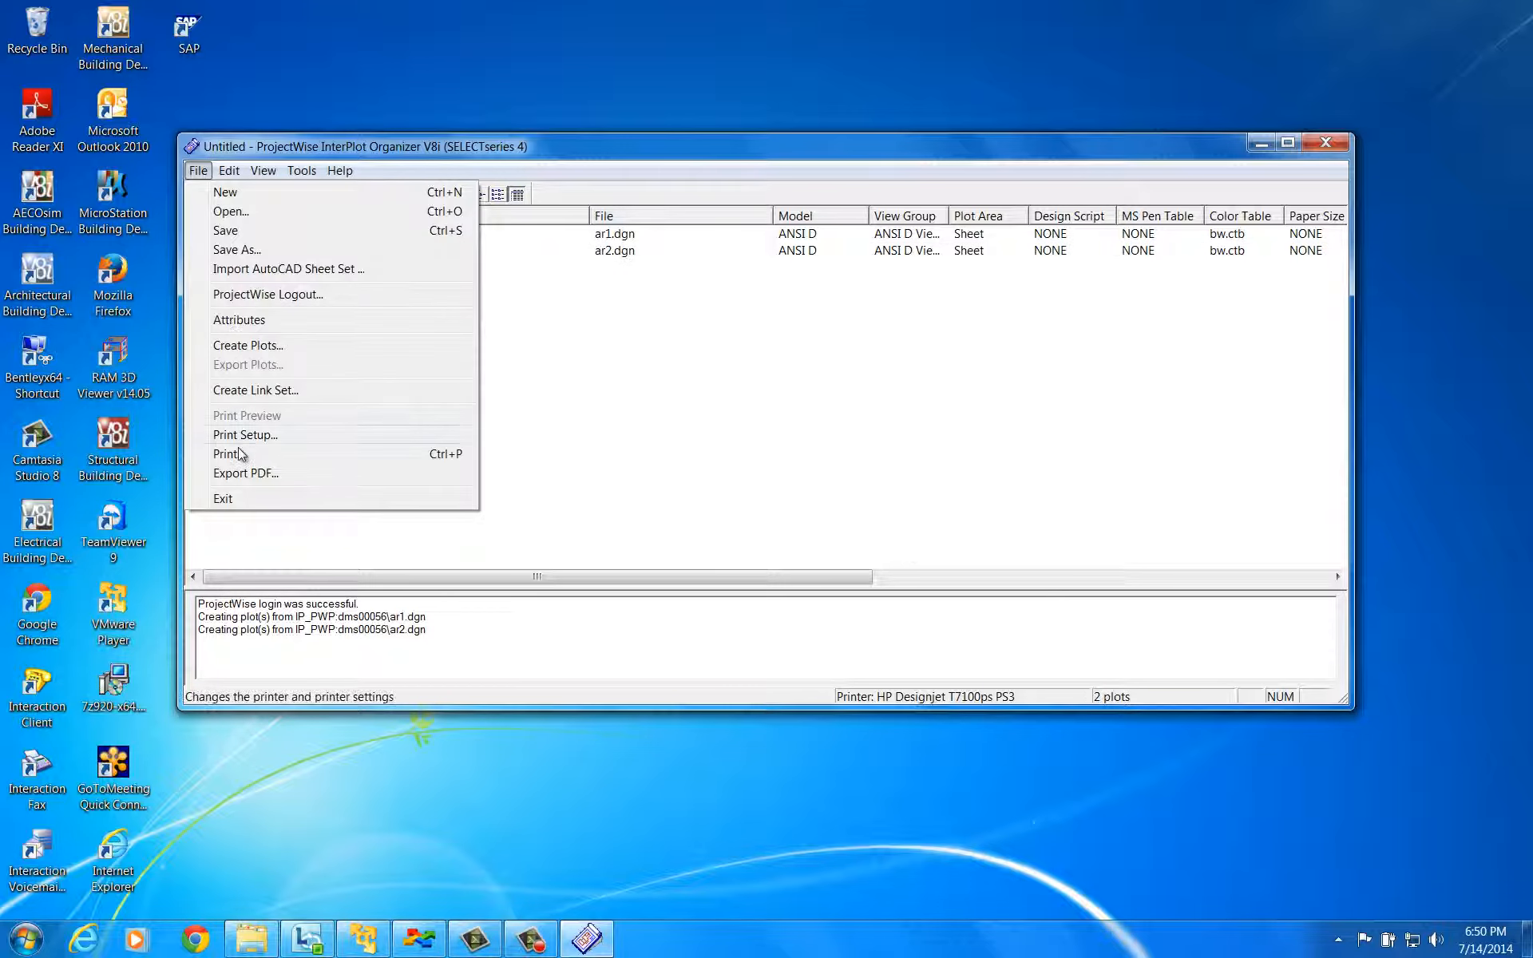
{"action": "left_click", "coordinate": [246, 472]}
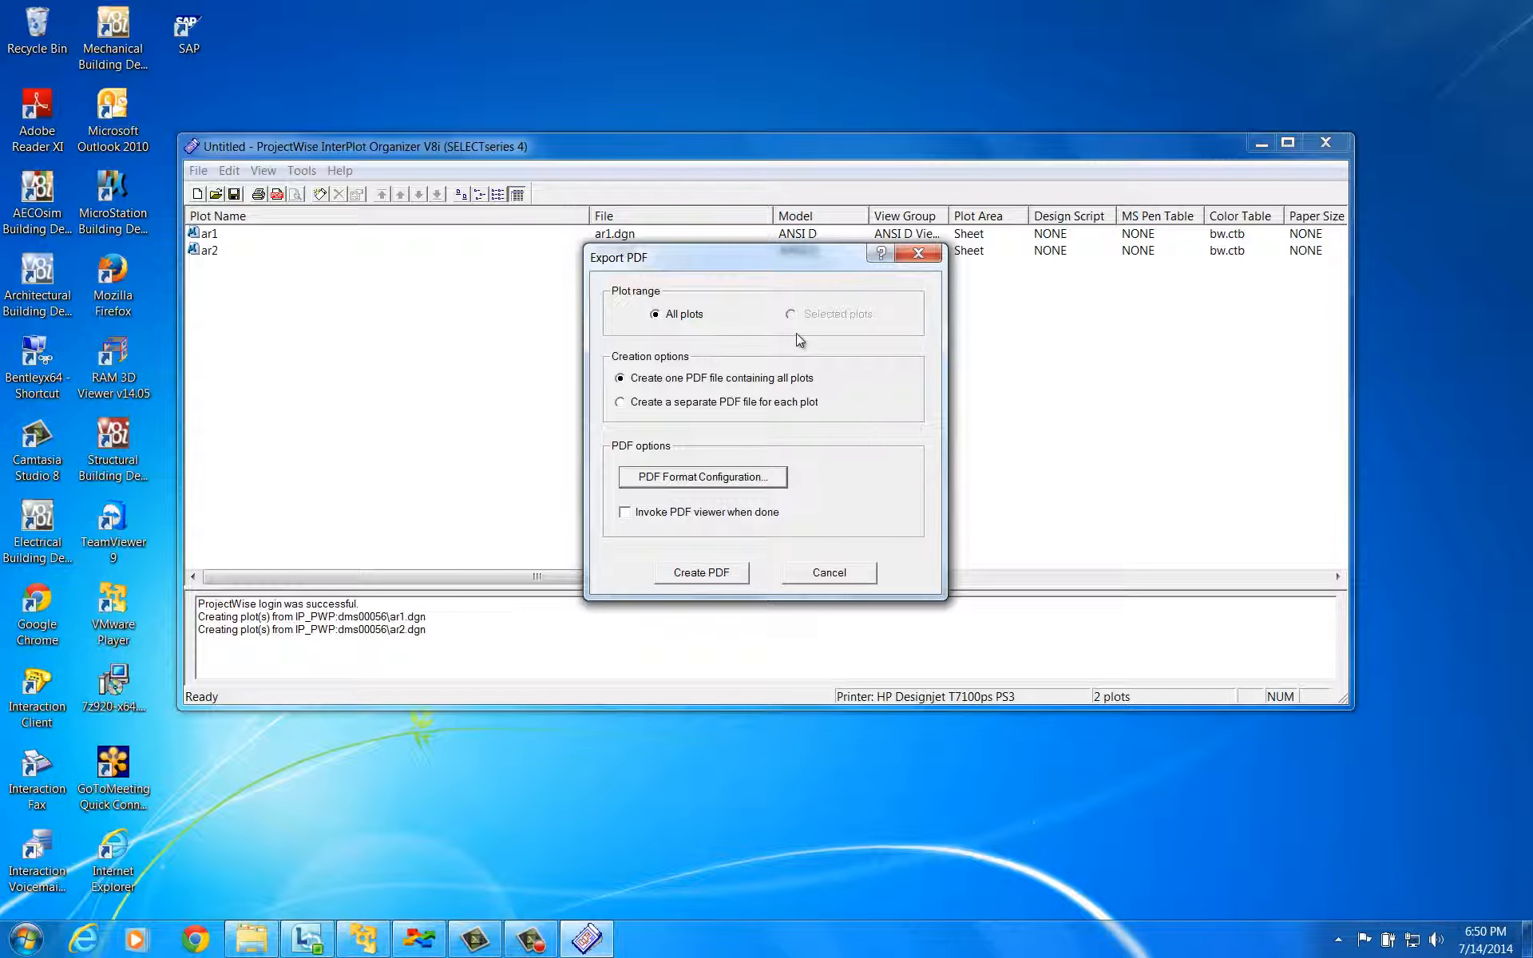
{"action": "mouse_move", "coordinate": [800, 337]}
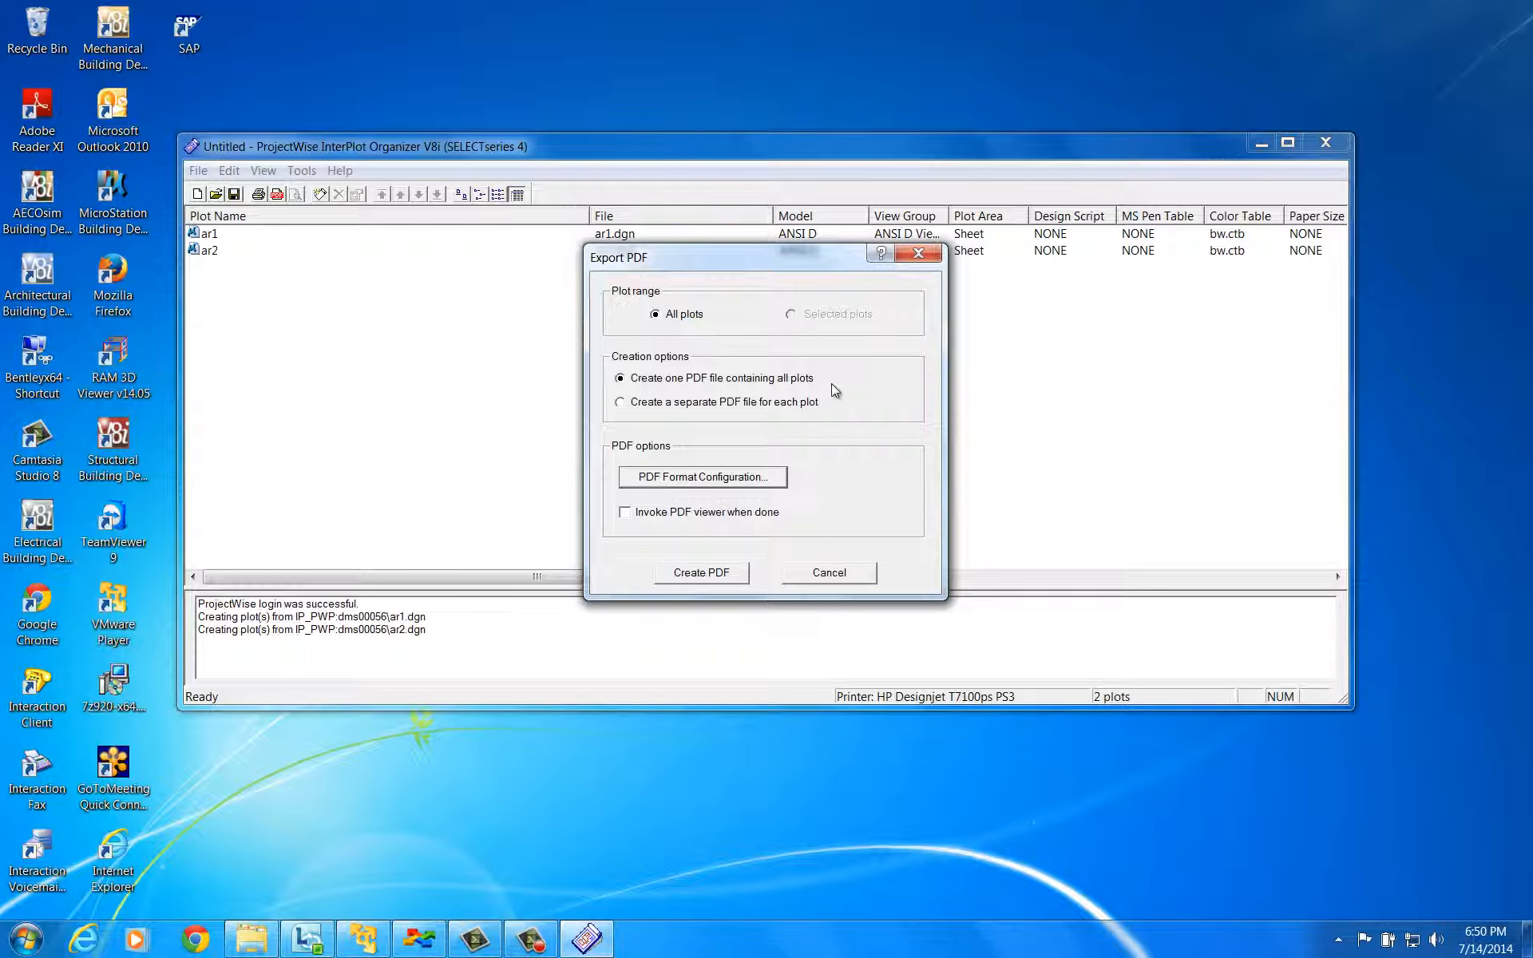
{"action": "mouse_move", "coordinate": [839, 388]}
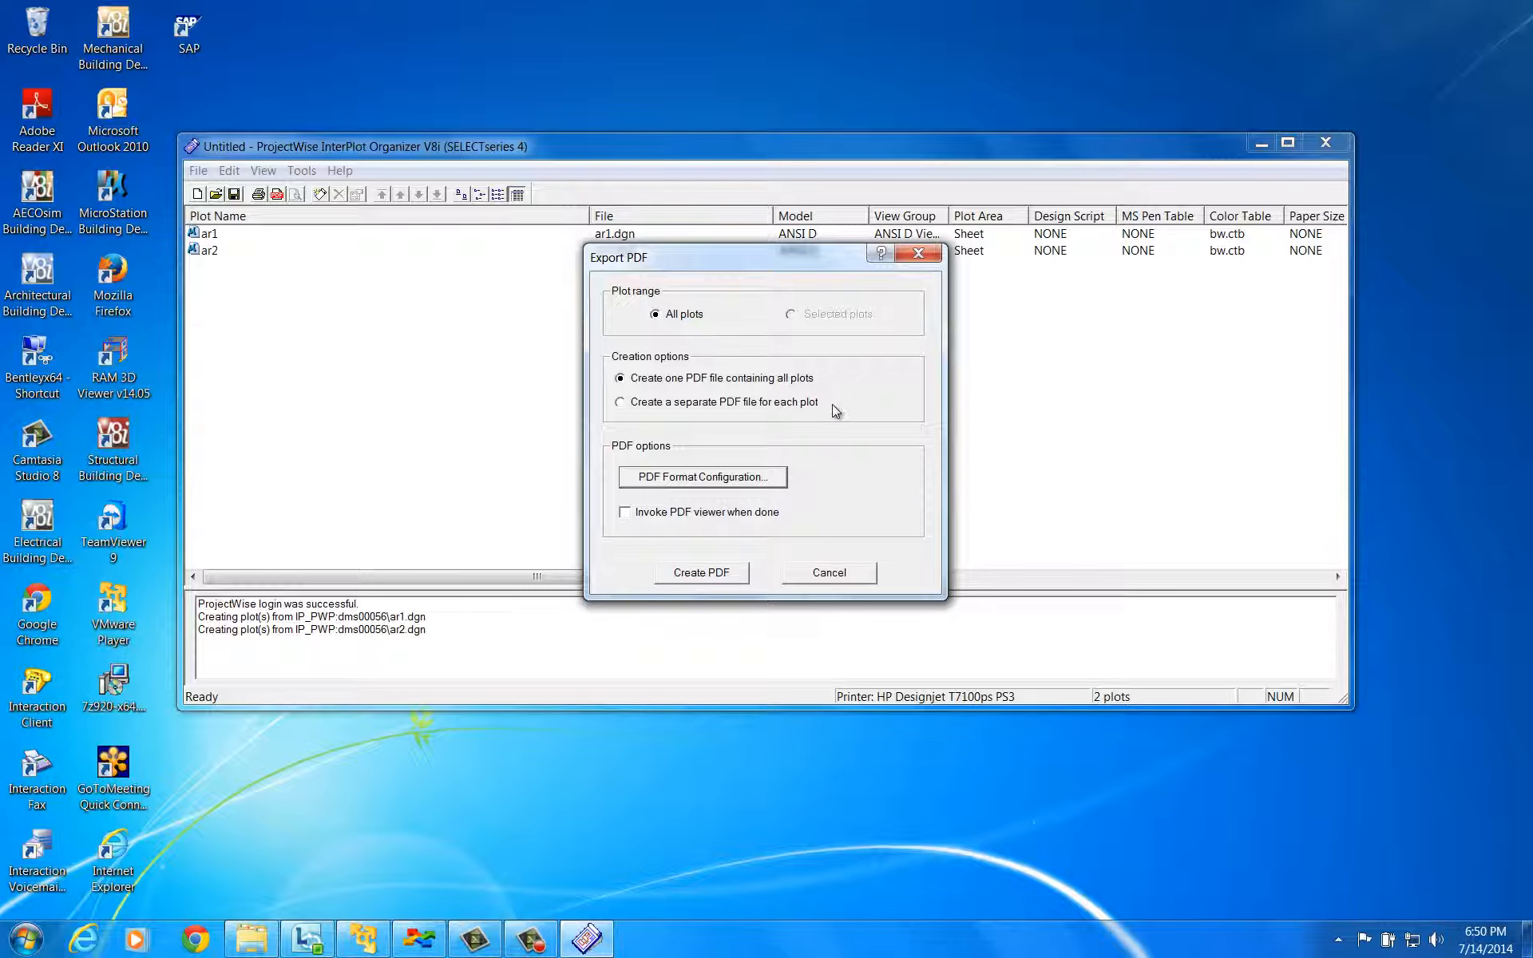
{"action": "mouse_move", "coordinate": [829, 429]}
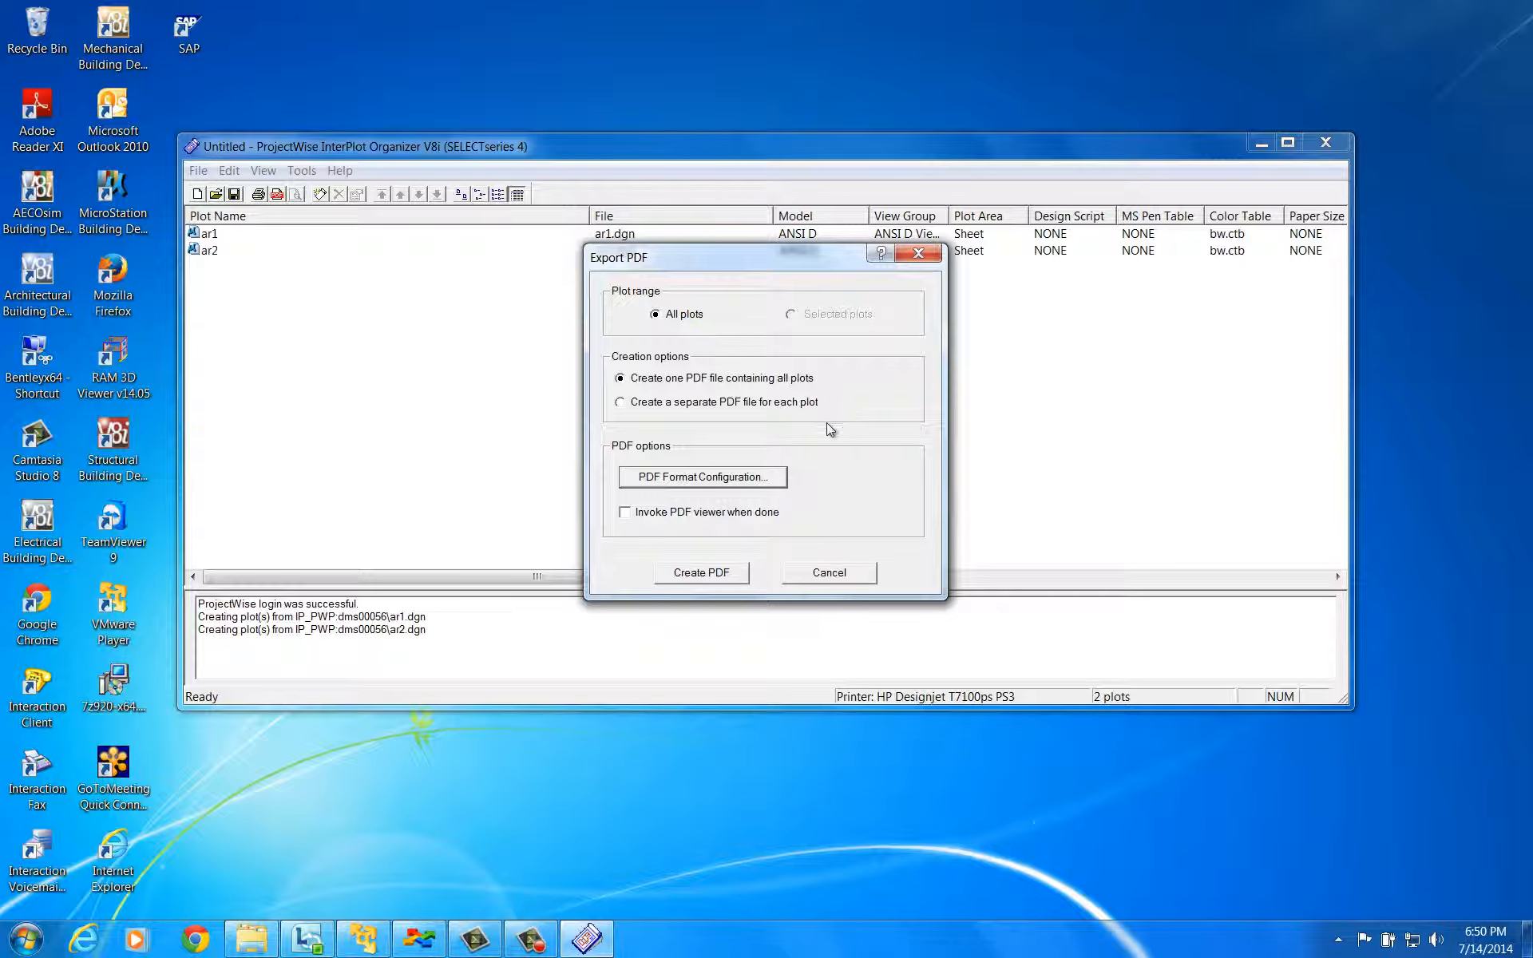
{"action": "mouse_move", "coordinate": [626, 521]}
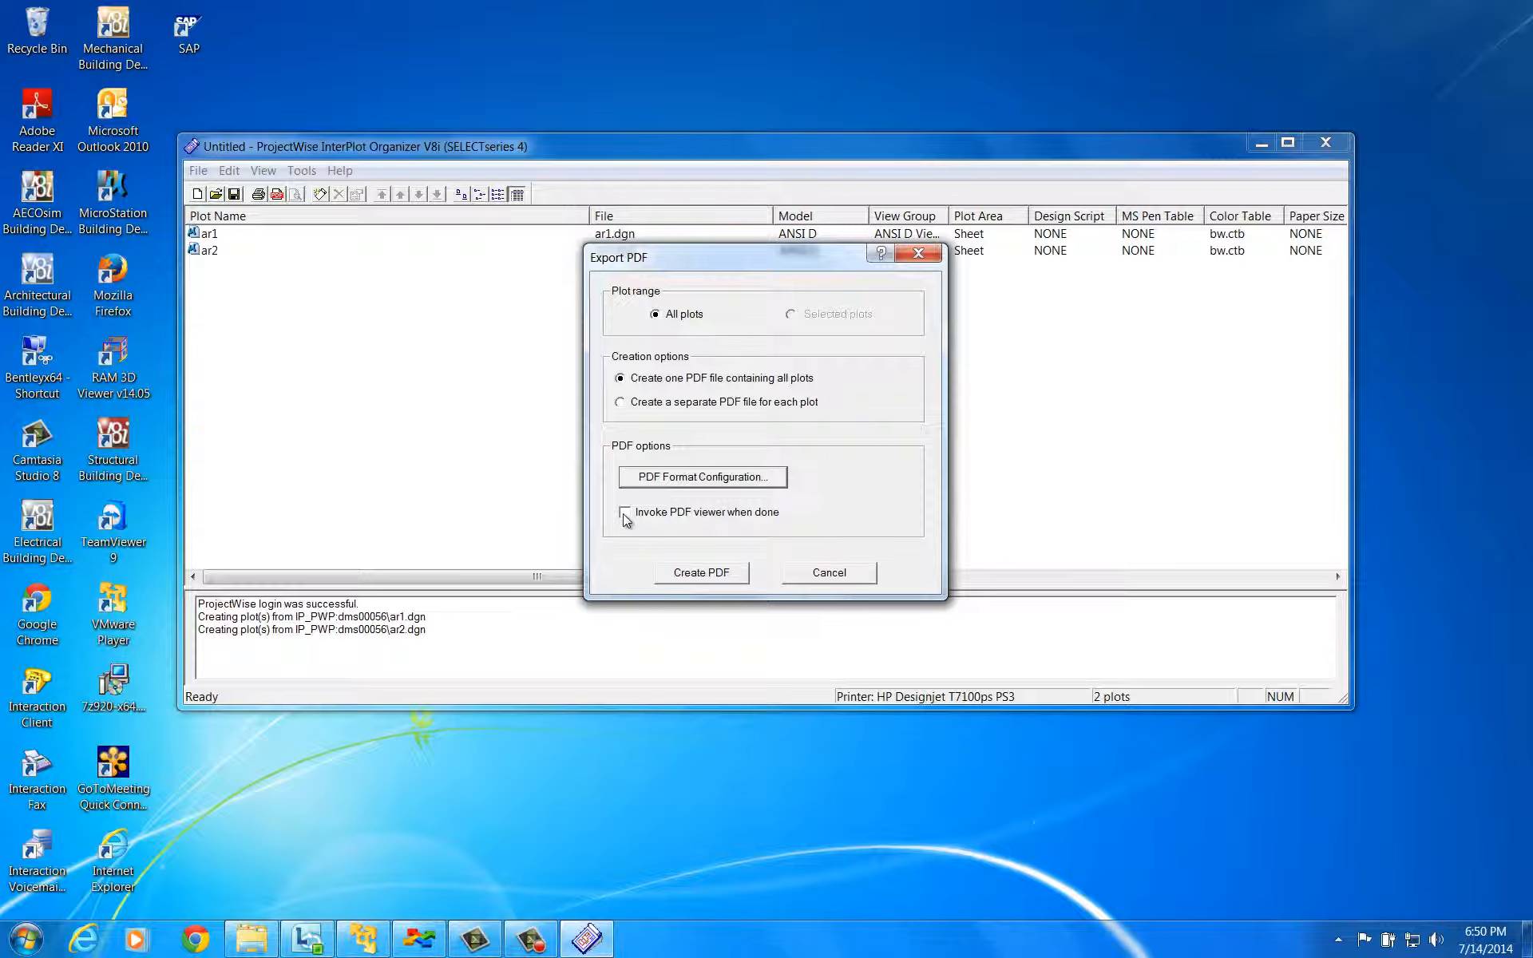
{"action": "left_click", "coordinate": [625, 511]}
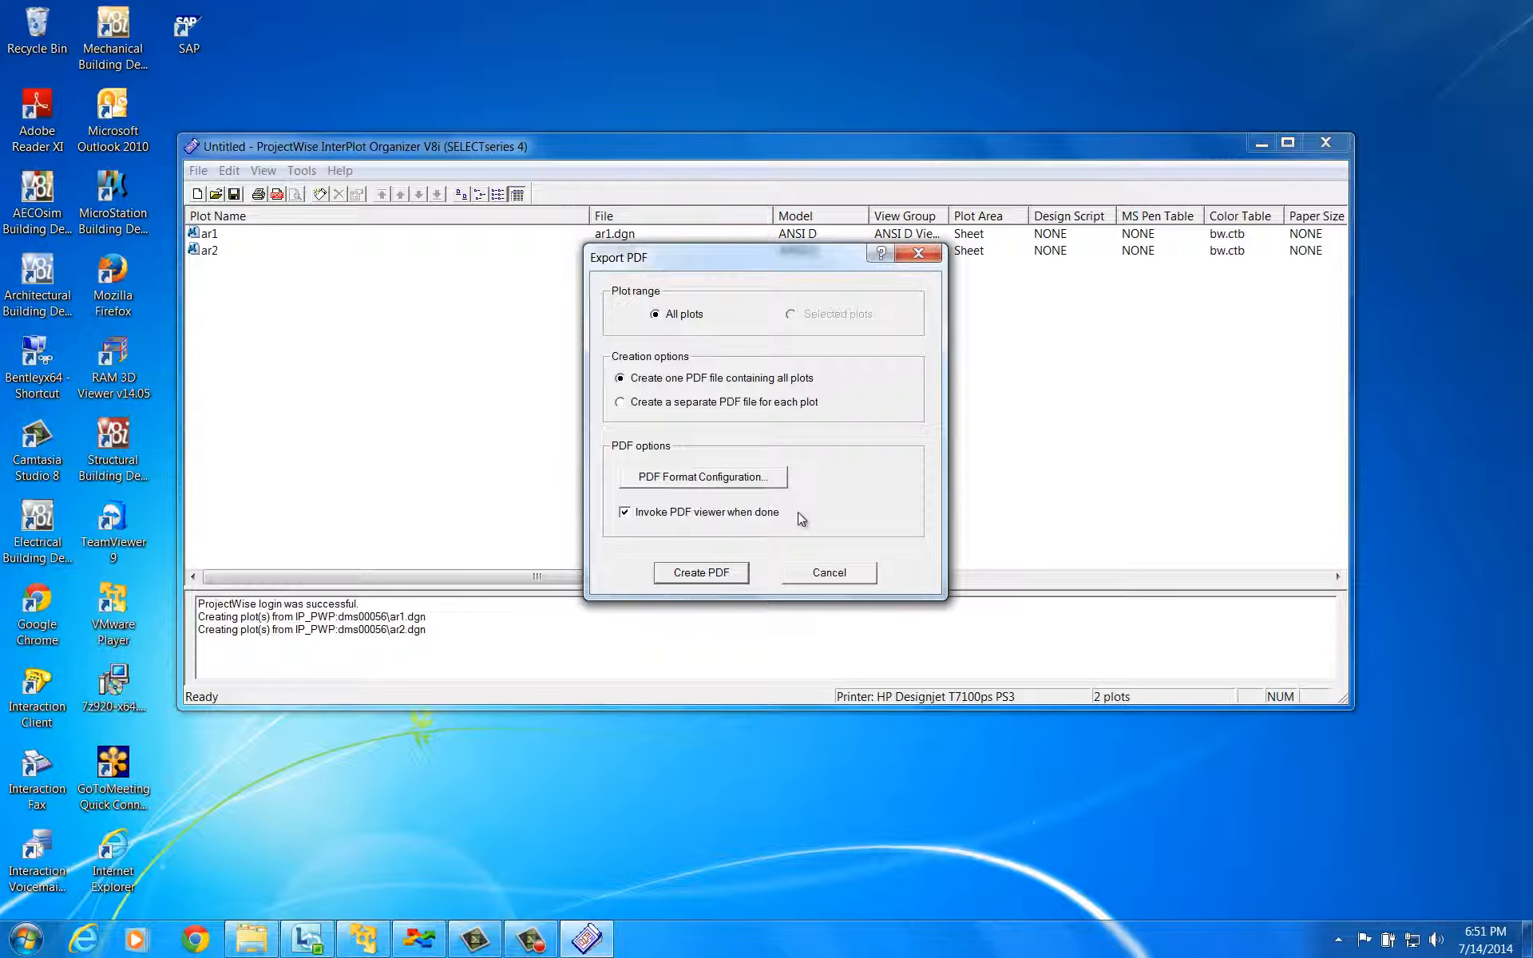
{"action": "mouse_move", "coordinate": [770, 486]}
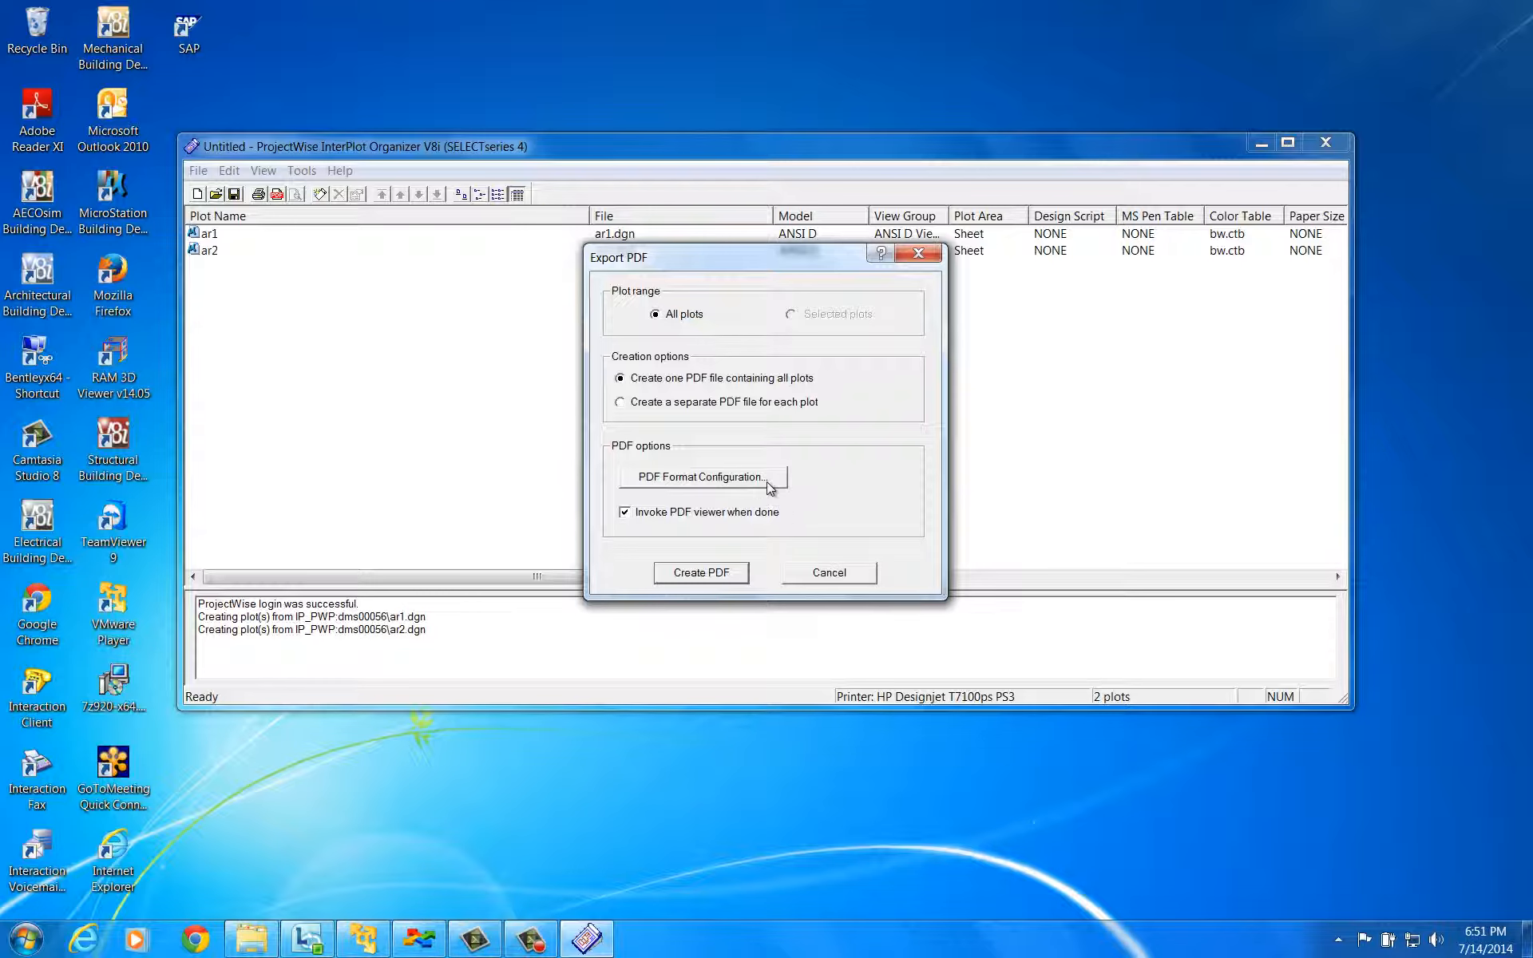
{"action": "left_click", "coordinate": [699, 476]}
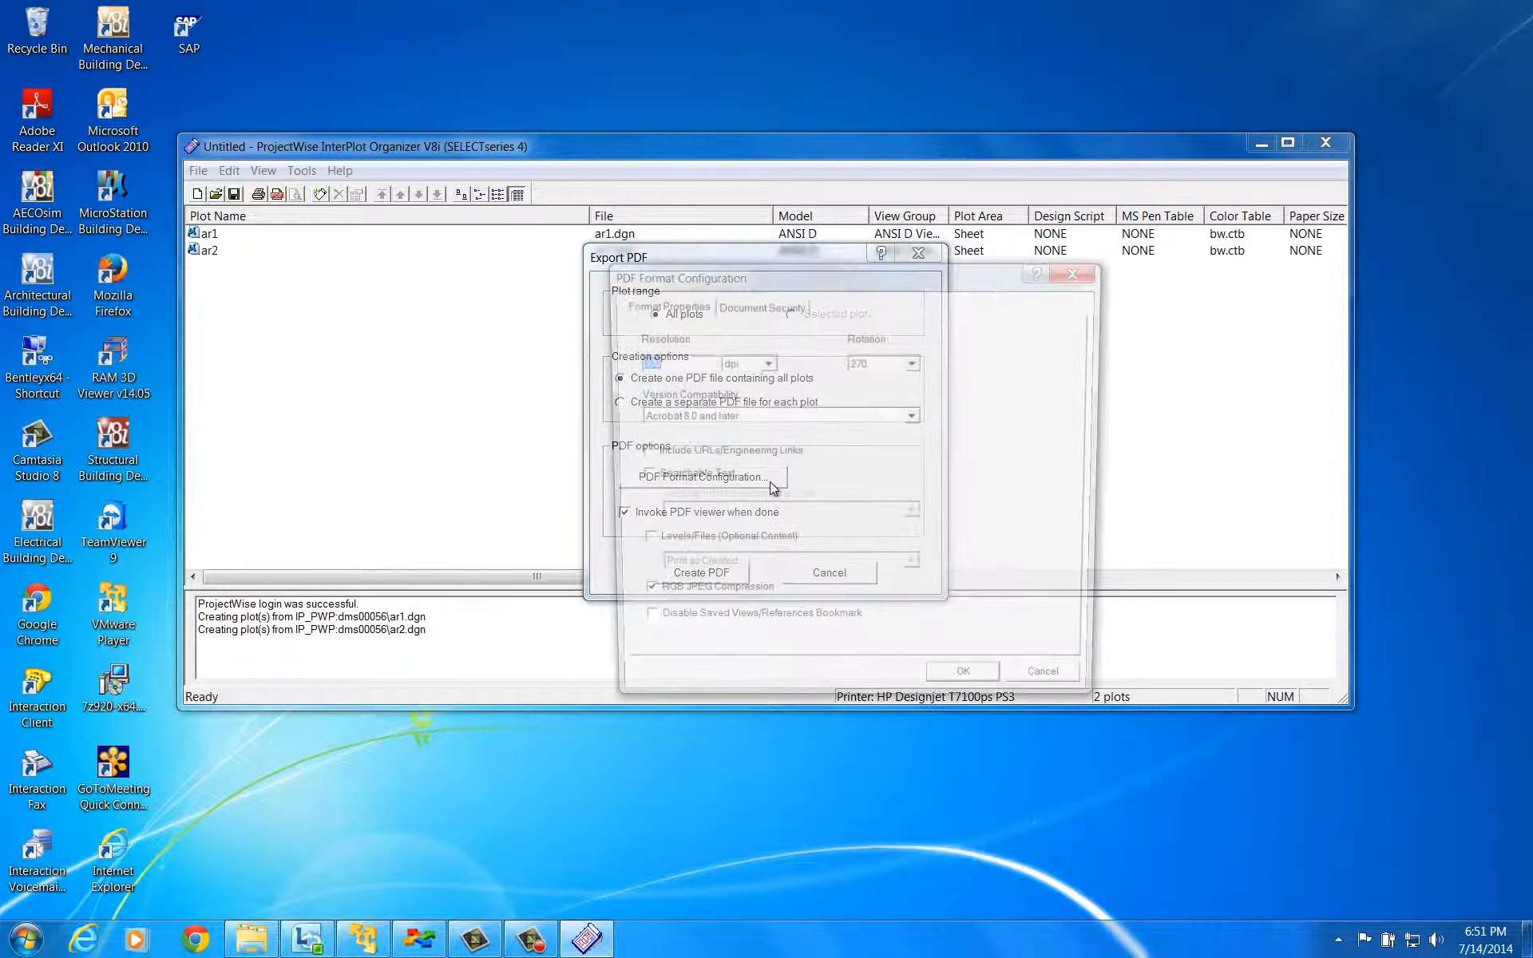
{"action": "left_click", "coordinate": [698, 477]}
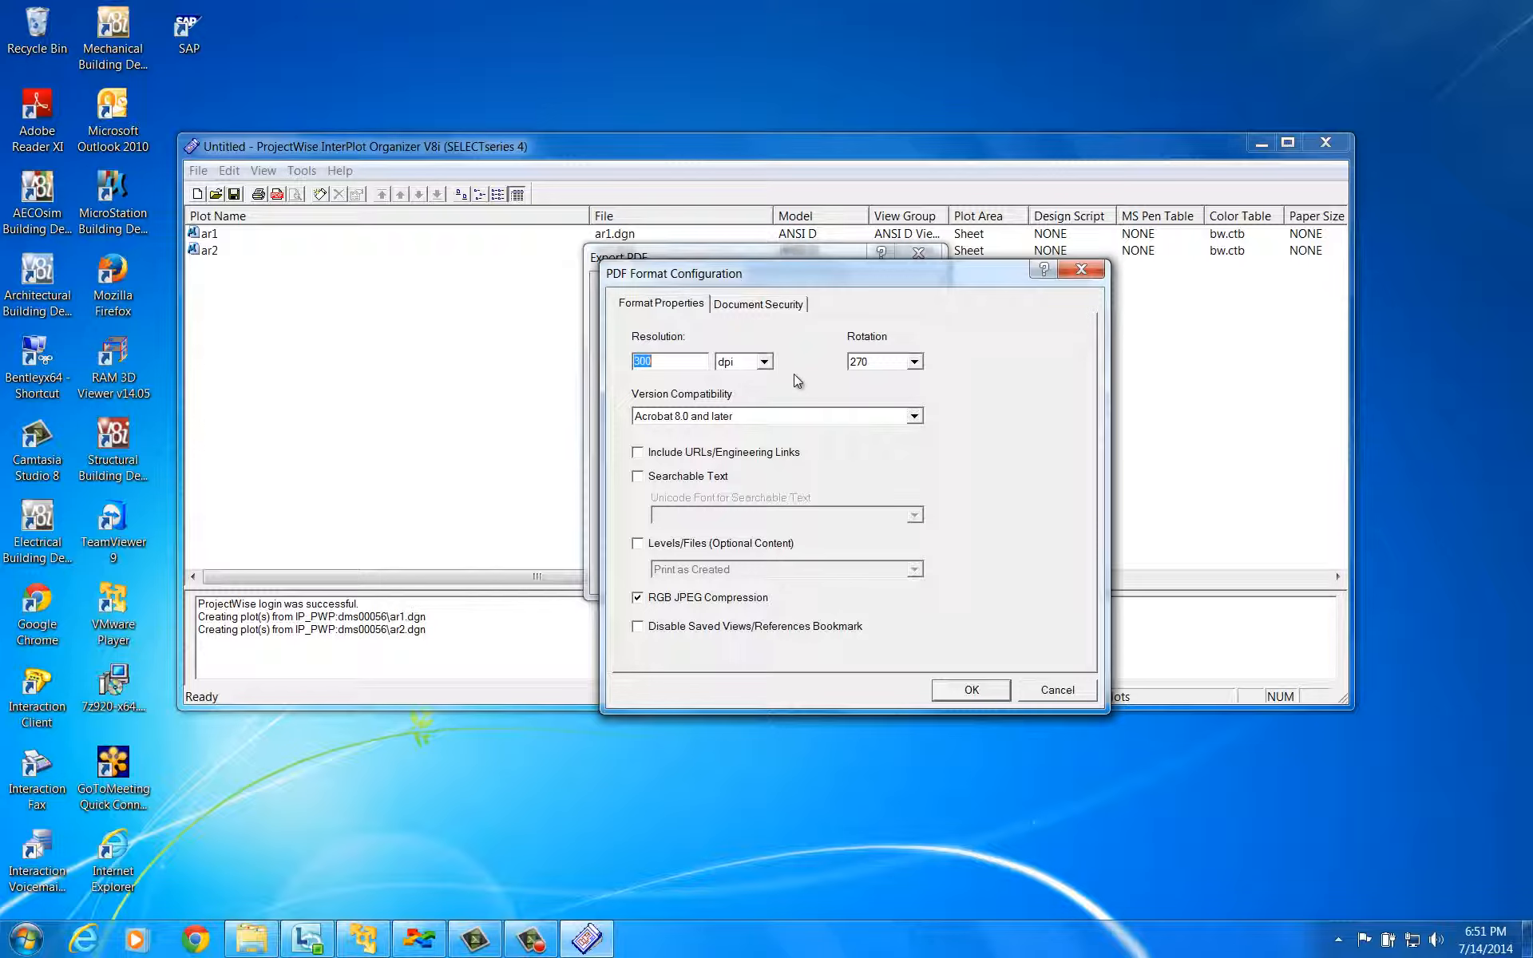
{"action": "mouse_move", "coordinate": [897, 390]}
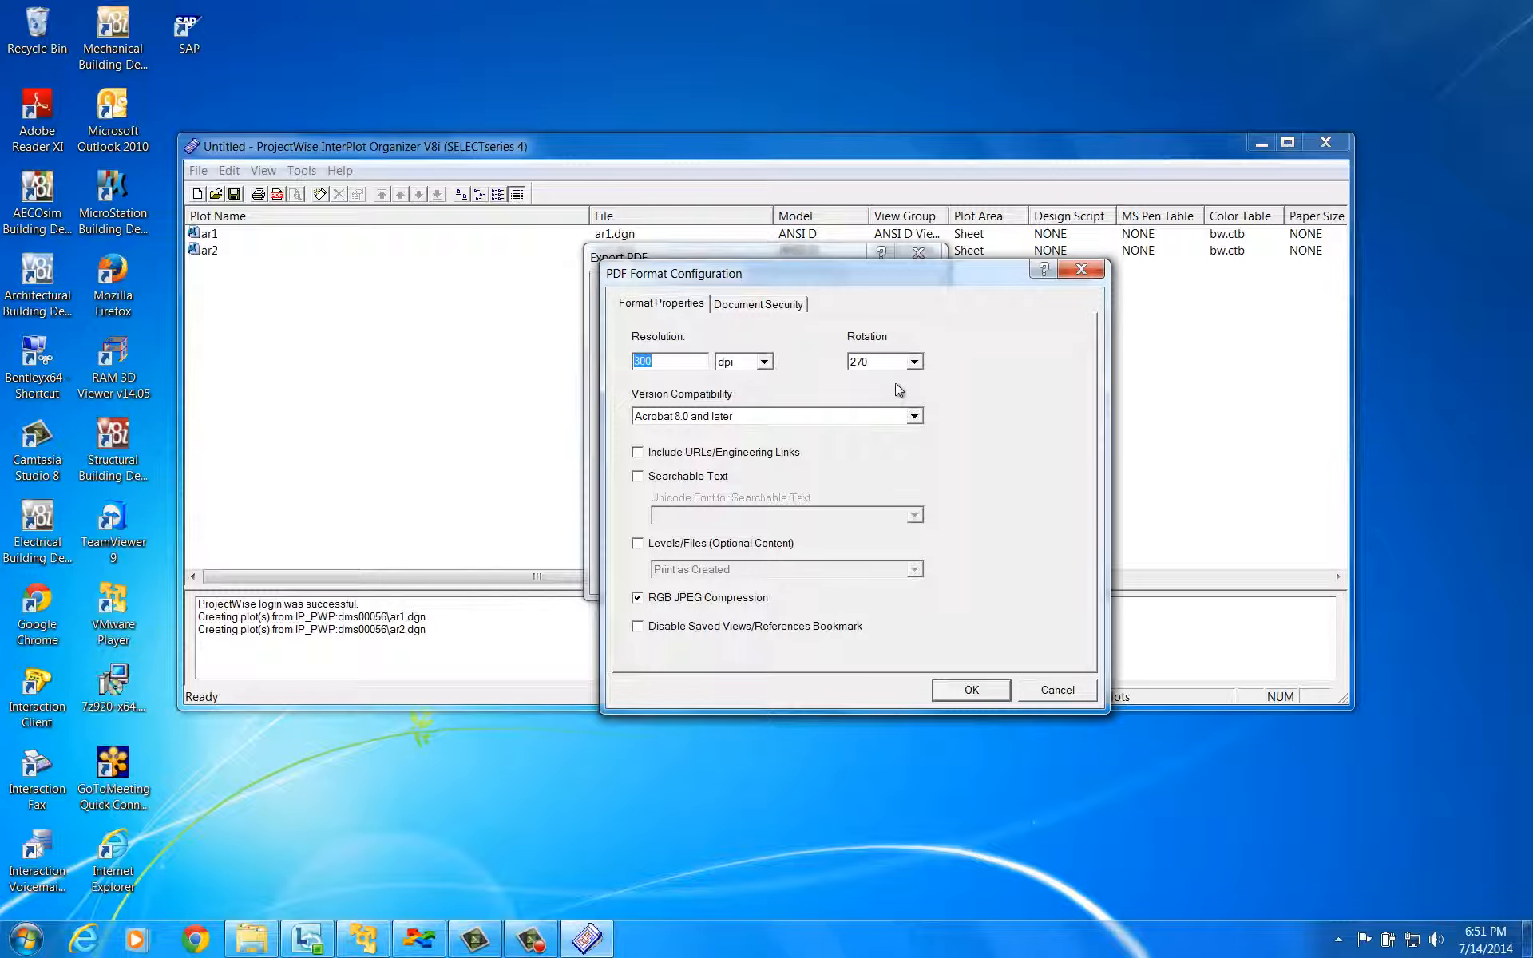
{"action": "mouse_move", "coordinate": [947, 433]}
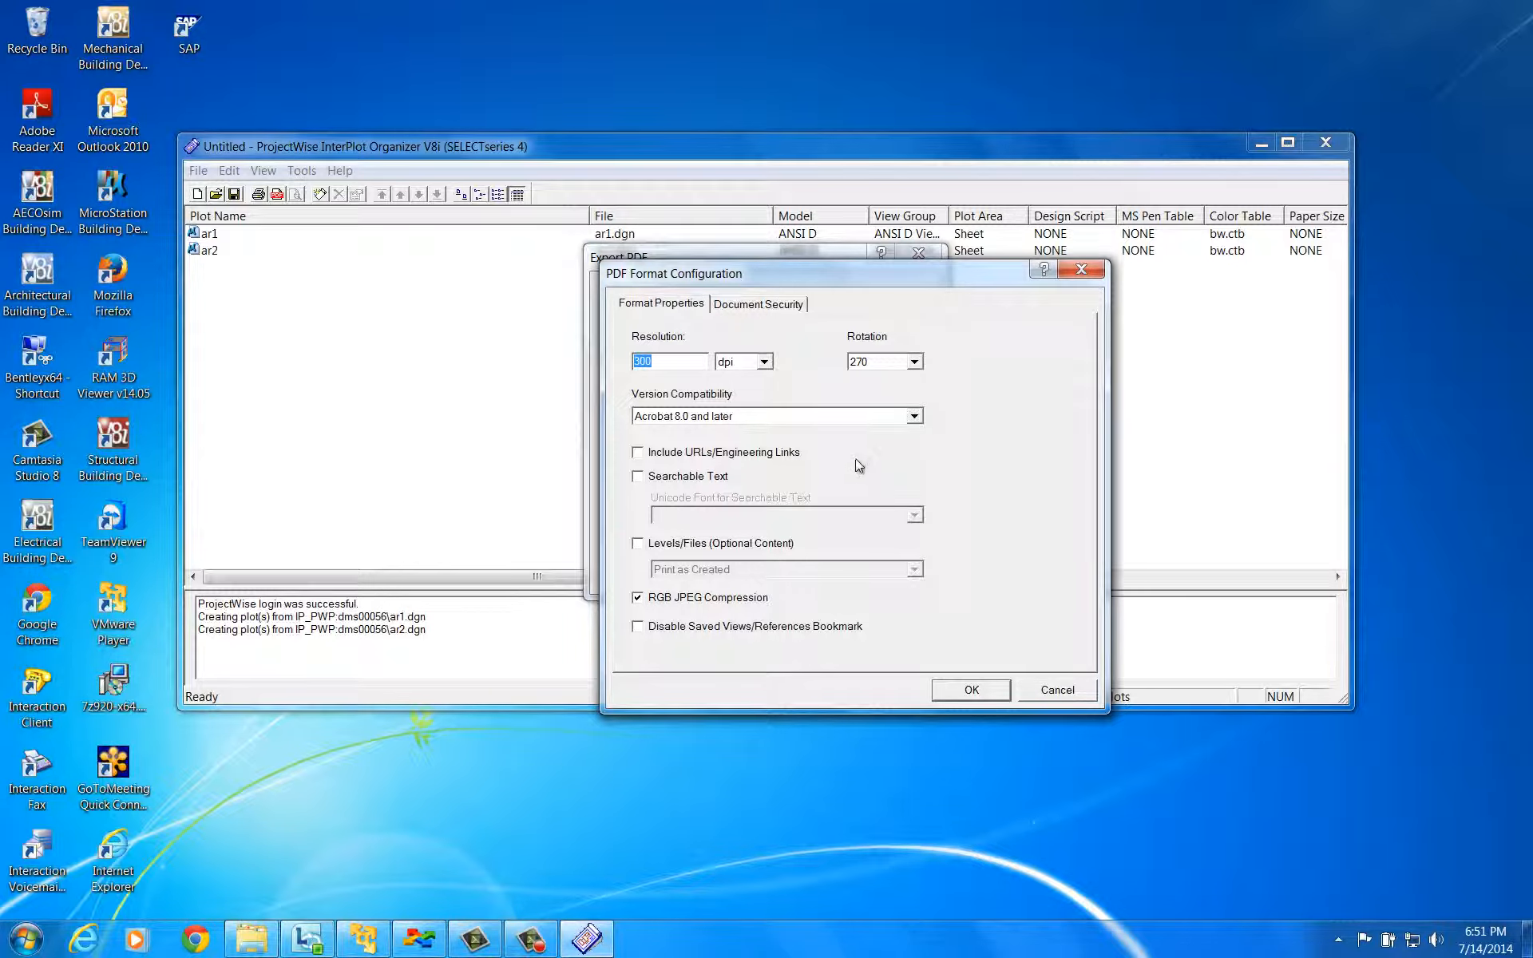
{"action": "mouse_move", "coordinate": [848, 459]}
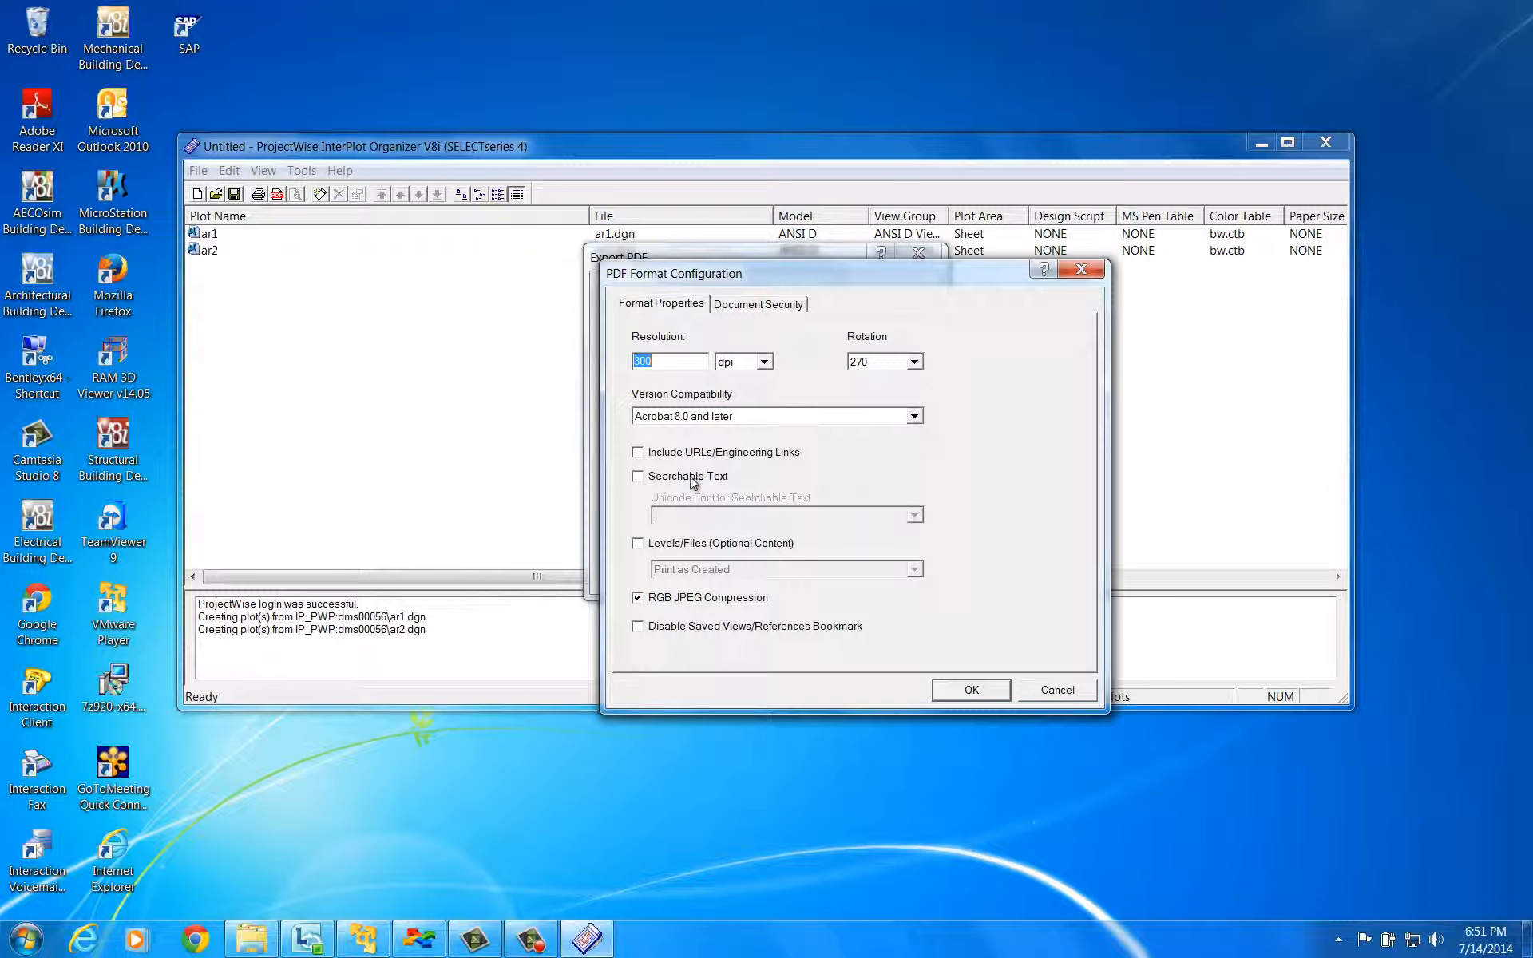
{"action": "left_click", "coordinate": [637, 476]}
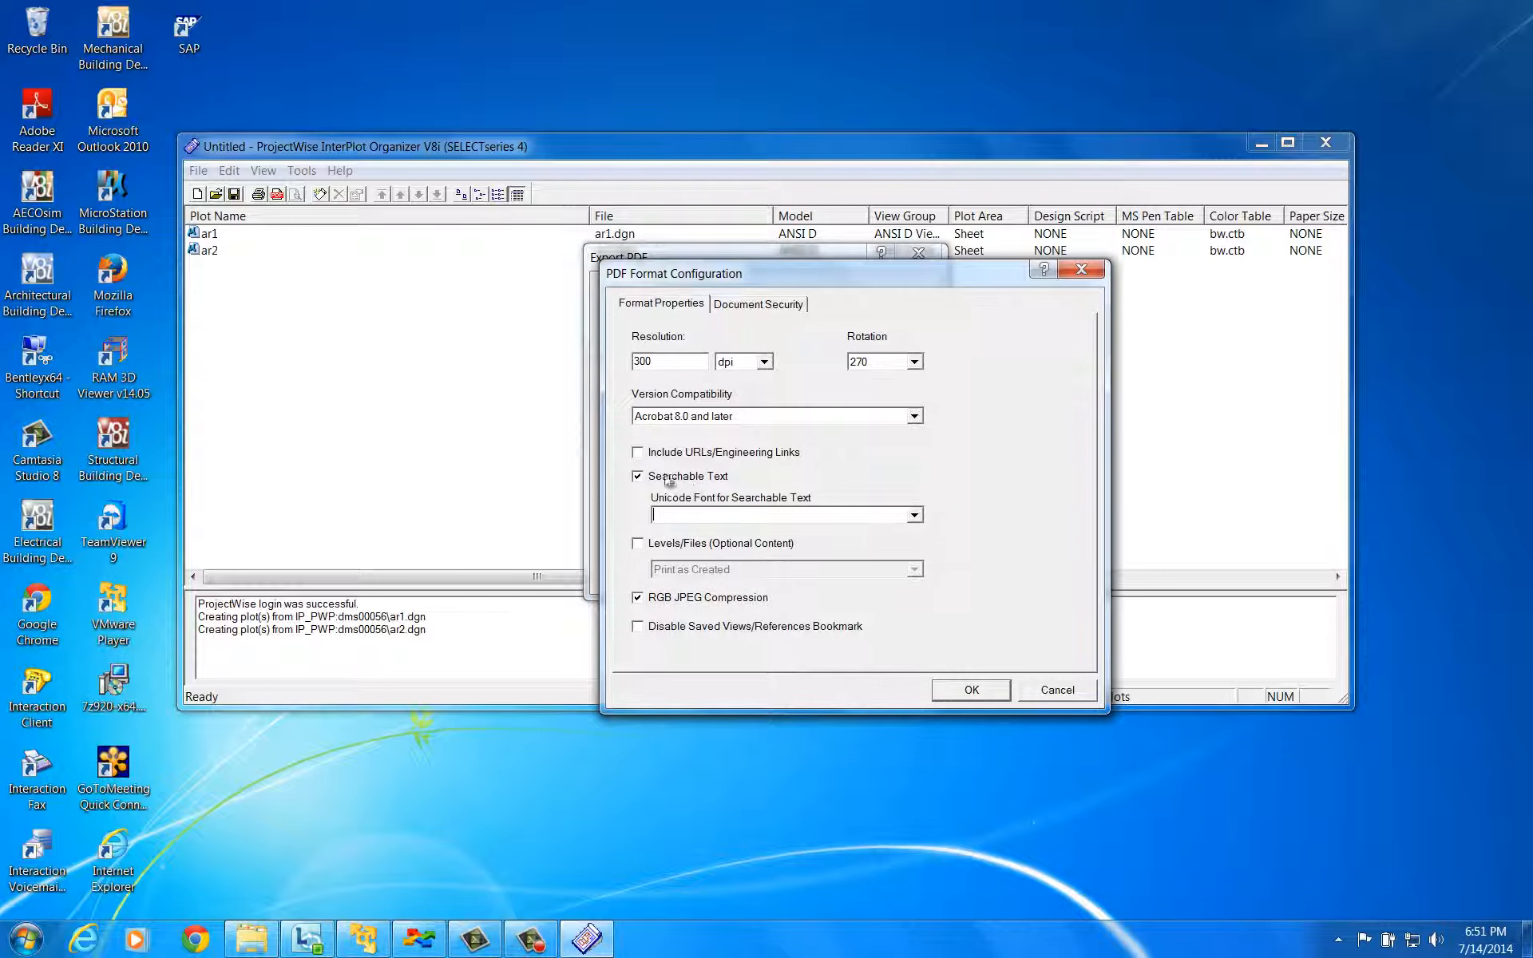
{"action": "left_click", "coordinate": [637, 476]}
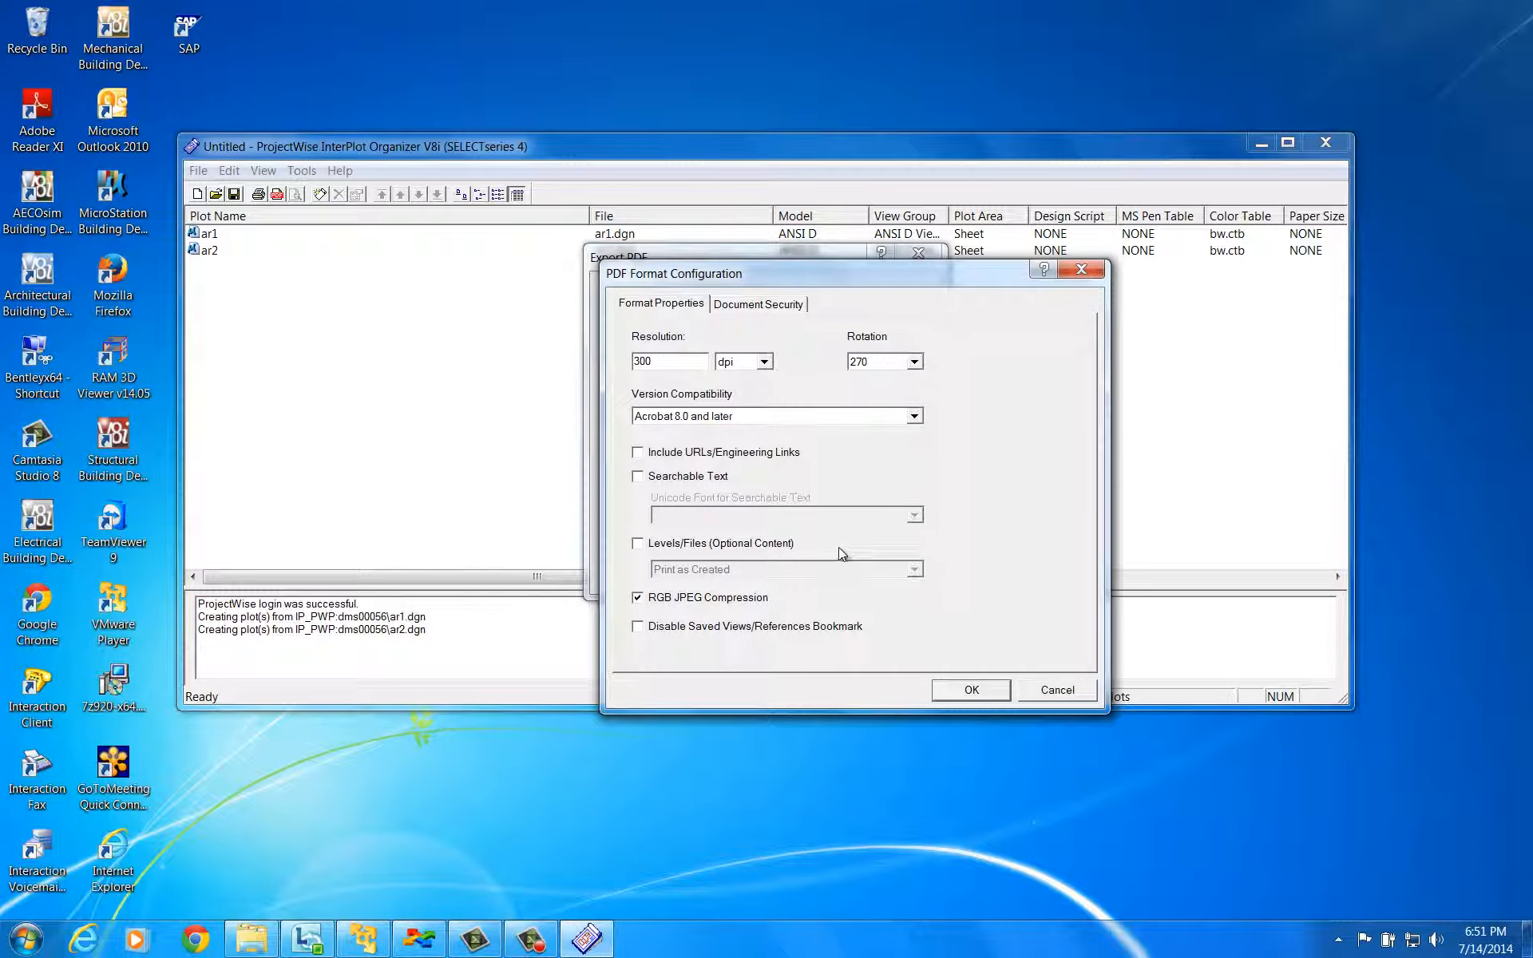
{"action": "left_click", "coordinate": [637, 543]}
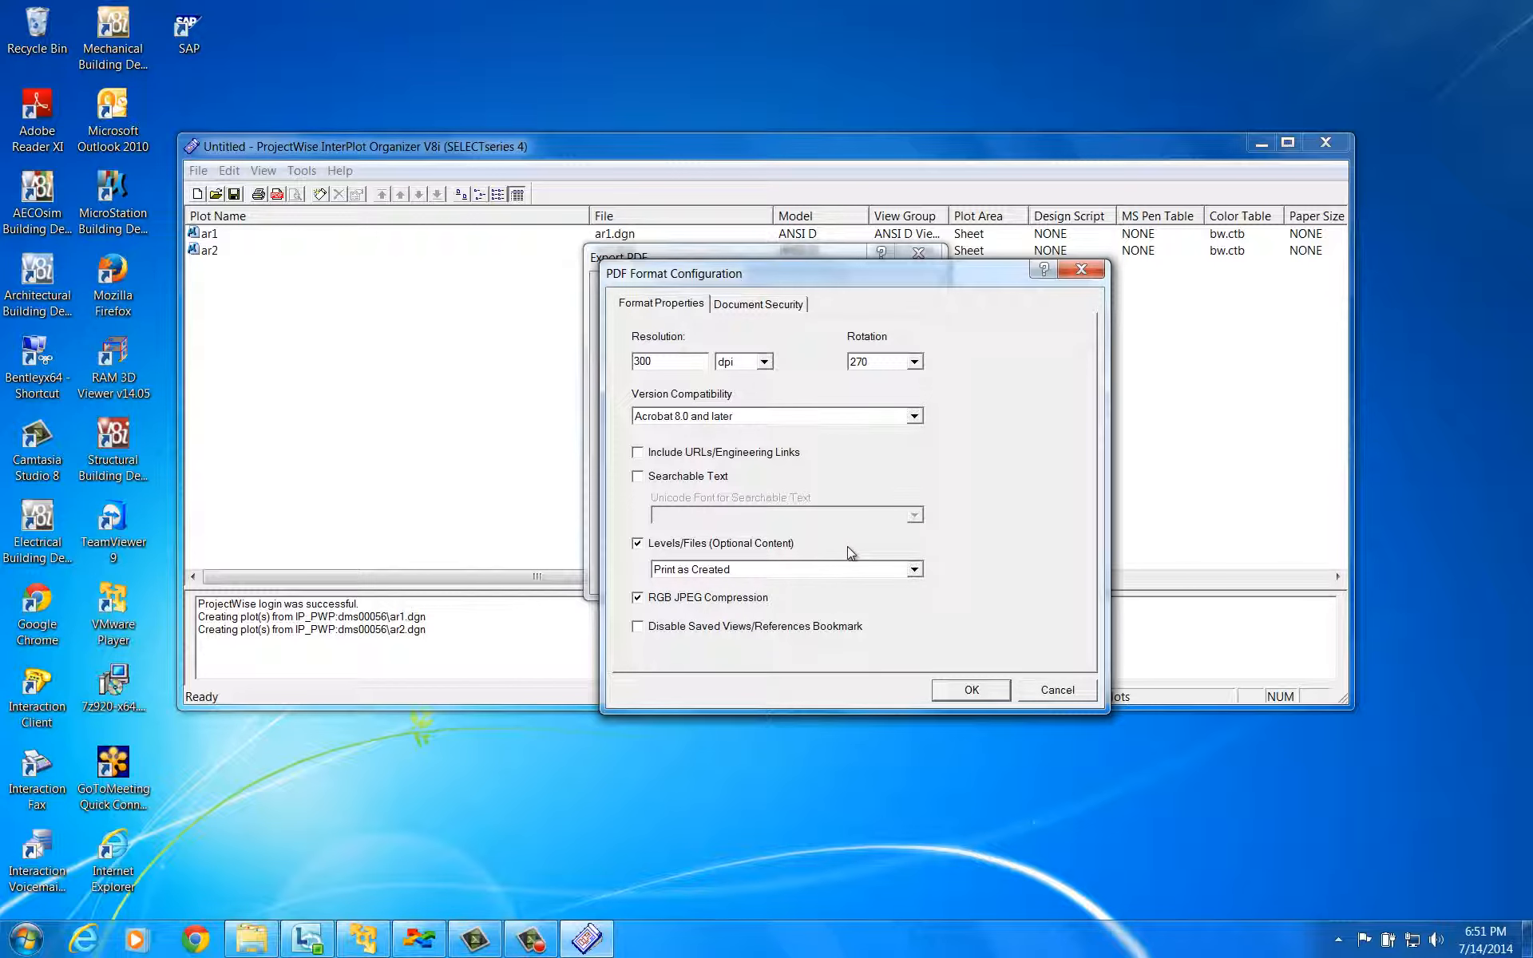
{"action": "mouse_move", "coordinate": [848, 551]}
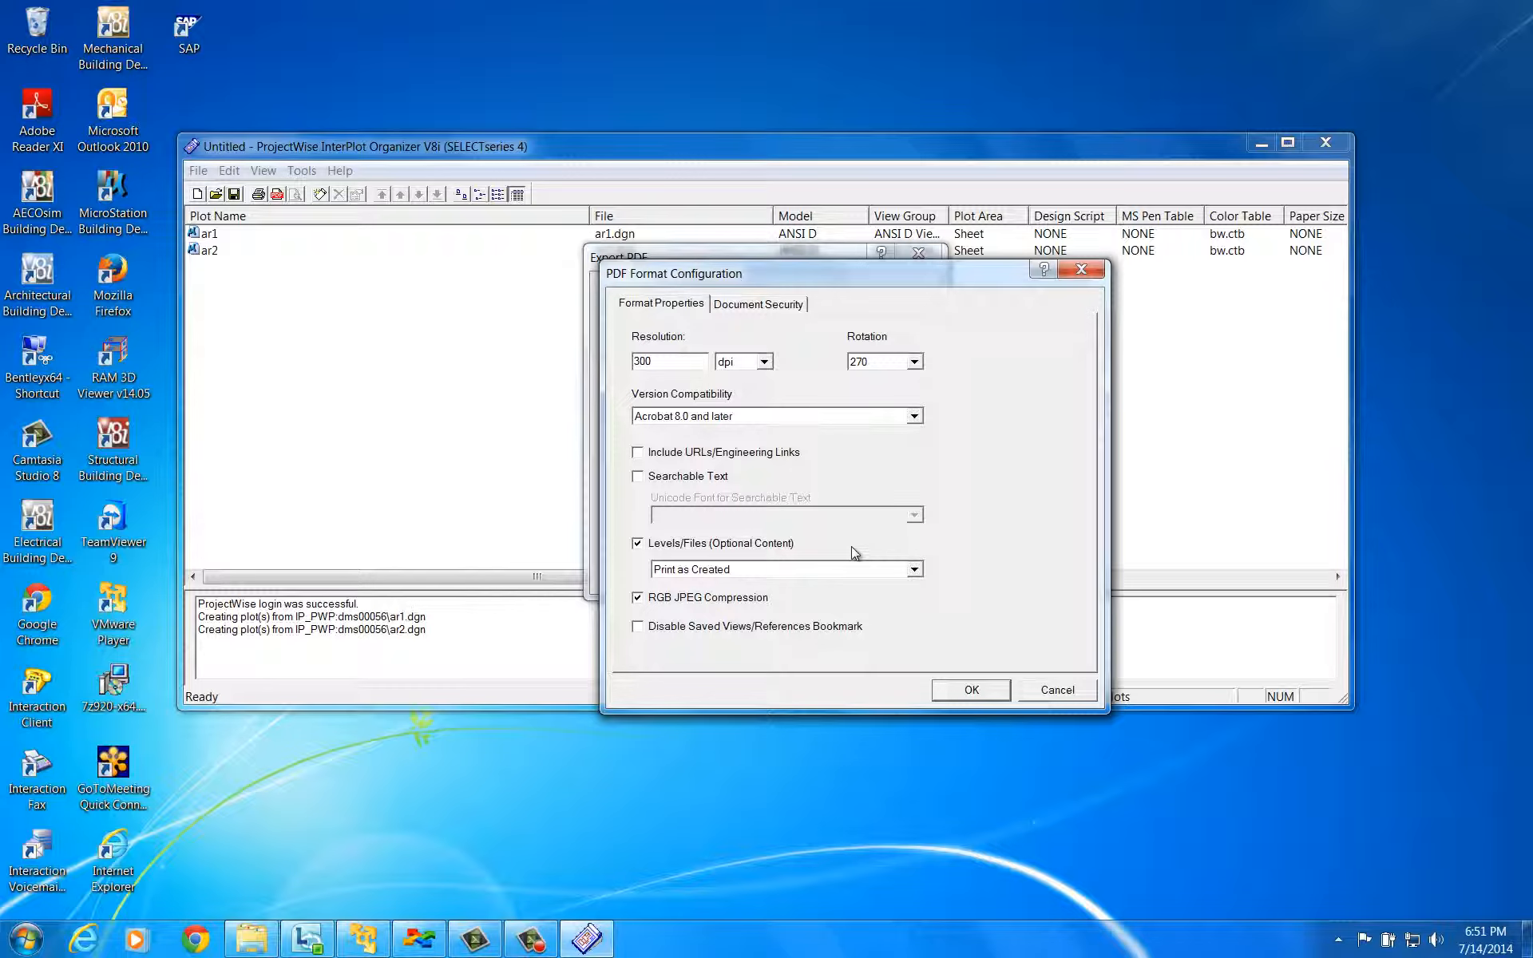
{"action": "mouse_move", "coordinate": [896, 554]}
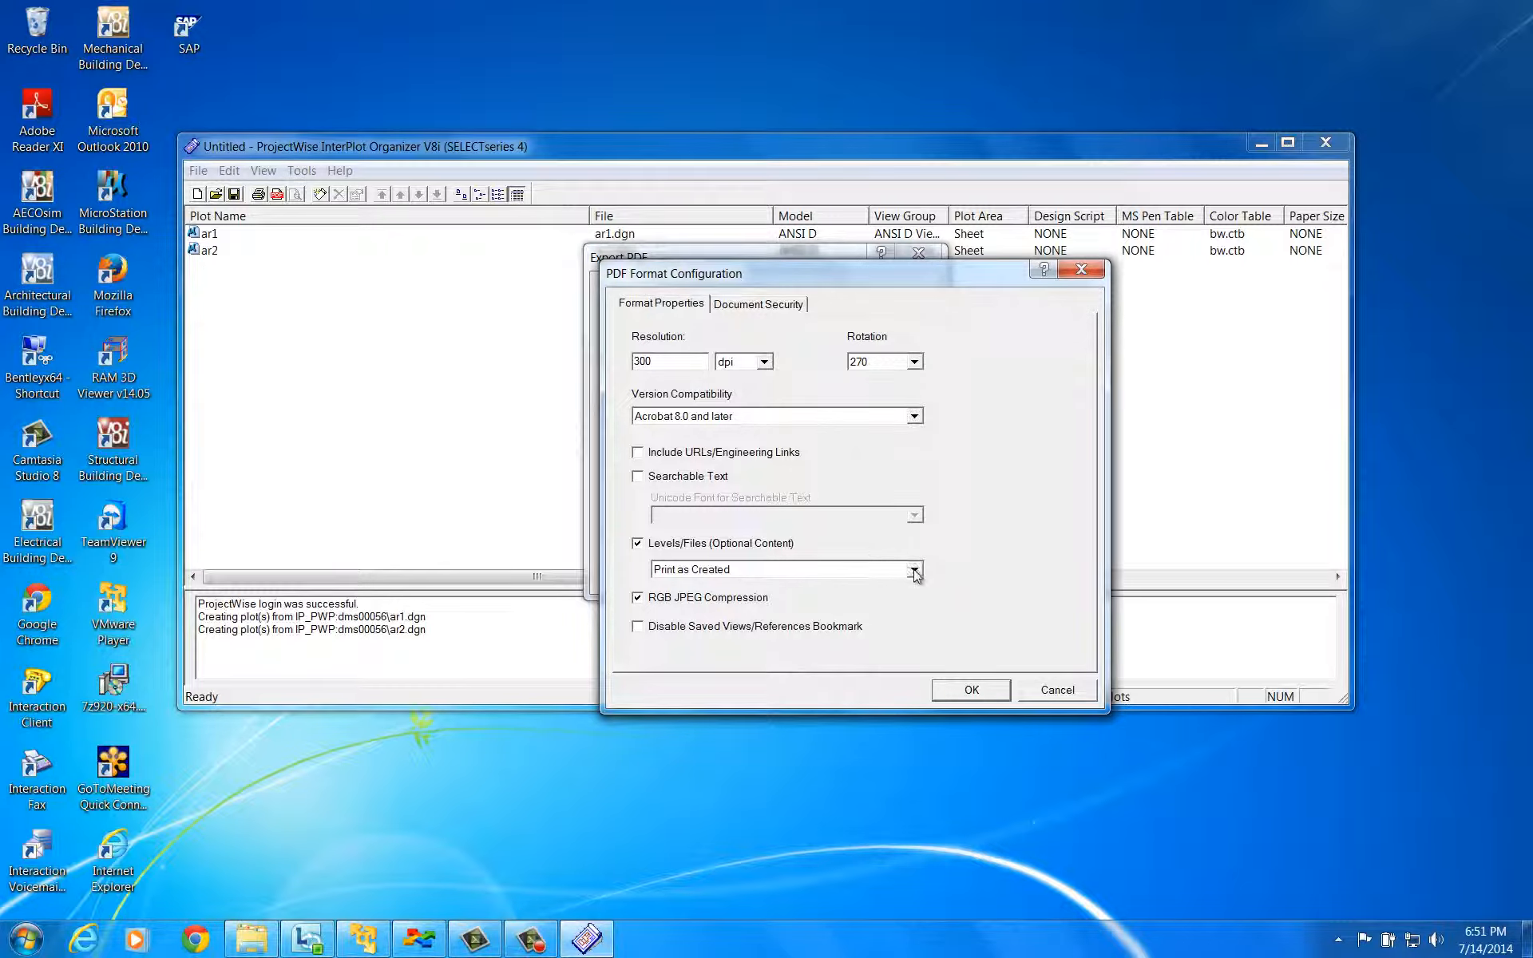
{"action": "left_click", "coordinate": [914, 568]}
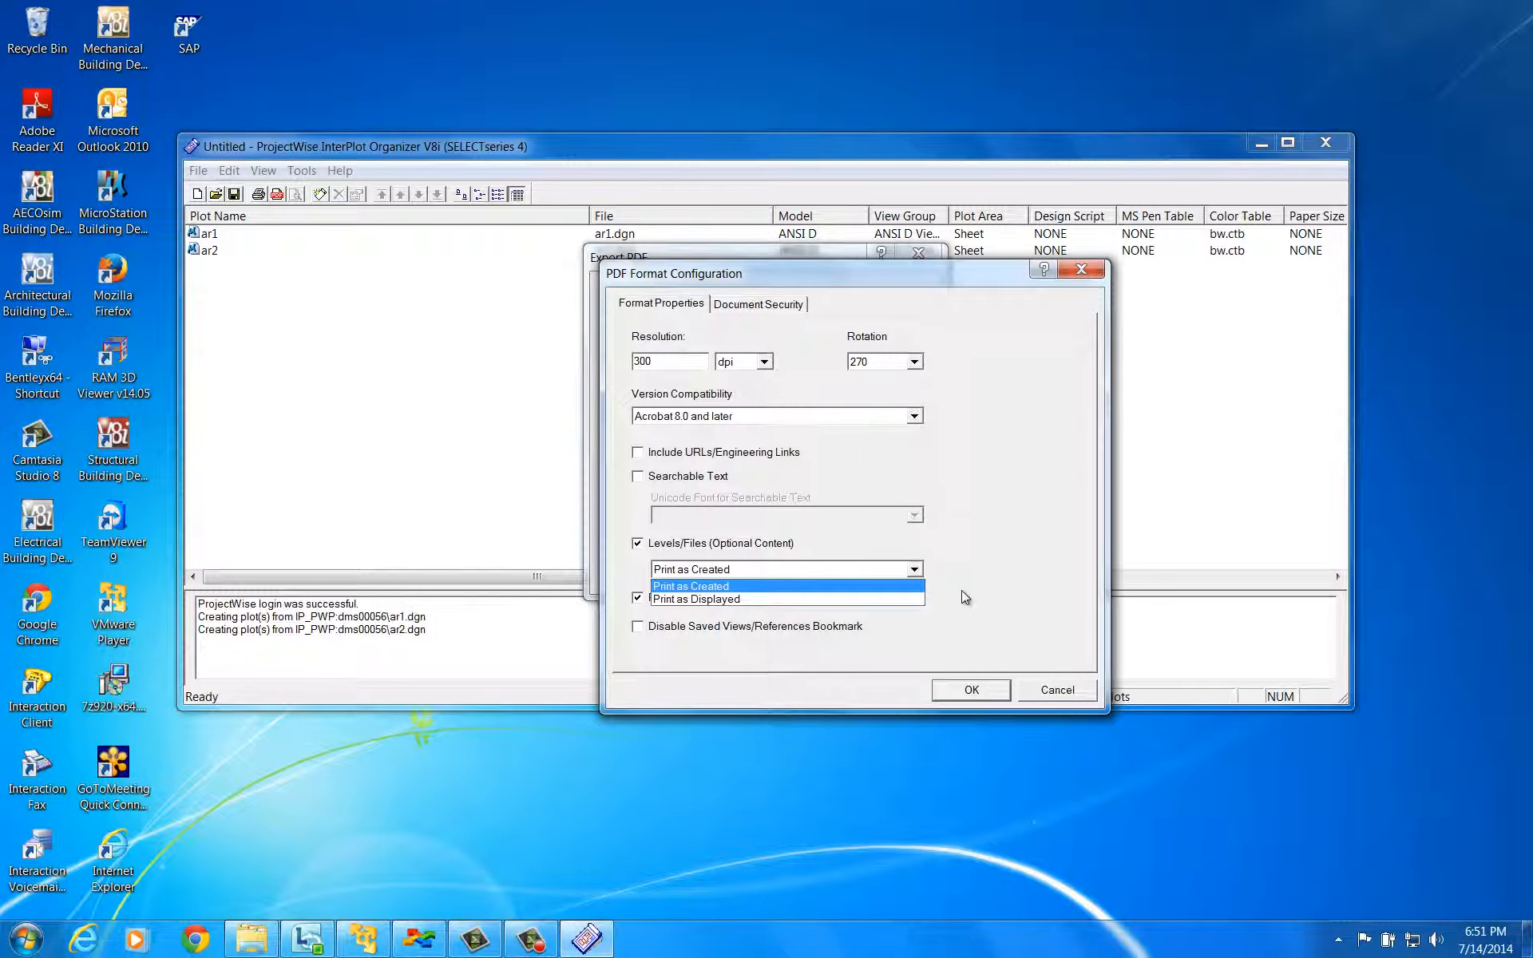
{"action": "left_click", "coordinate": [690, 586]}
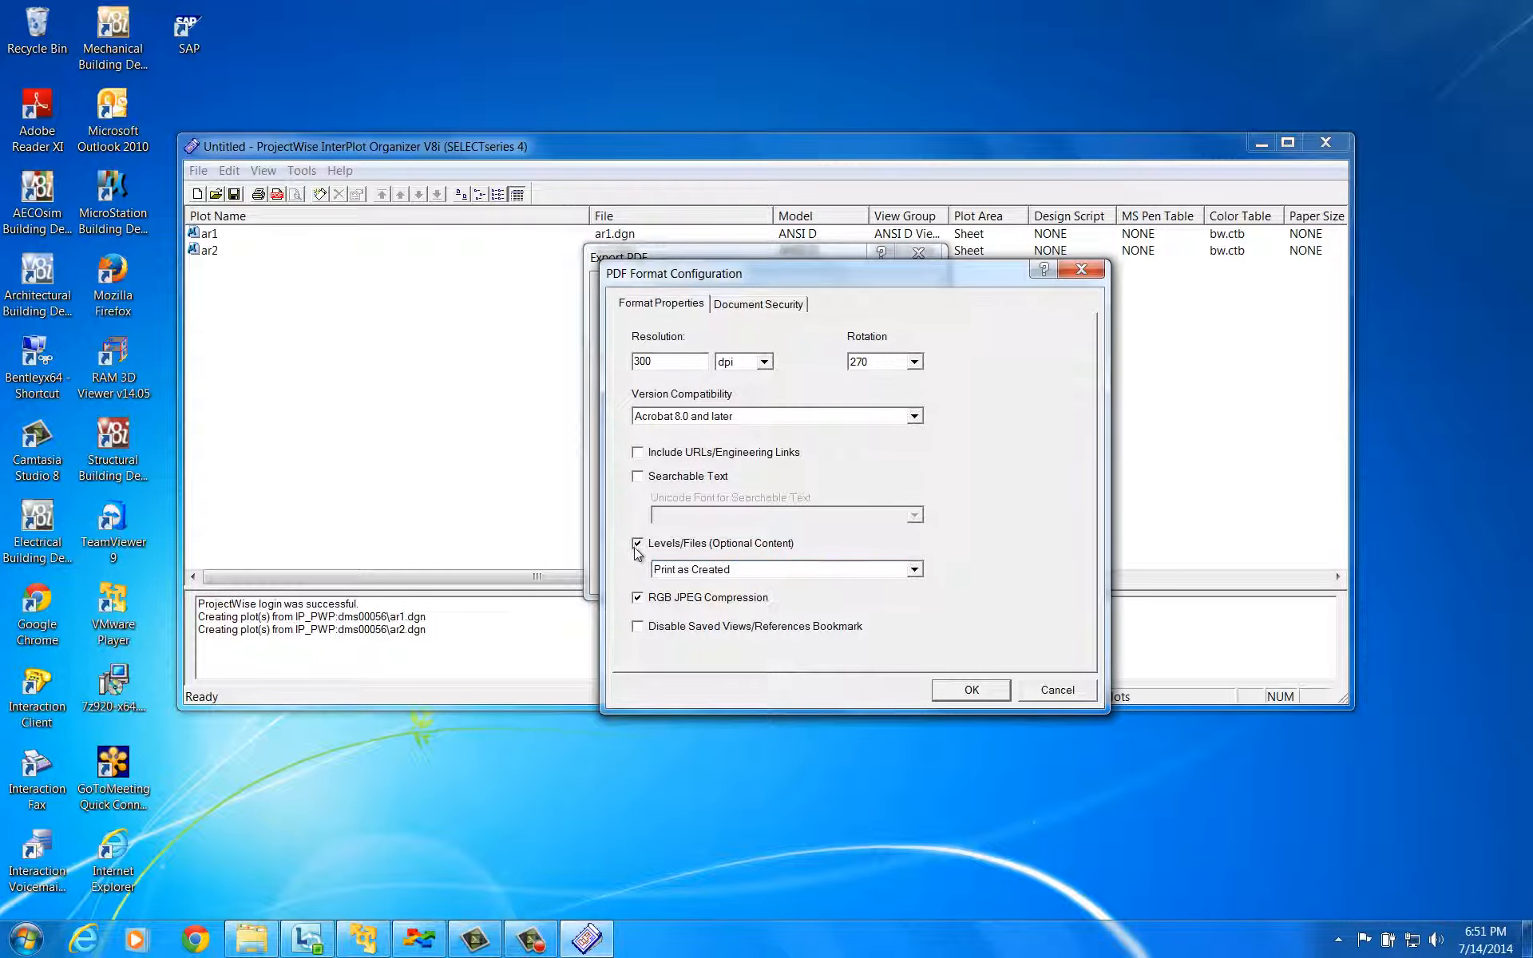
{"action": "left_click", "coordinate": [637, 543]}
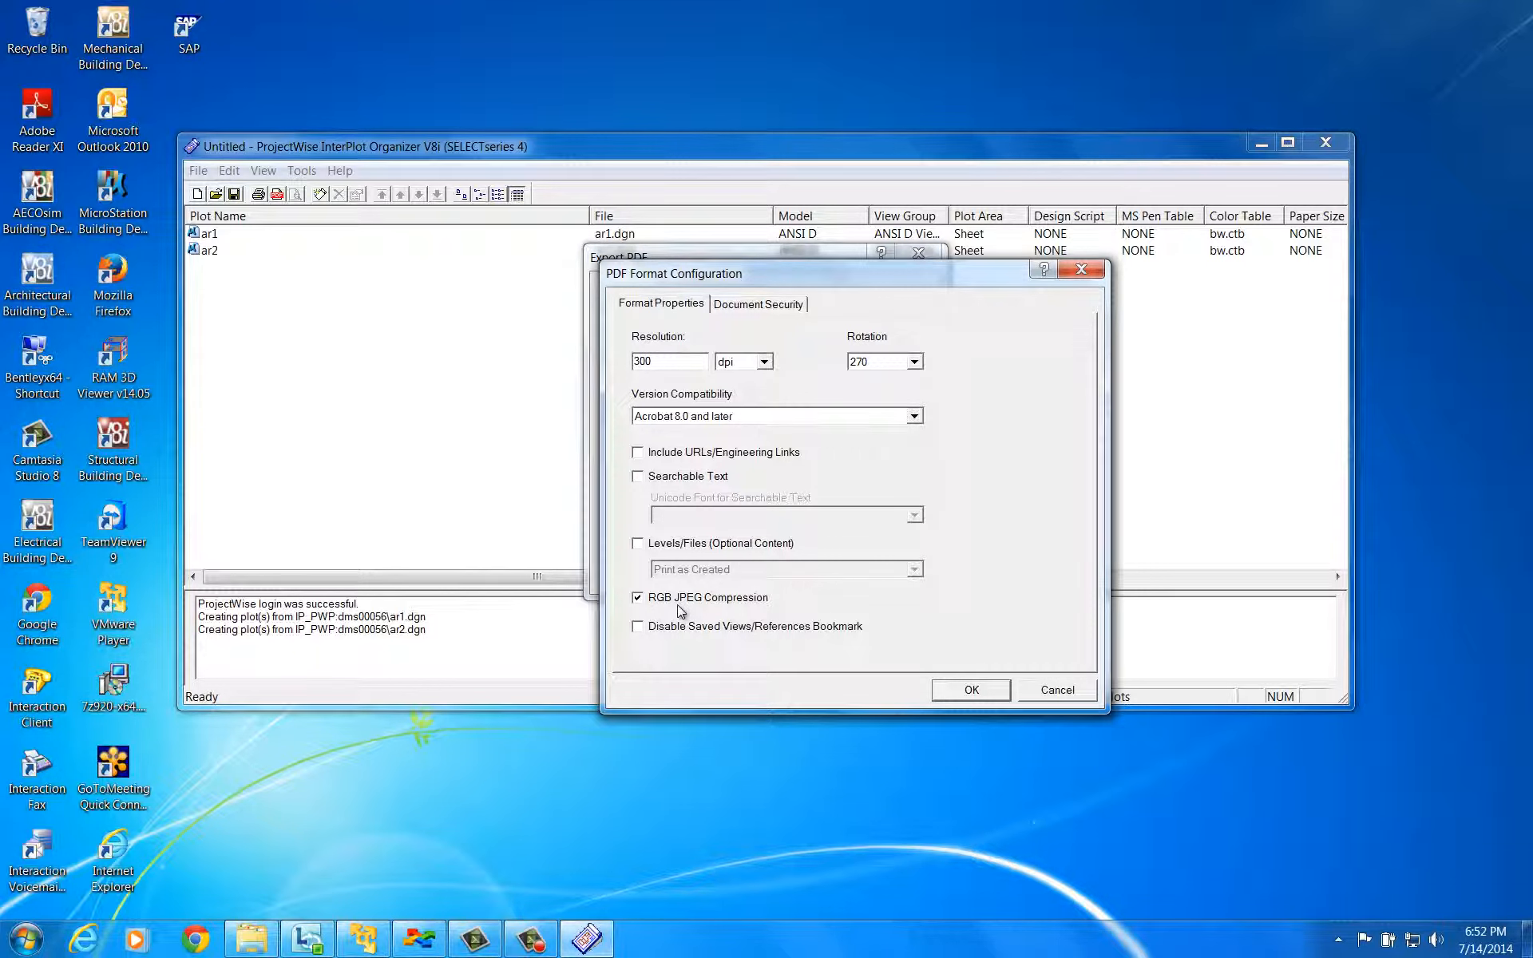
{"action": "mouse_move", "coordinate": [722, 608]}
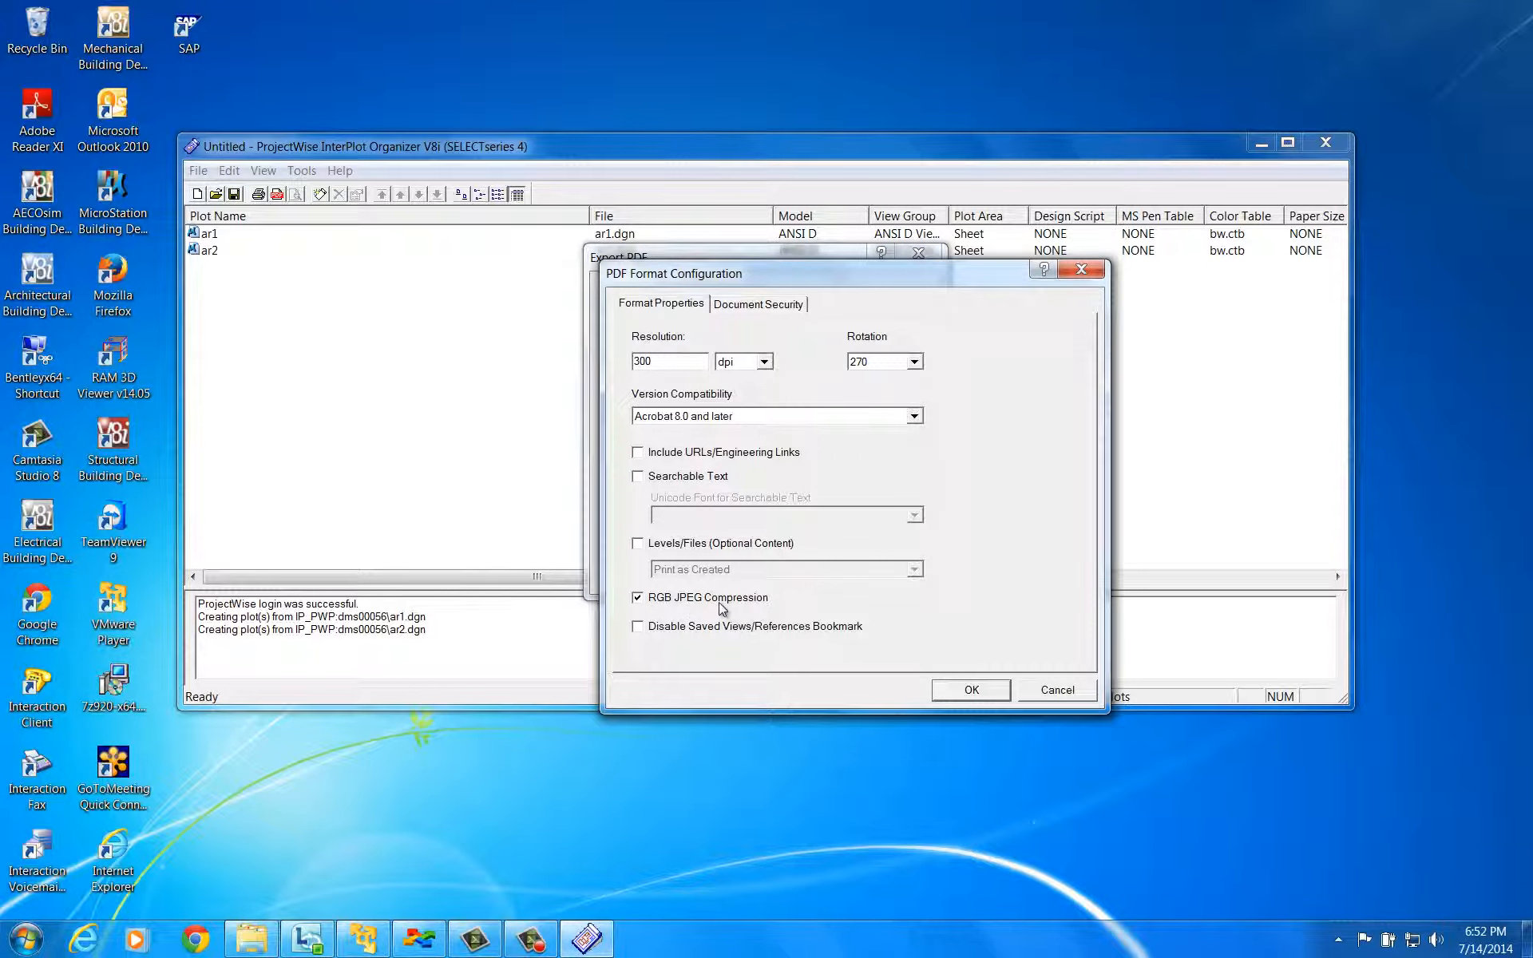
{"action": "mouse_move", "coordinate": [699, 644]}
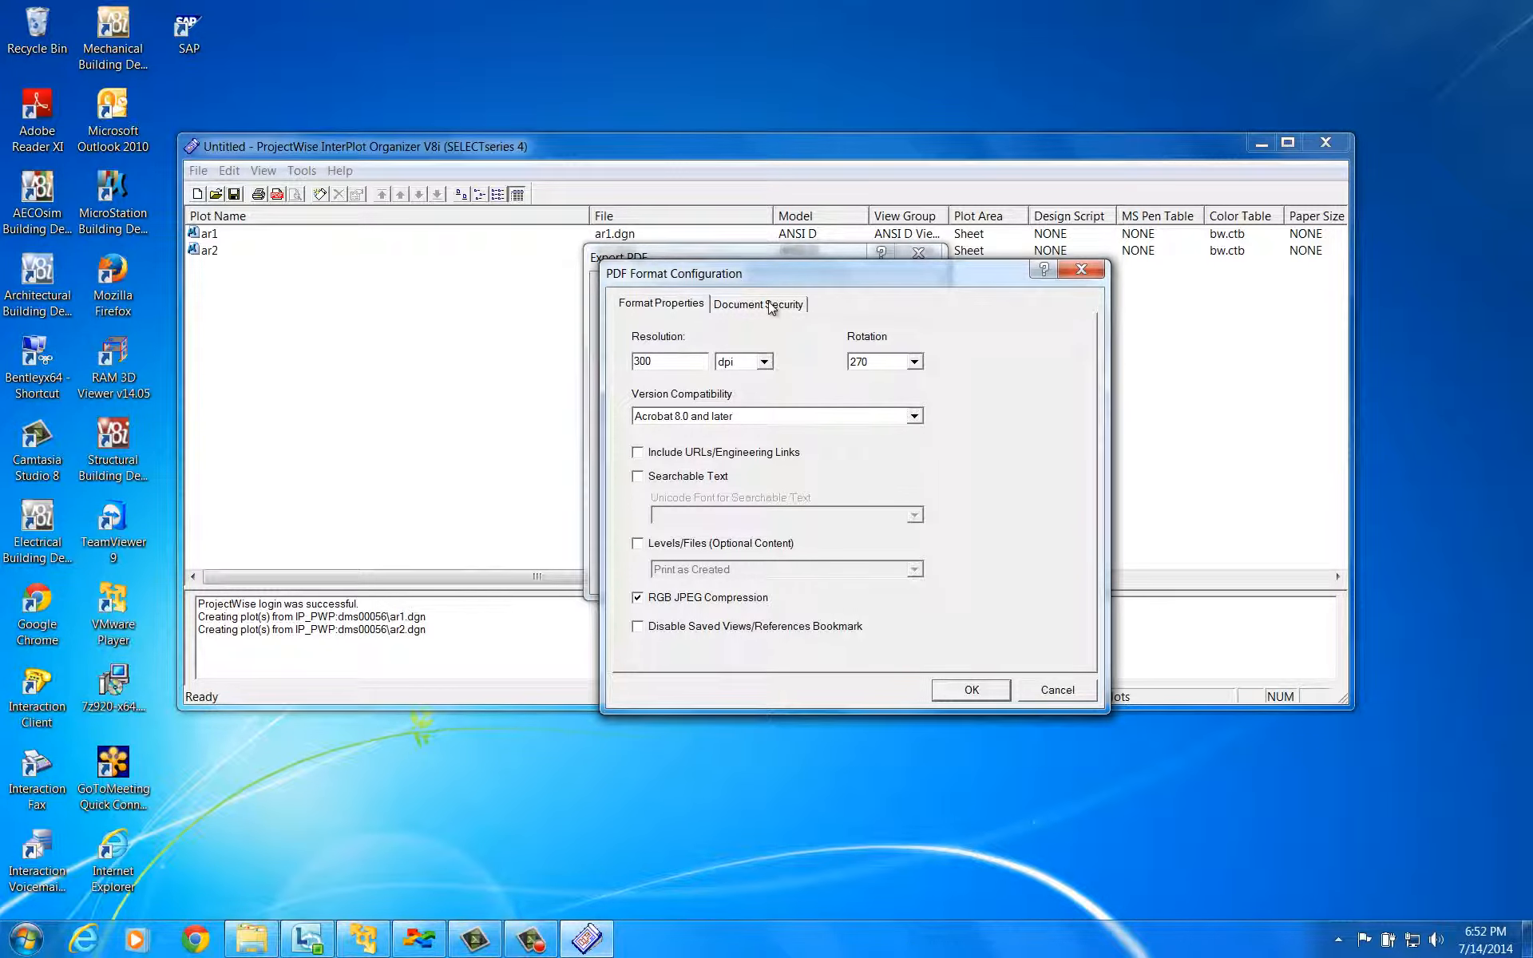
- Review Document Security without passwords and accept the PDF format settings
{"action": "left_click", "coordinate": [757, 304]}
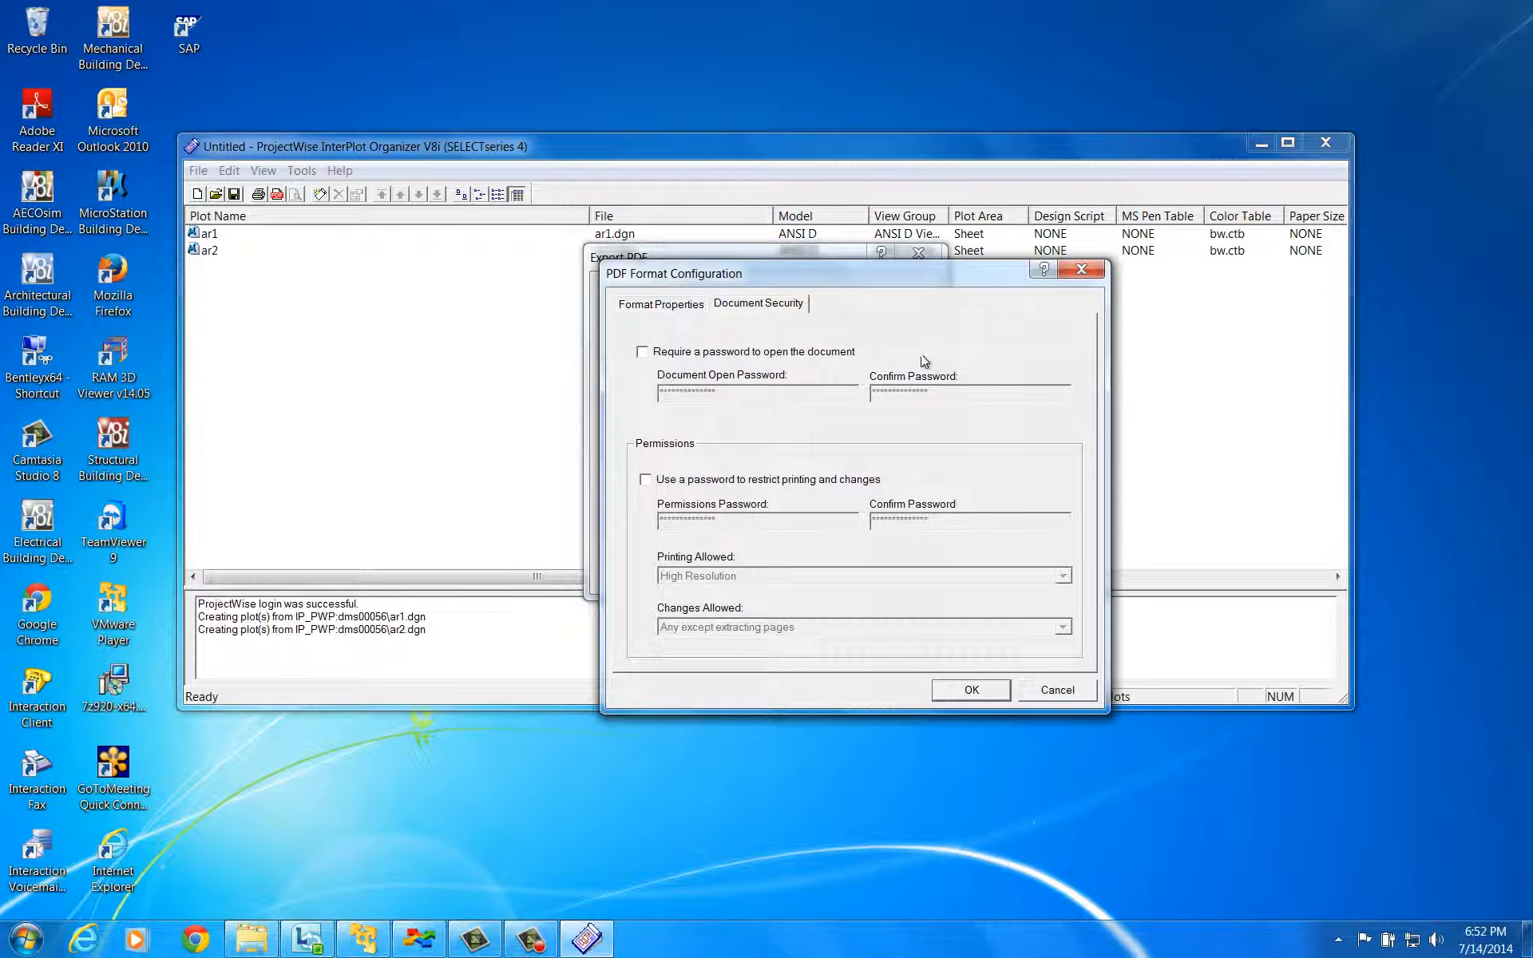
{"action": "mouse_move", "coordinate": [917, 359]}
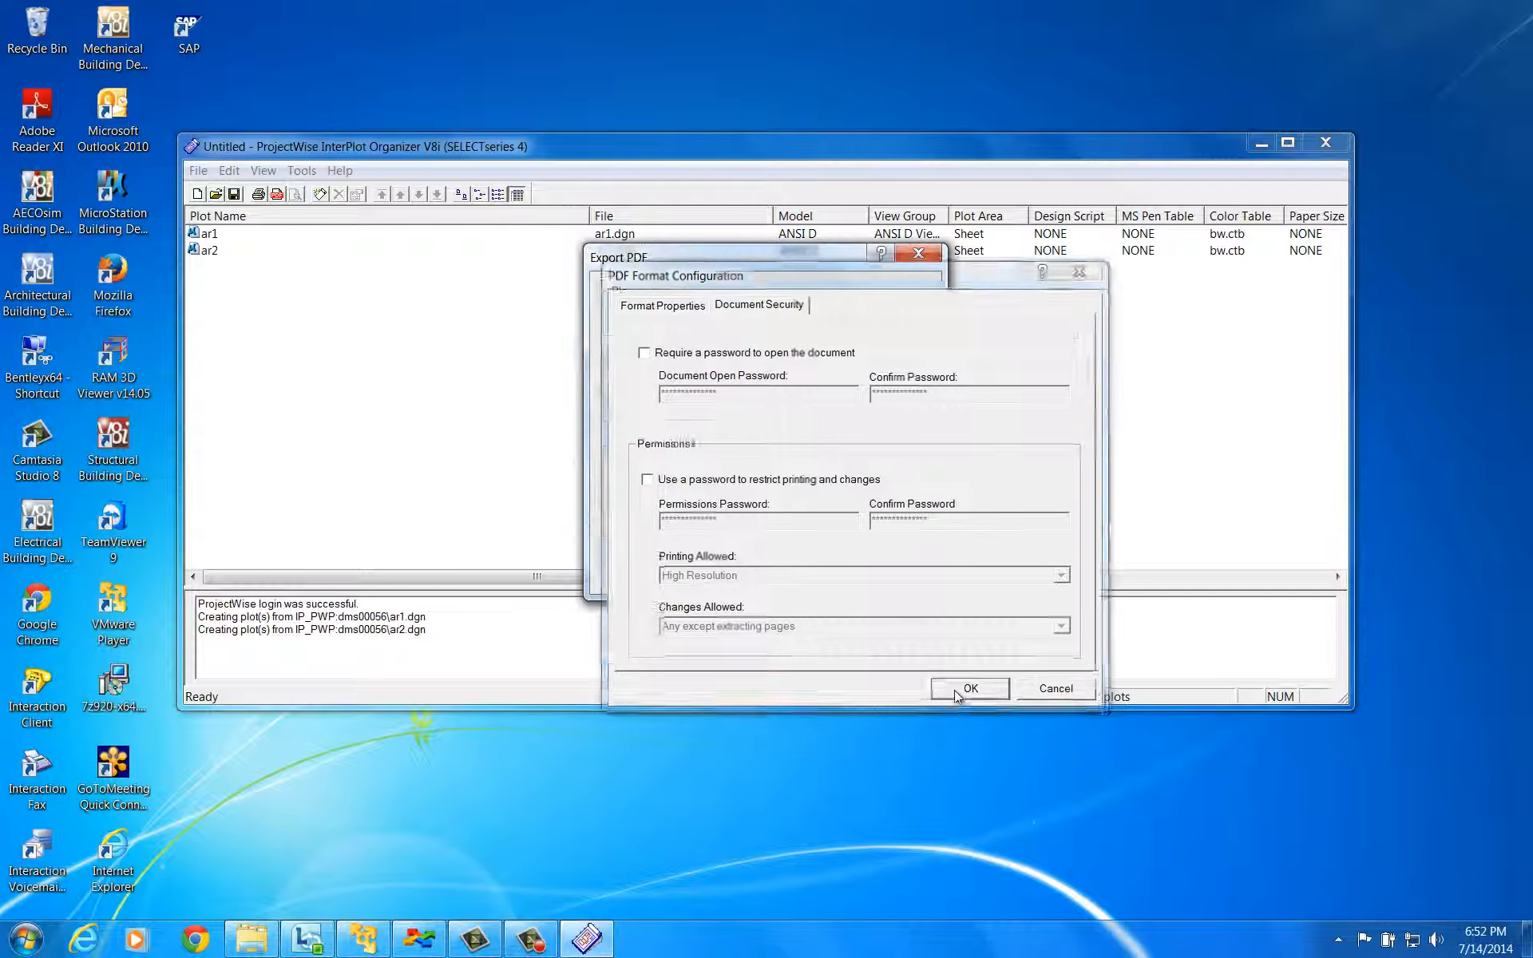
{"action": "left_click", "coordinate": [968, 689]}
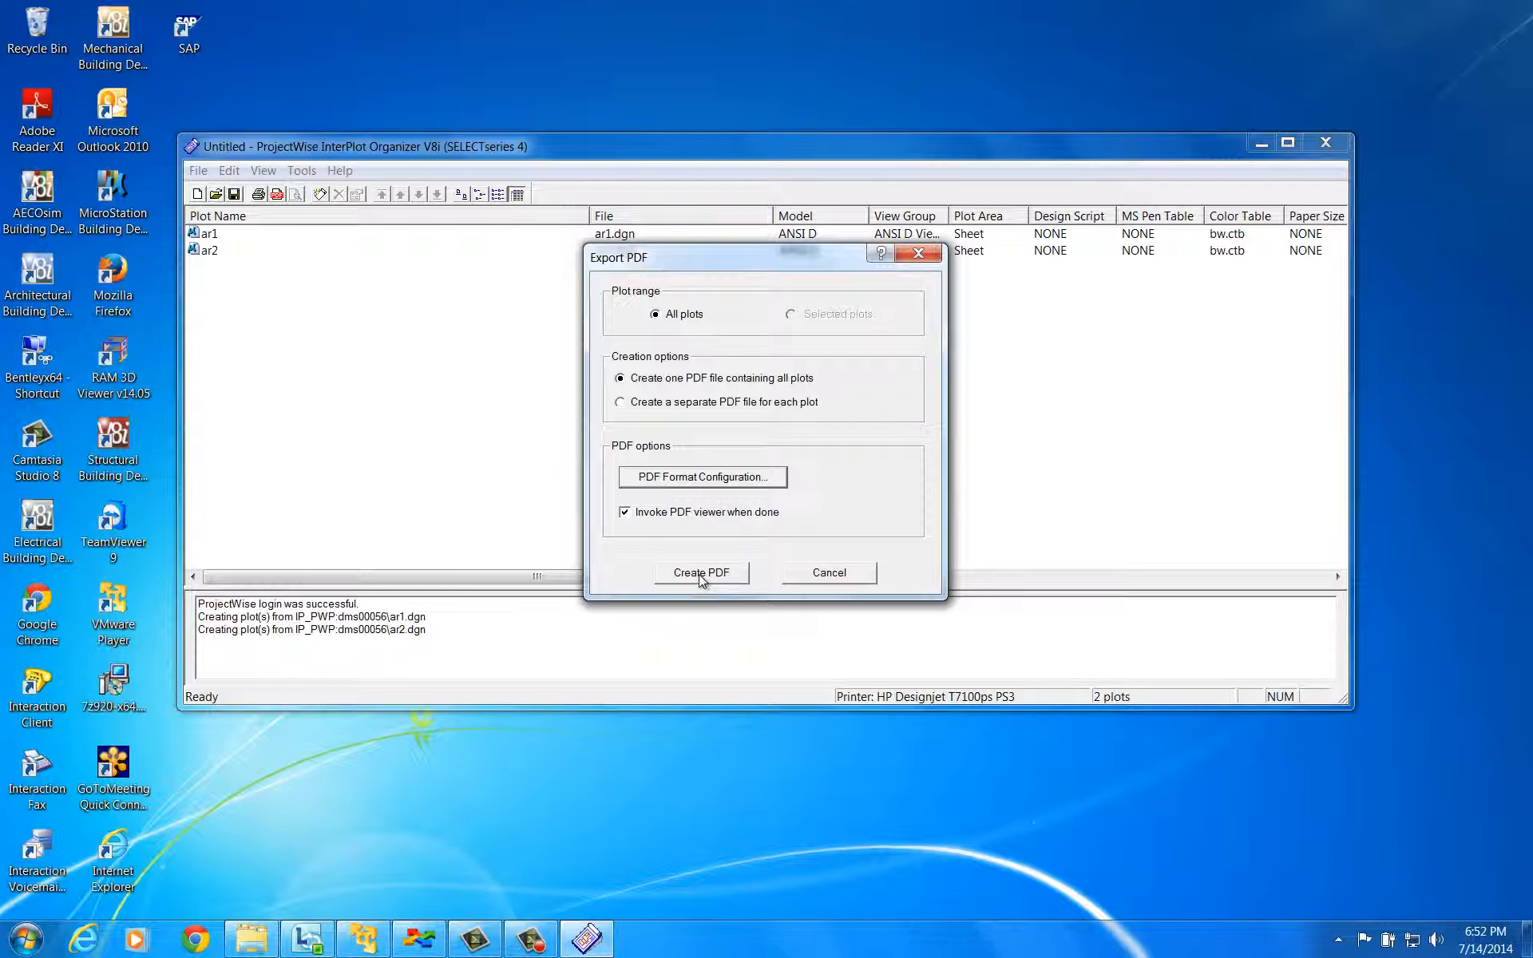
- Save the combined PDF to ICSTest with name Test and description Test
{"action": "left_click", "coordinate": [700, 571]}
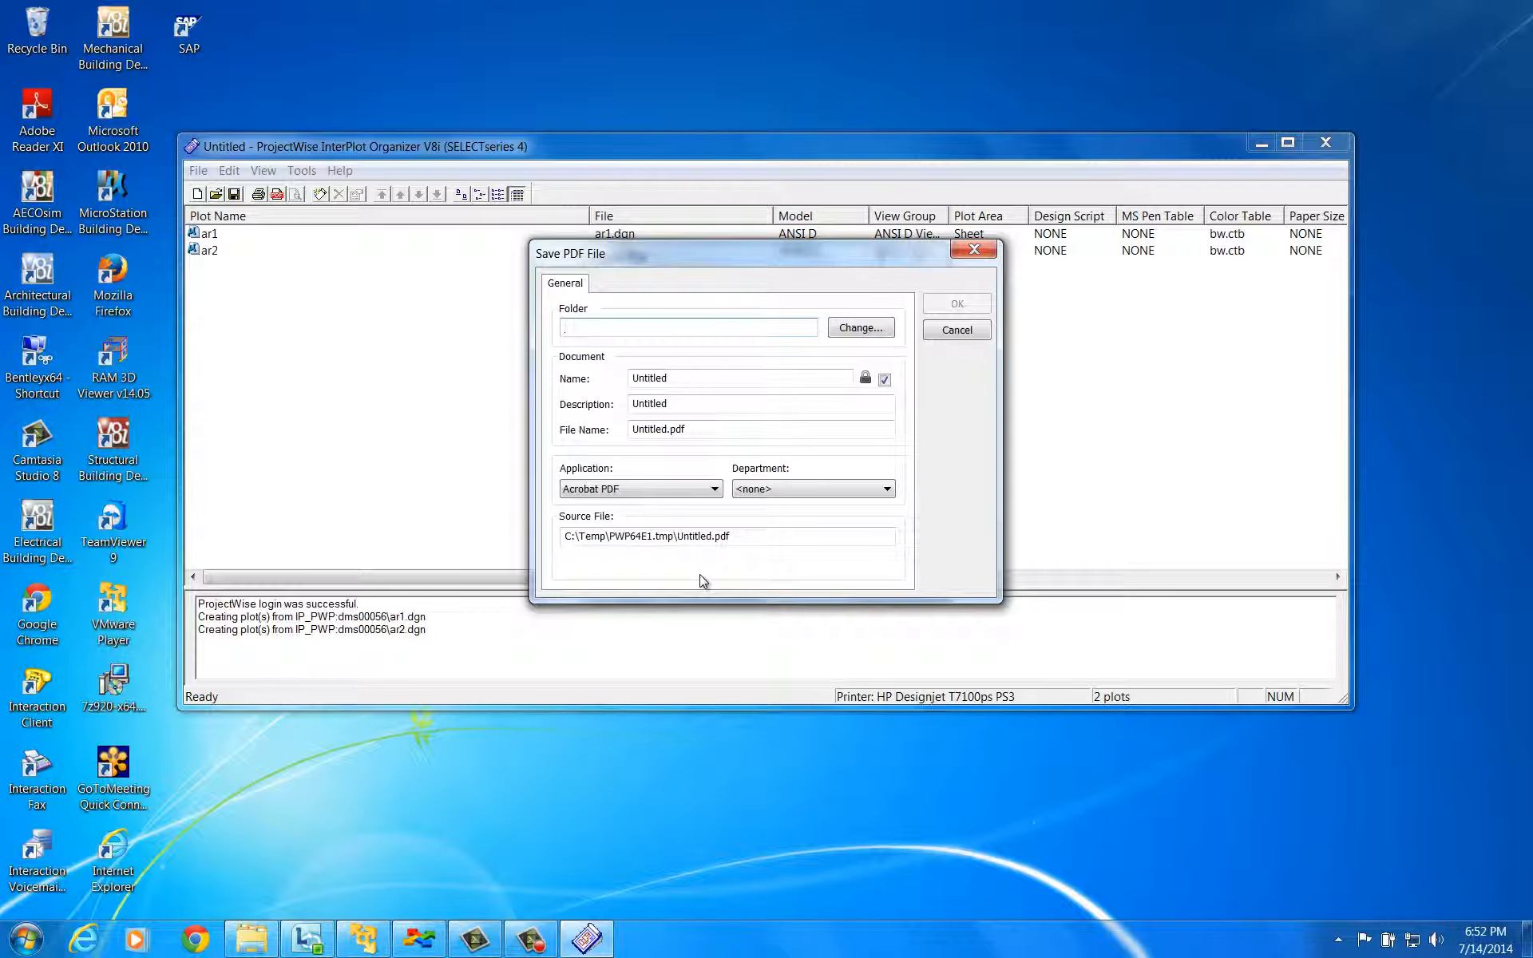
{"action": "left_click", "coordinate": [859, 327]}
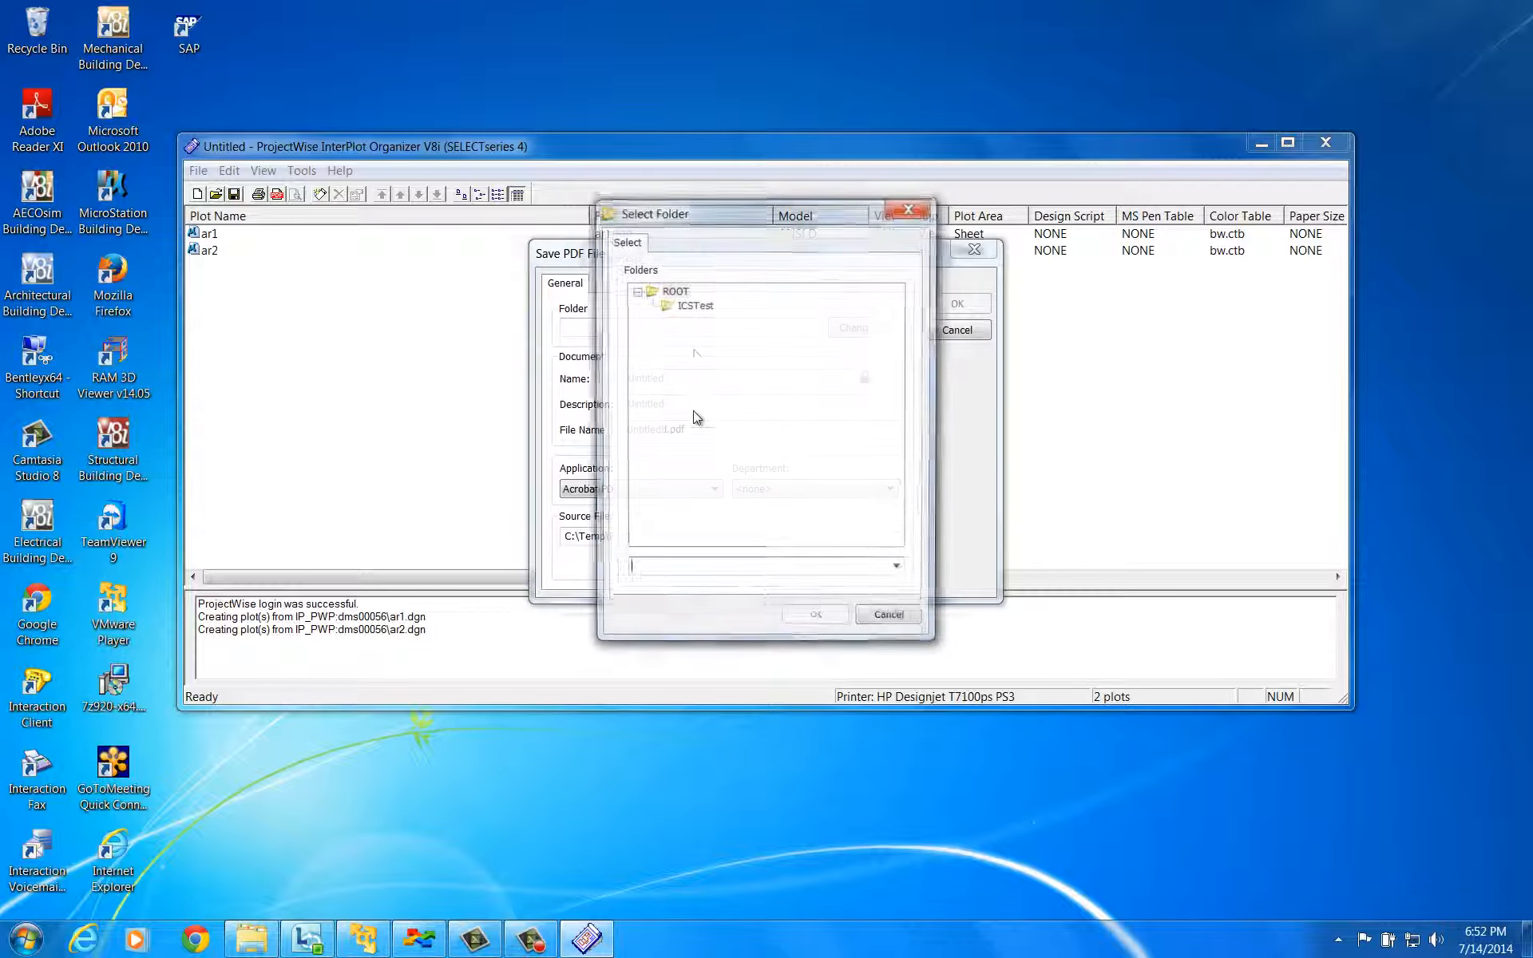
{"action": "left_click", "coordinate": [956, 304]}
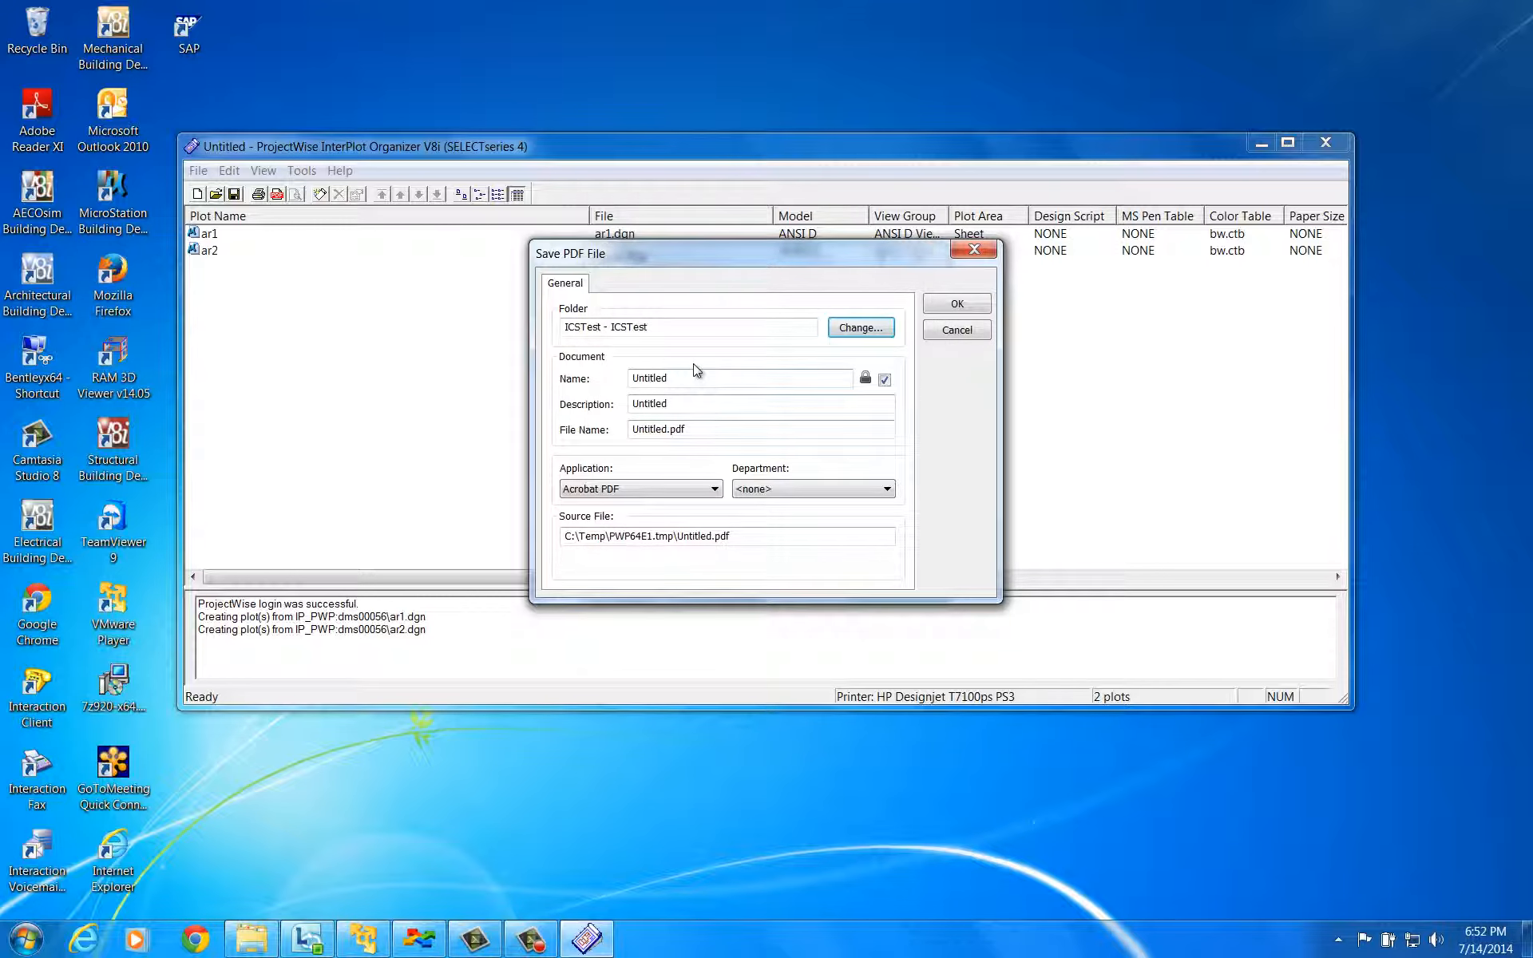
{"action": "key", "text": "Backspace"}
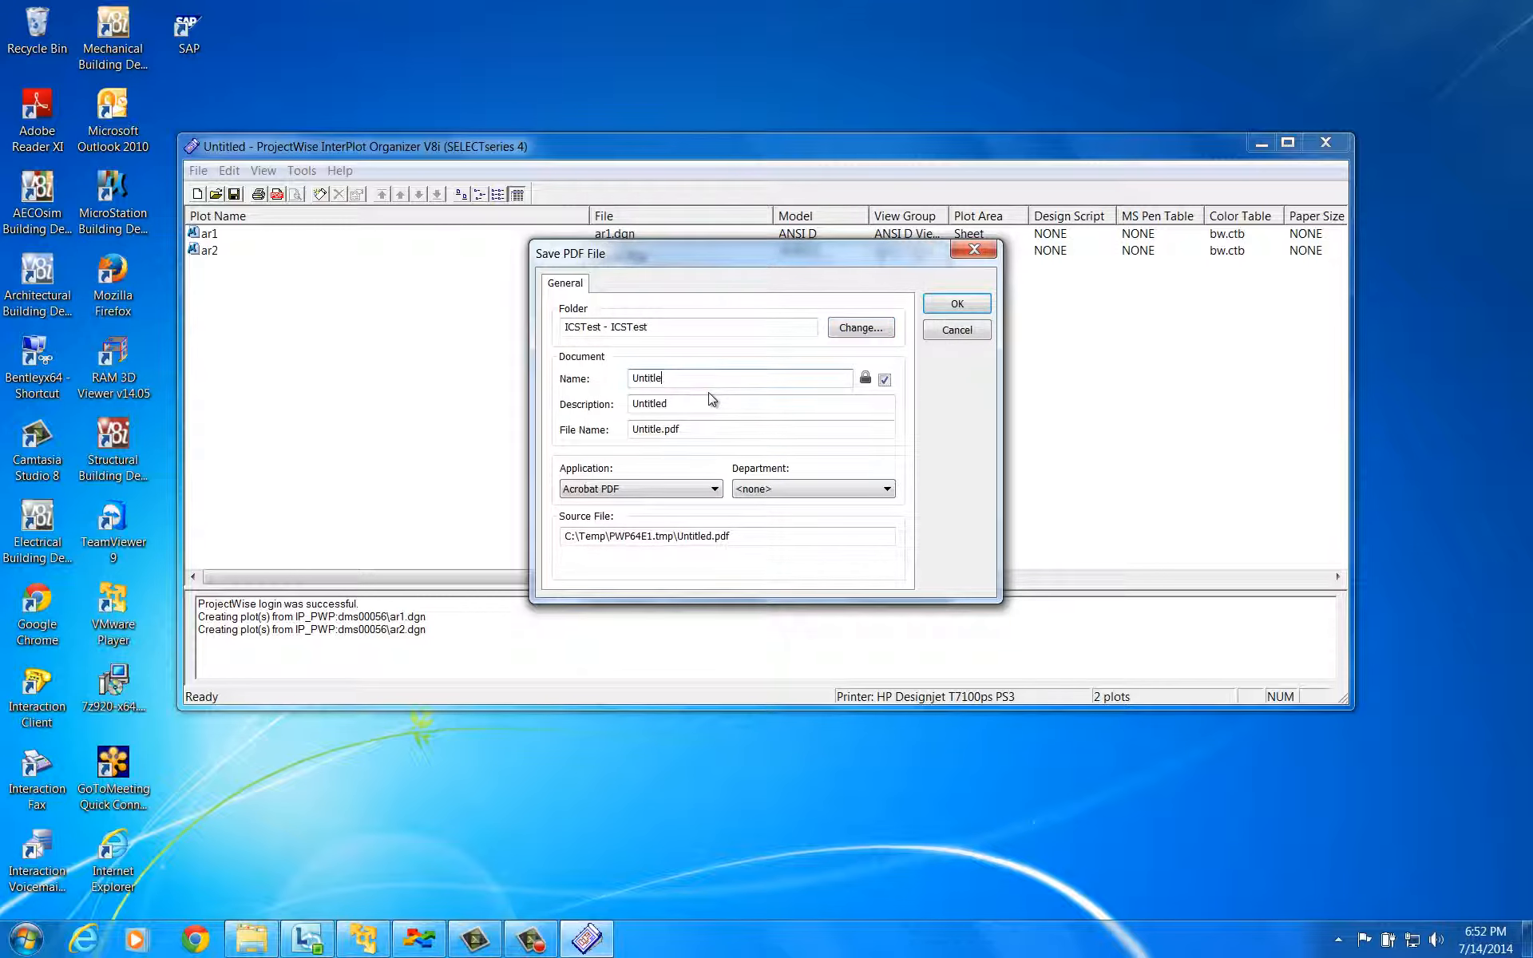
{"action": "type", "text": "Test"}
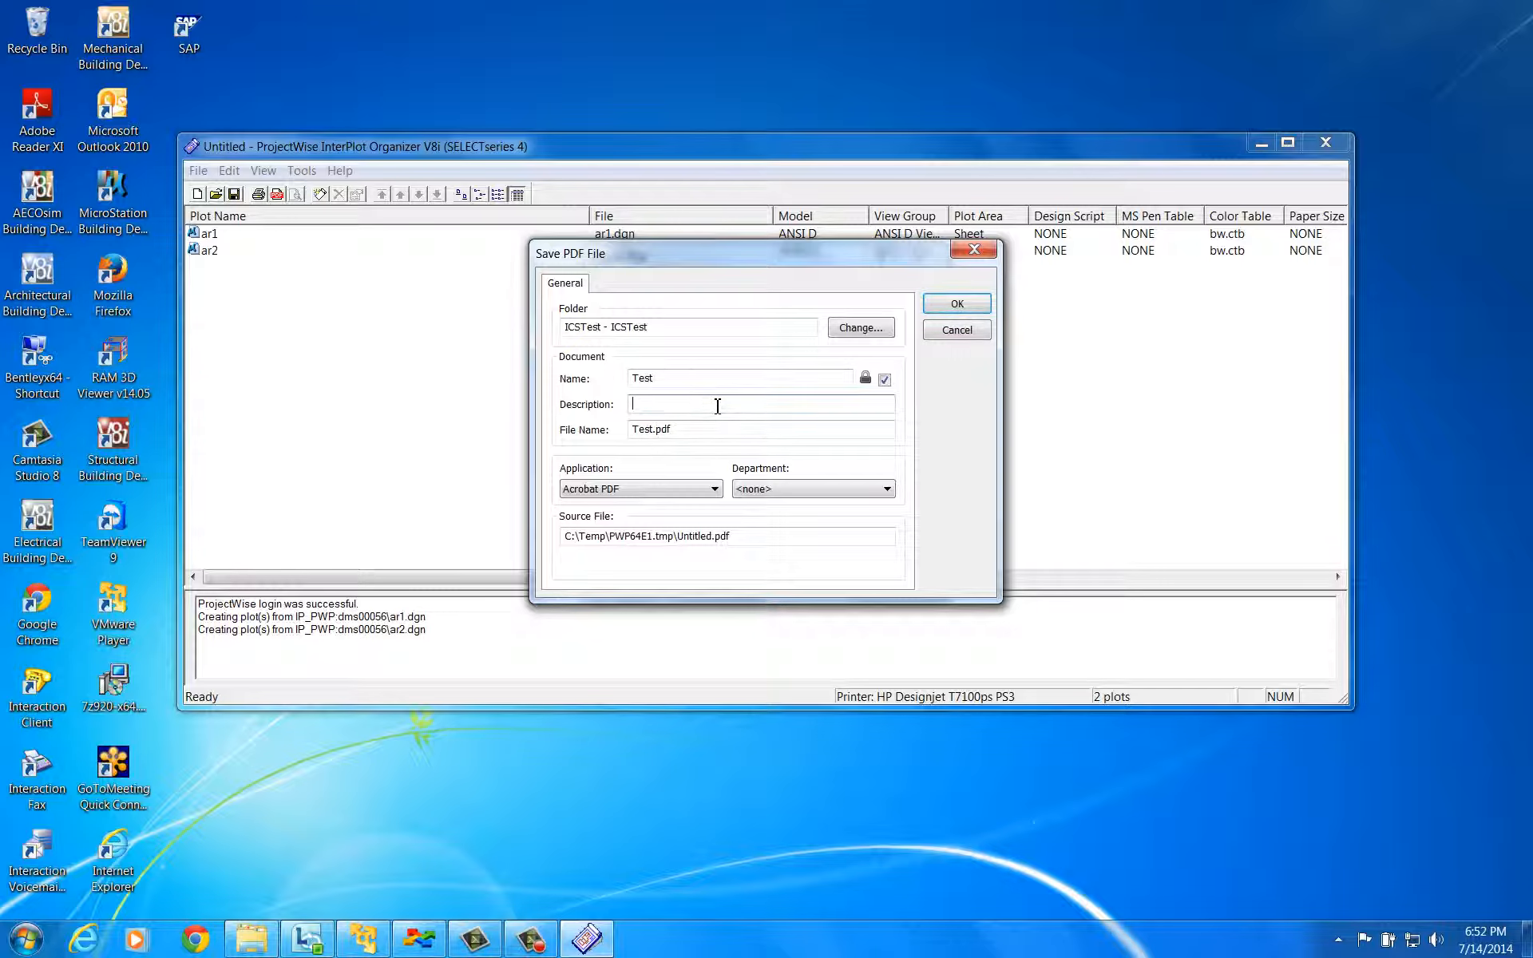
{"action": "type", "text": "Test"}
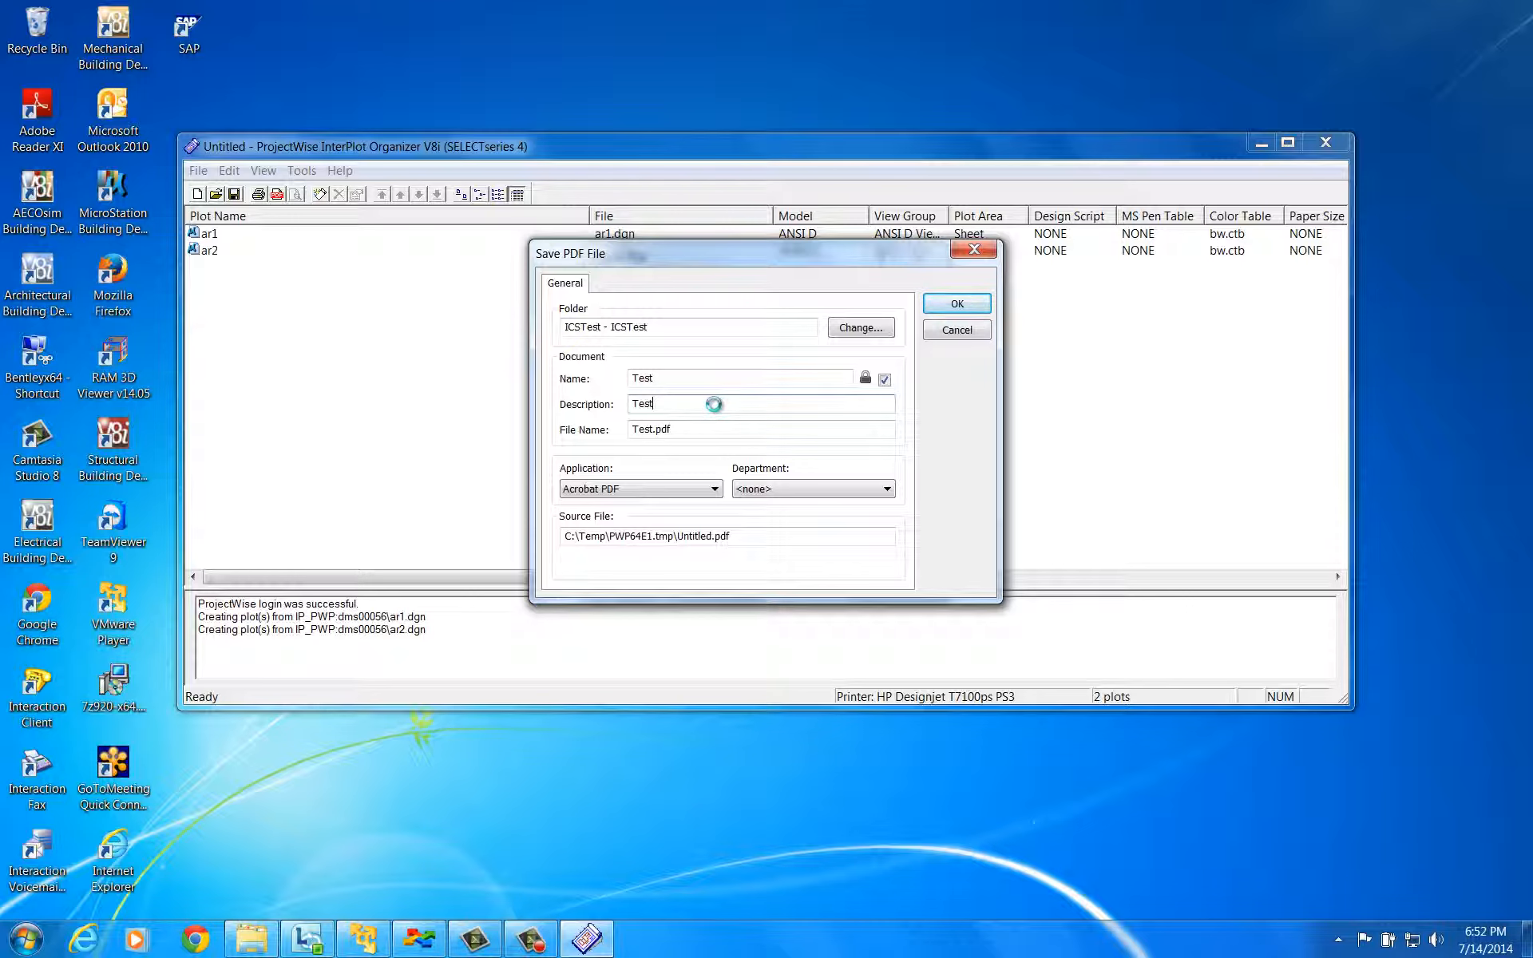
{"action": "left_click", "coordinate": [955, 303]}
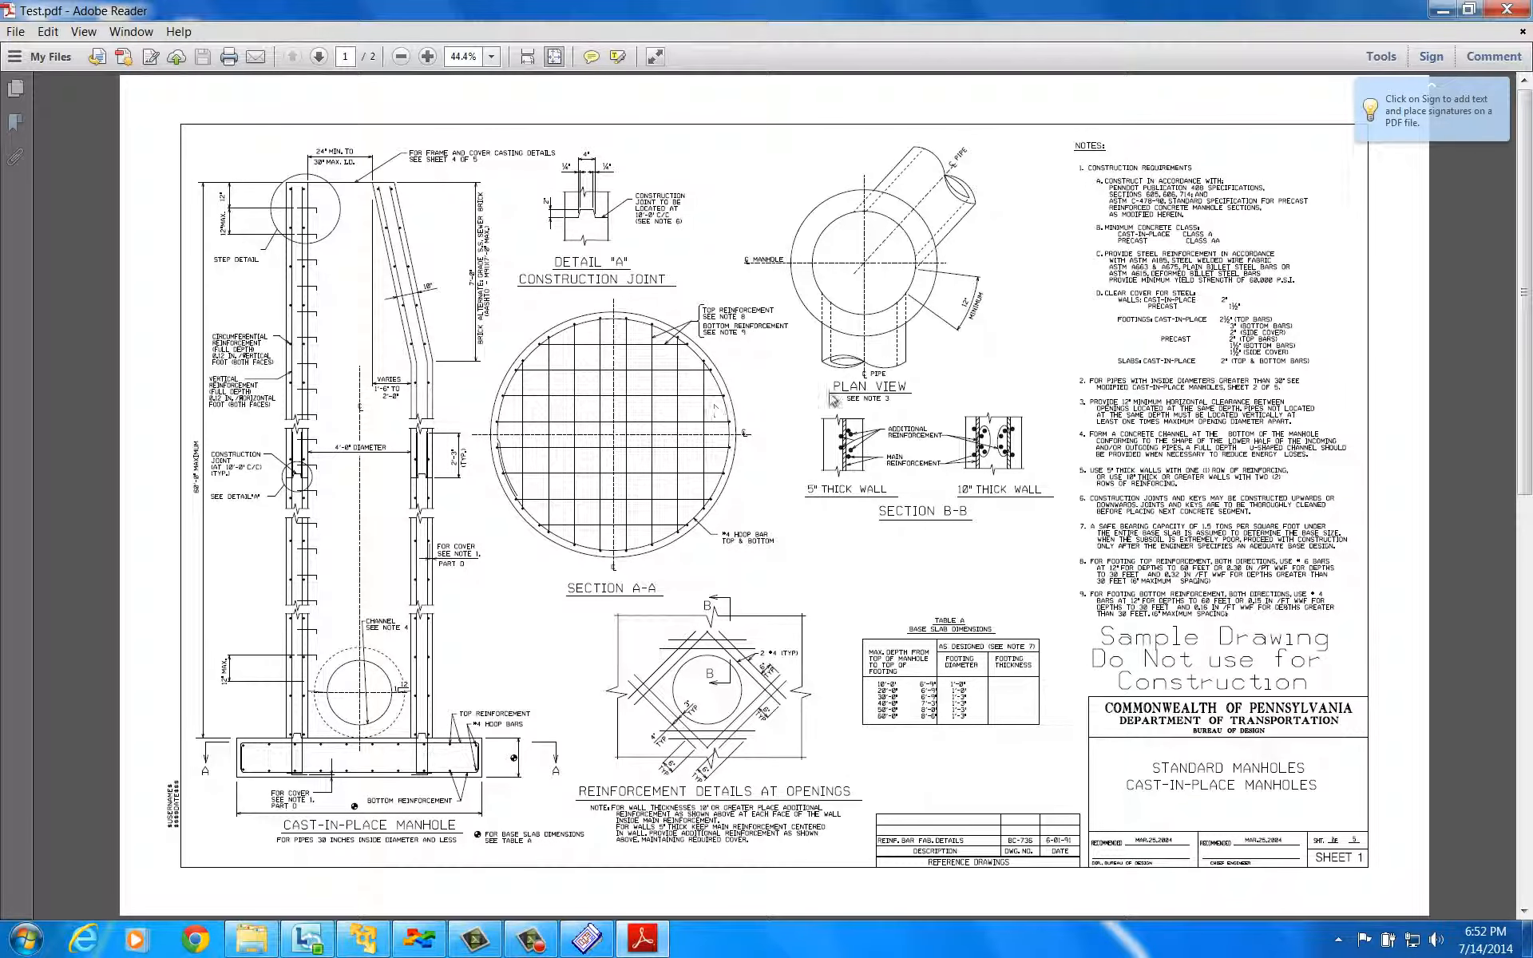
{"action": "mouse_move", "coordinate": [1511, 385]}
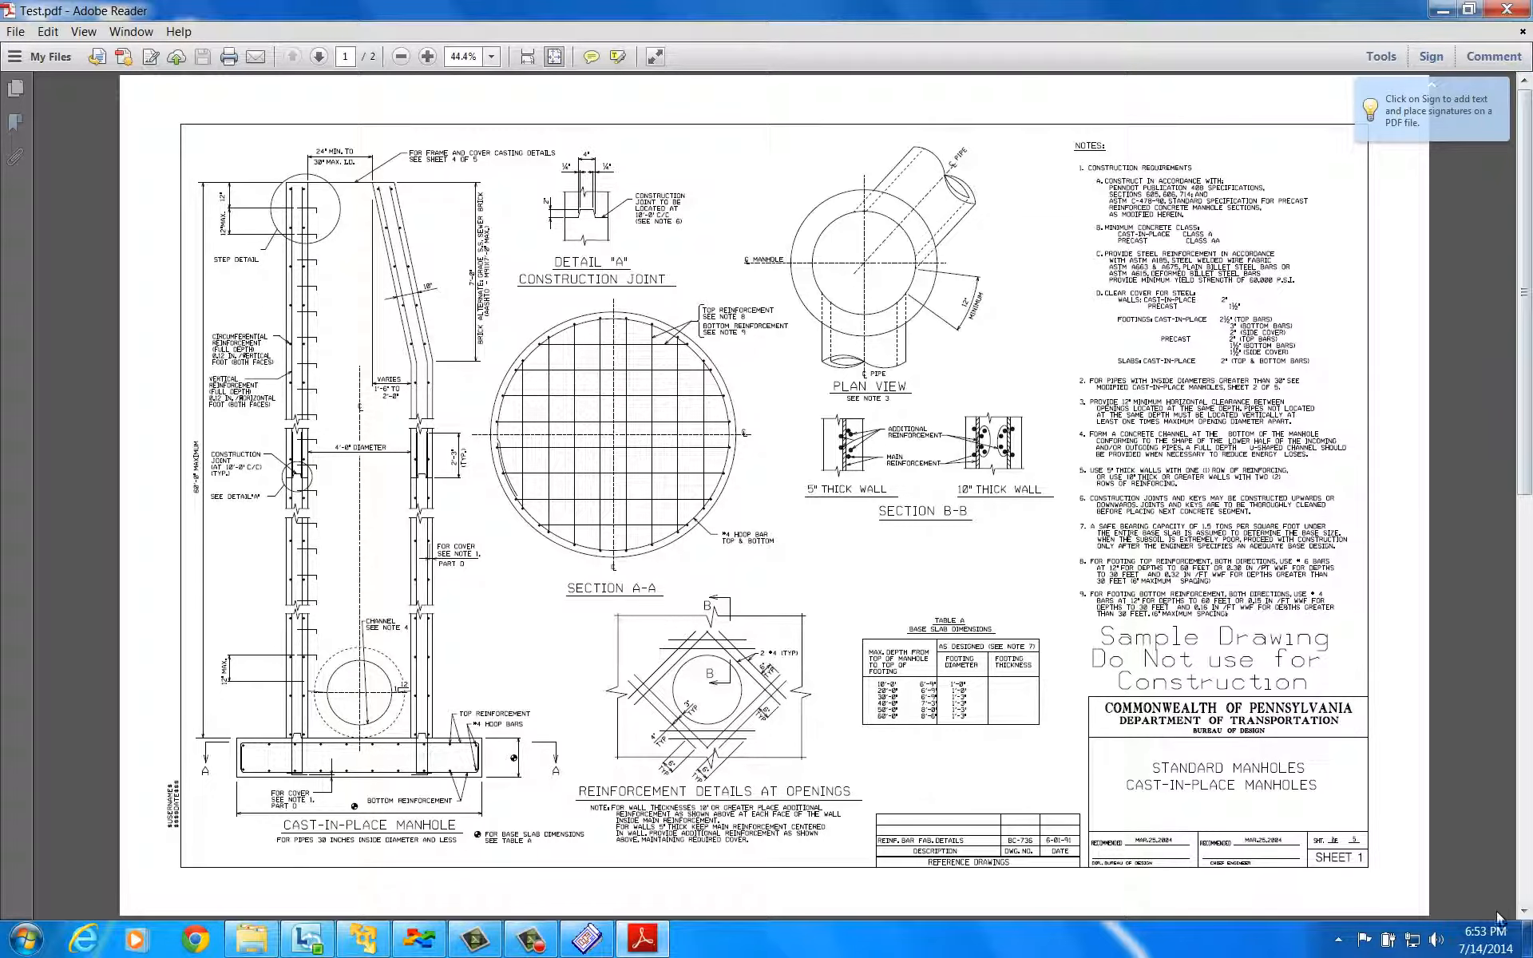
- Go to page 2 of Test.pdf, the precast manholes sheet
{"action": "left_click", "coordinate": [317, 56]}
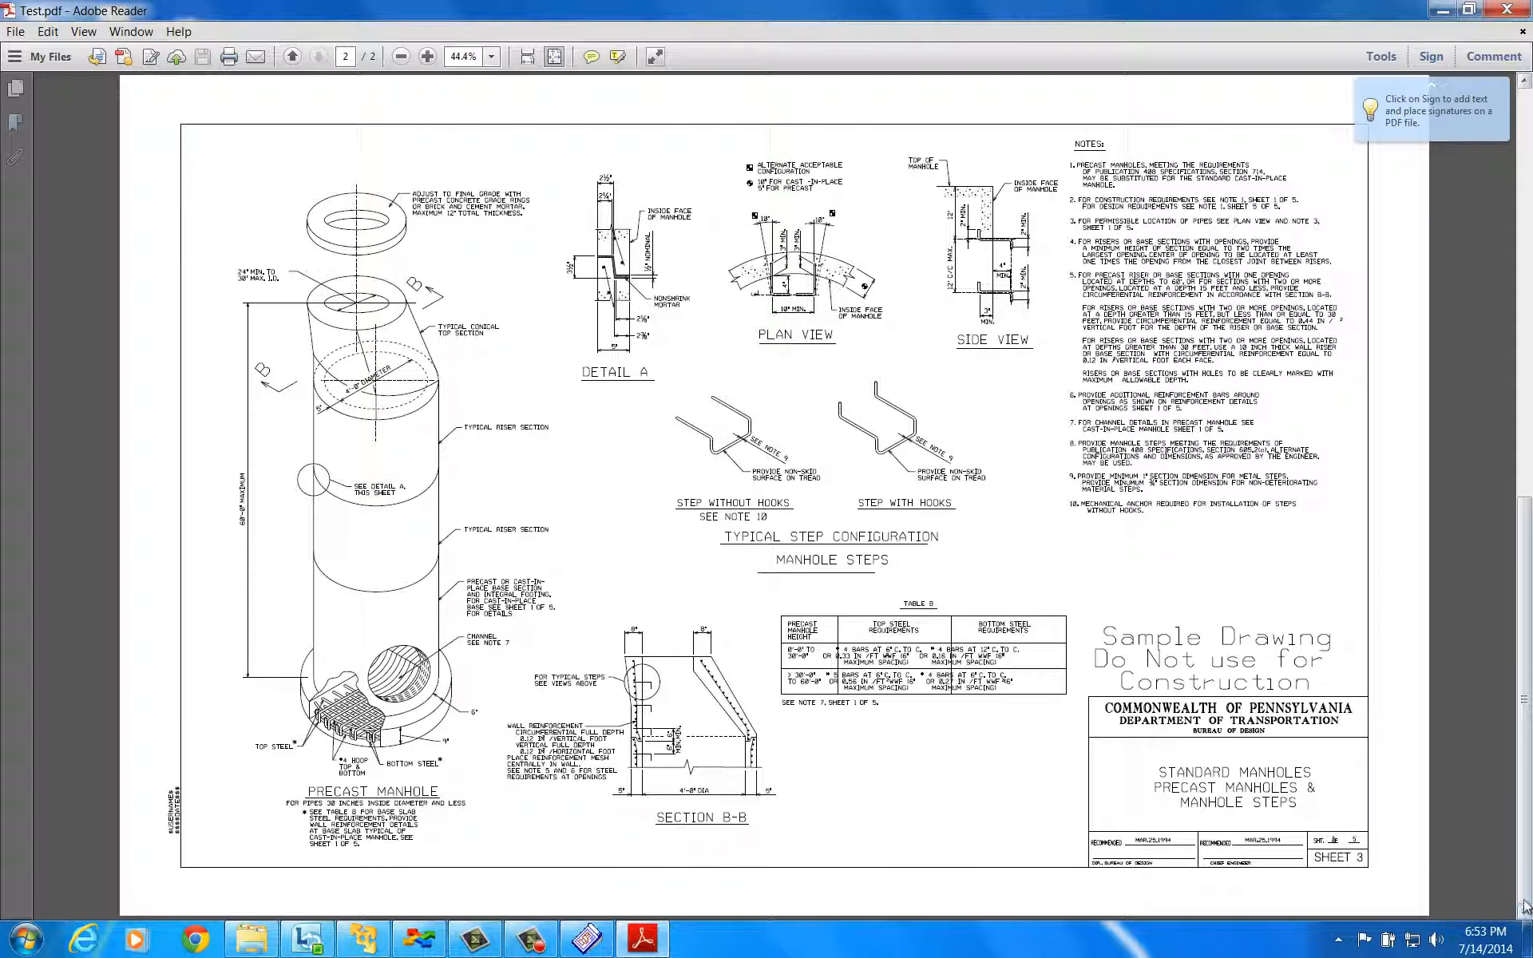